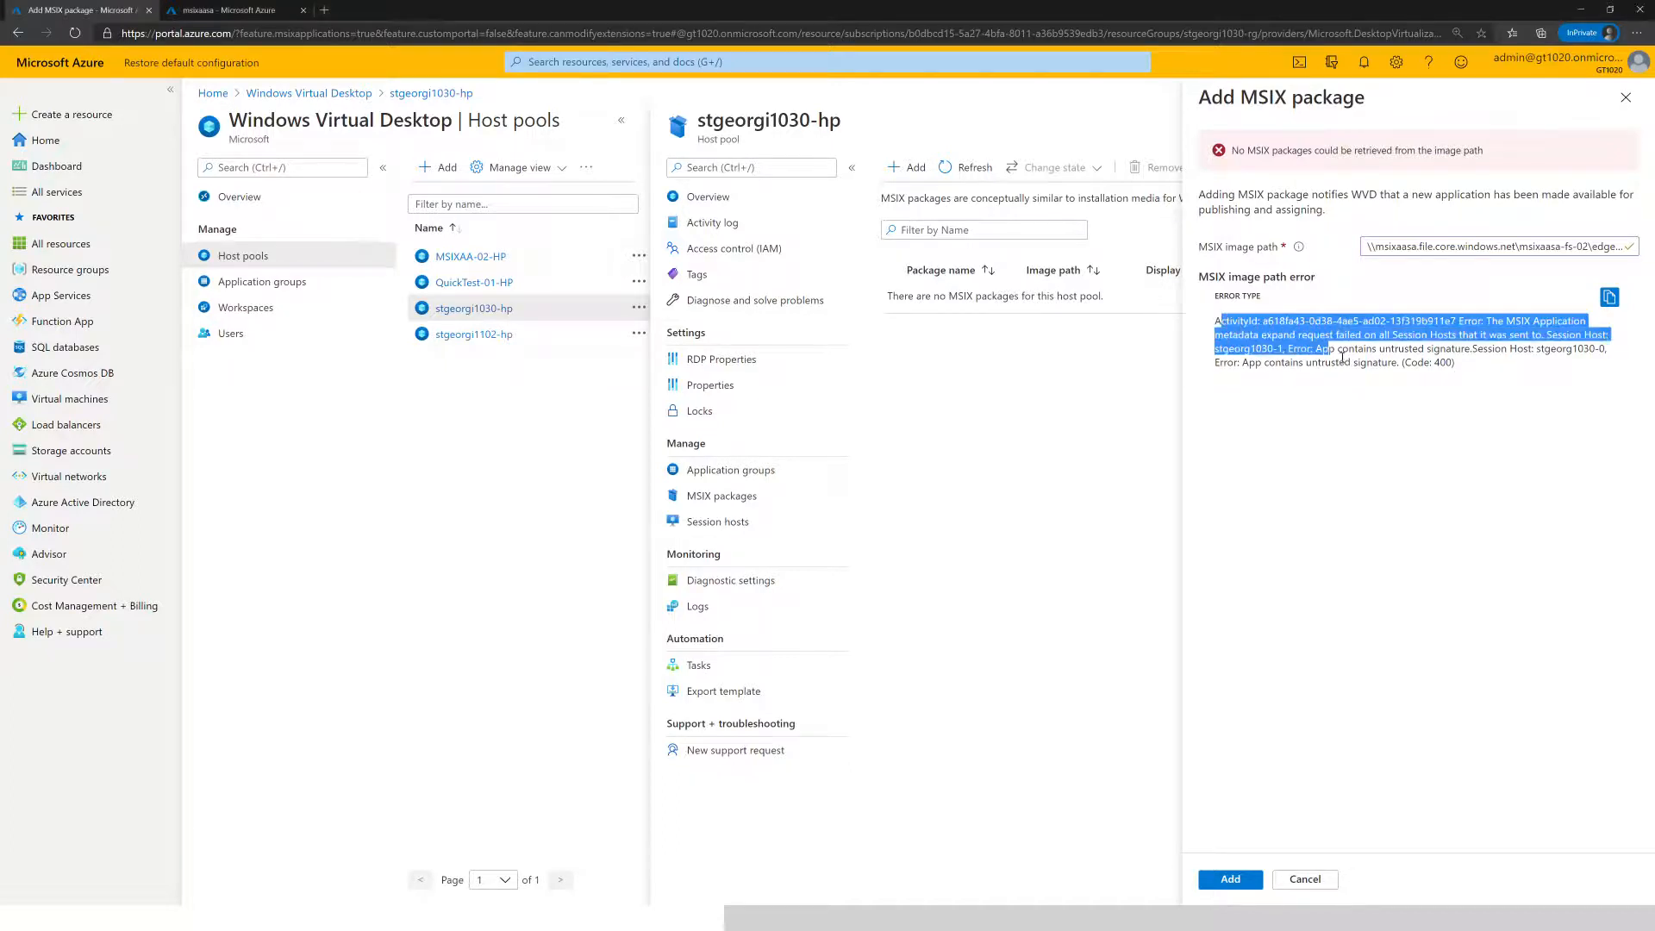
Step: Clear the MSIX image path and discard the unsaved Add MSIX package edits
{"action": "left_click", "coordinate": [1462, 382]}
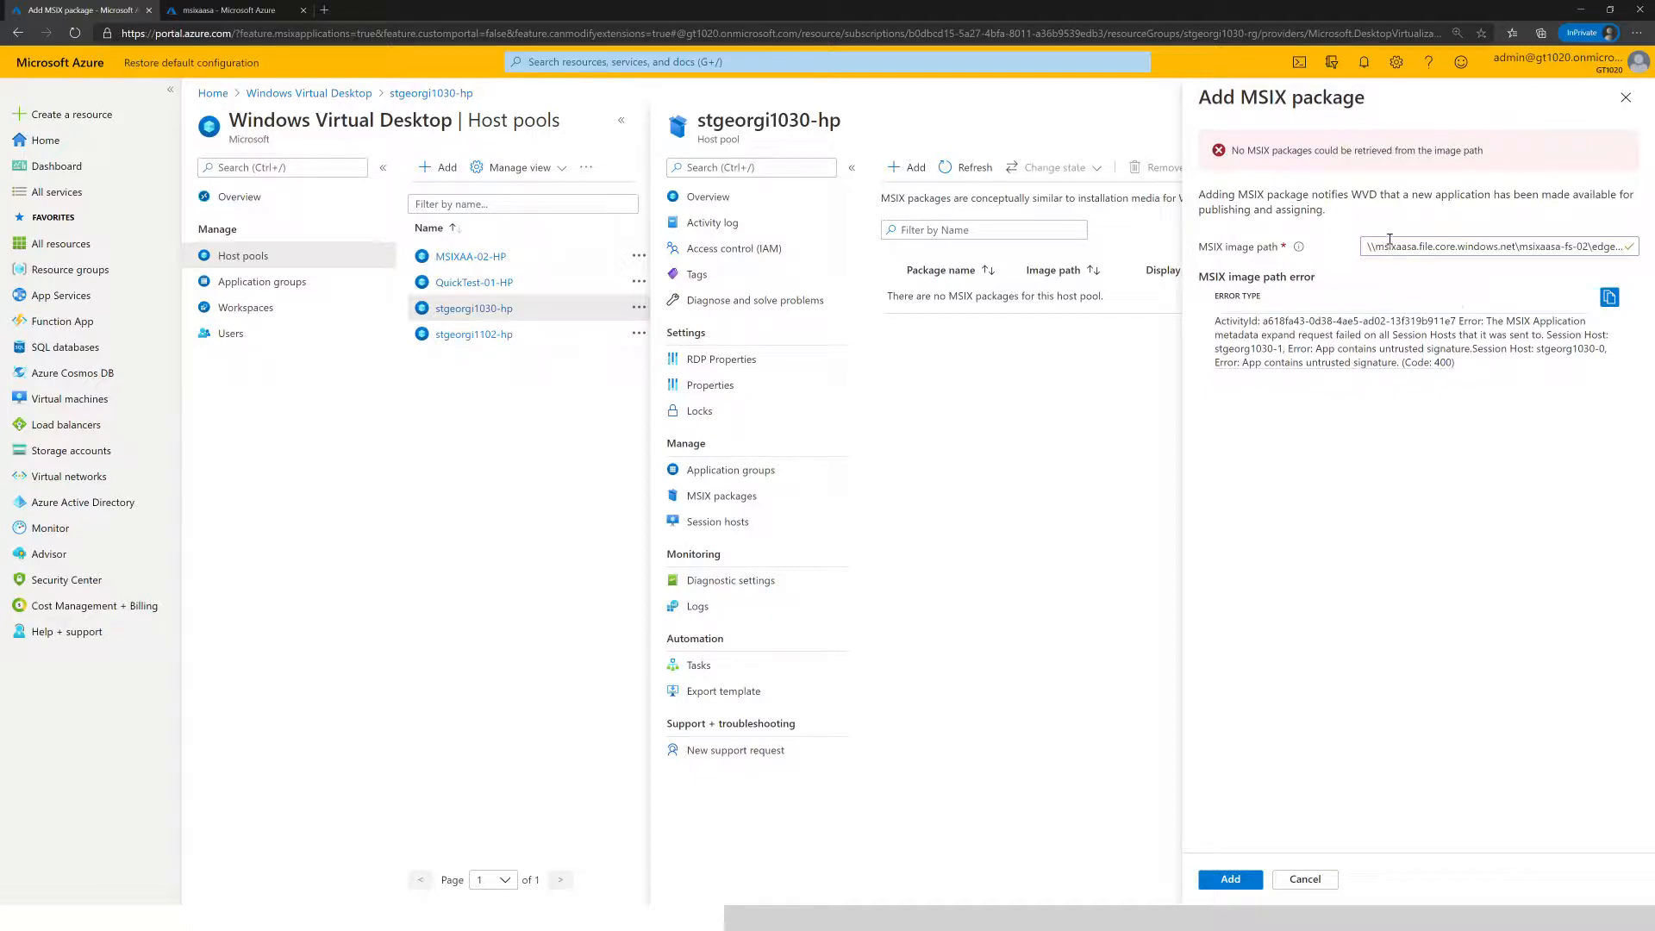
{"action": "triple_click", "coordinate": [1495, 245]}
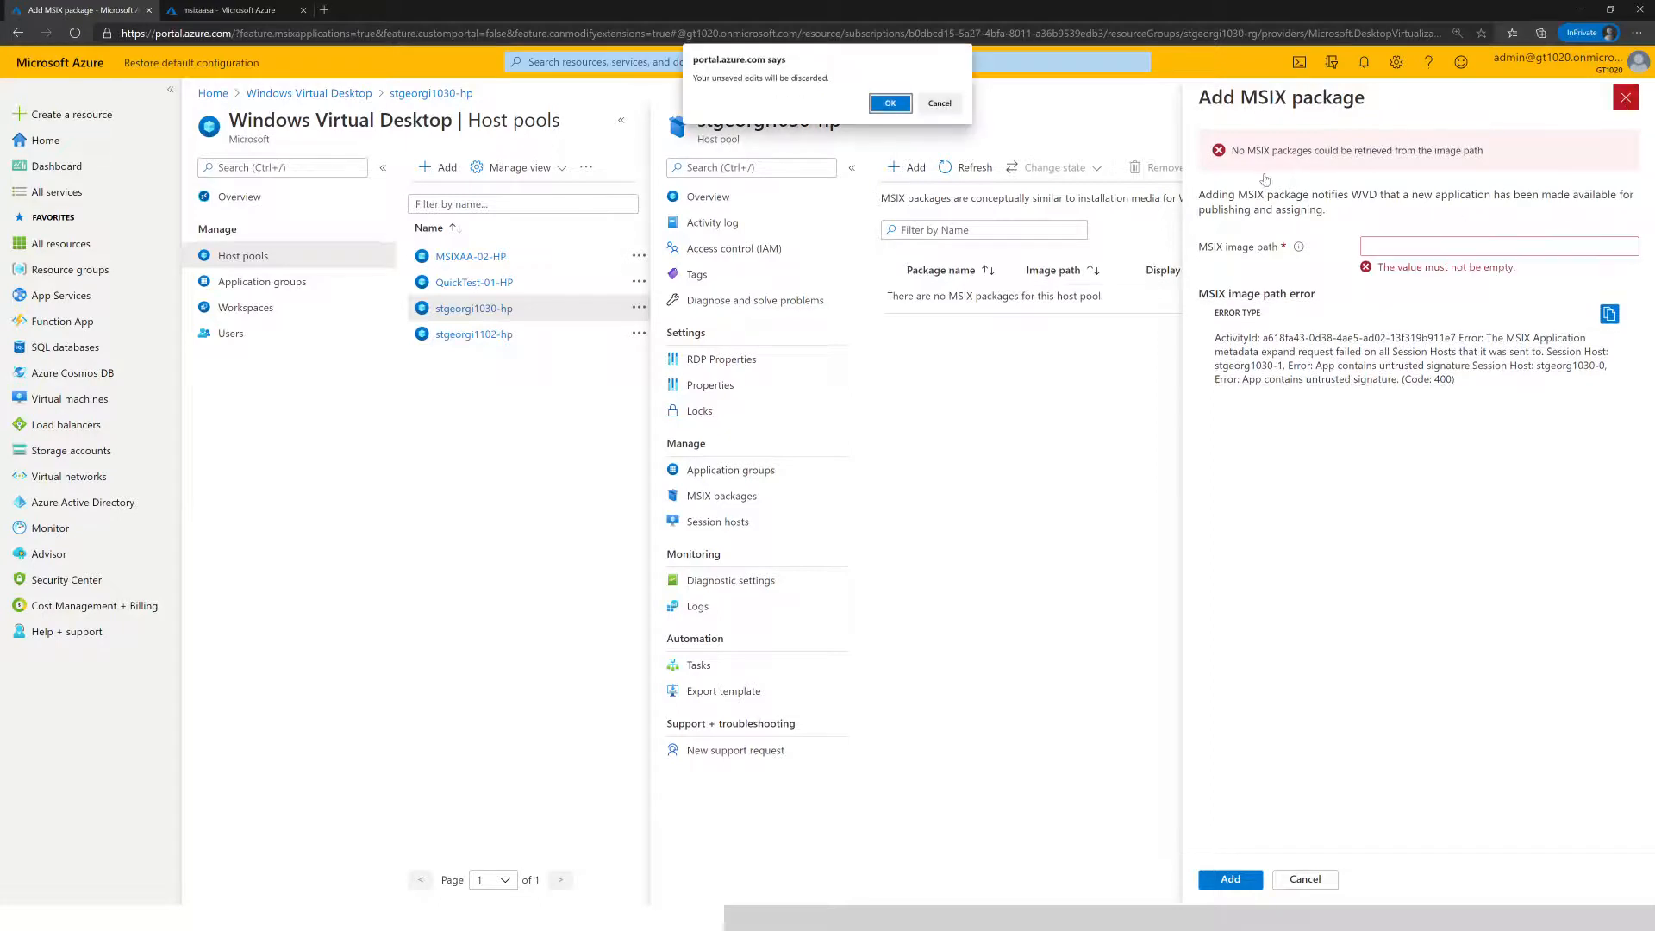
{"action": "left_click", "coordinate": [890, 103]}
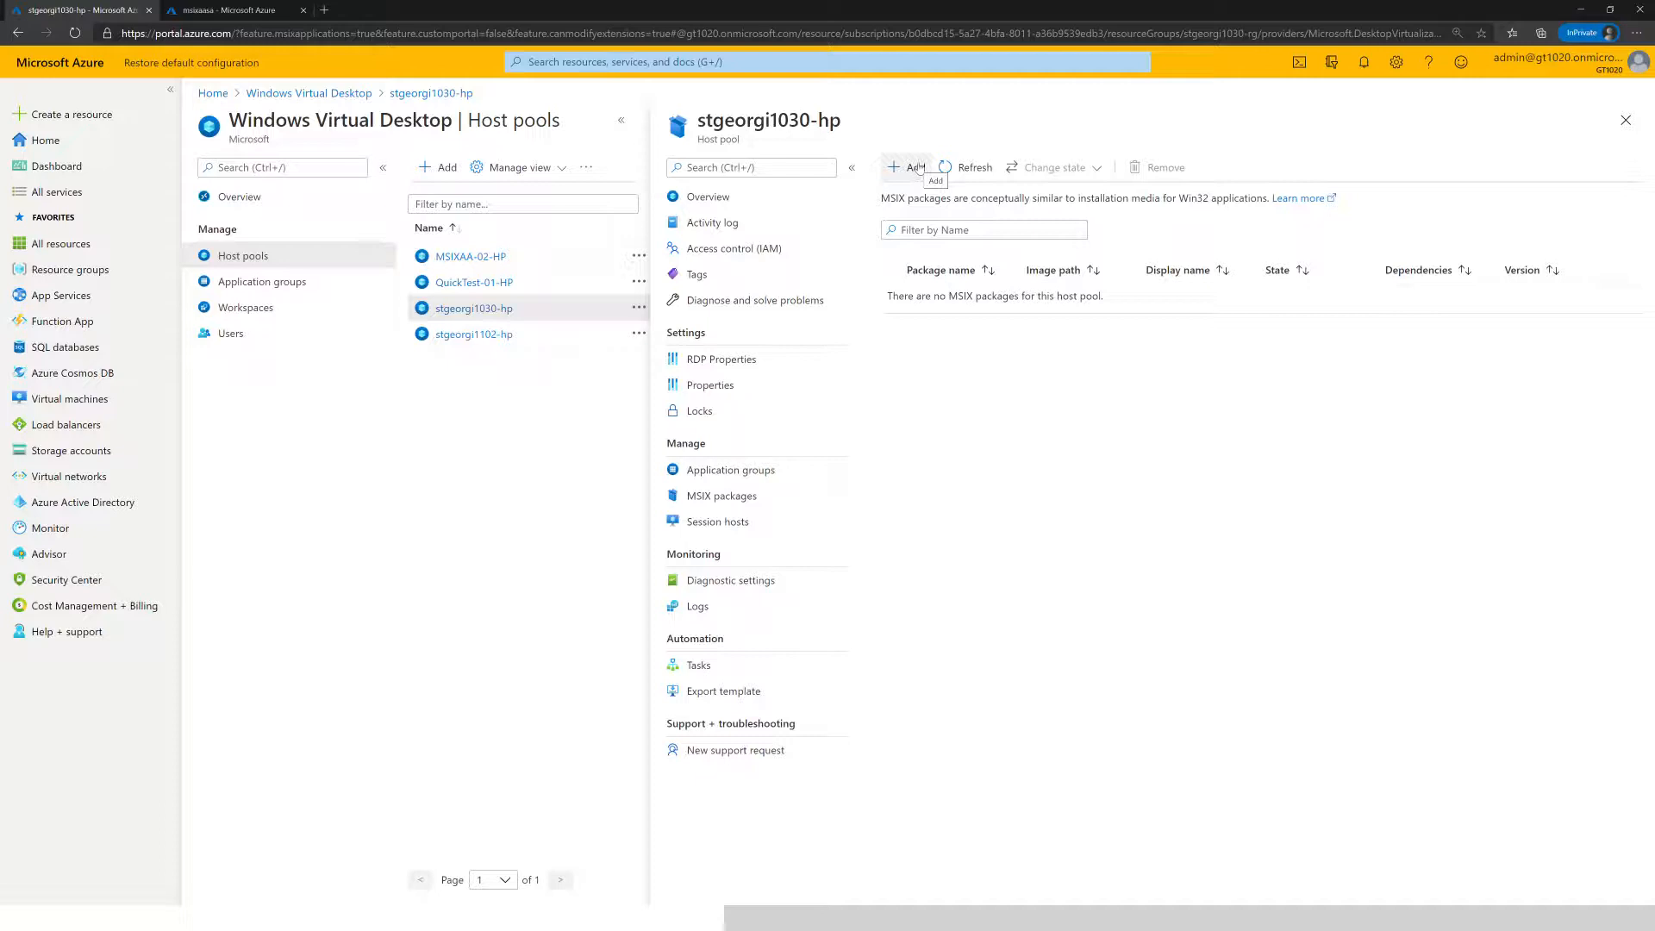
{"action": "mouse_move", "coordinate": [919, 169]}
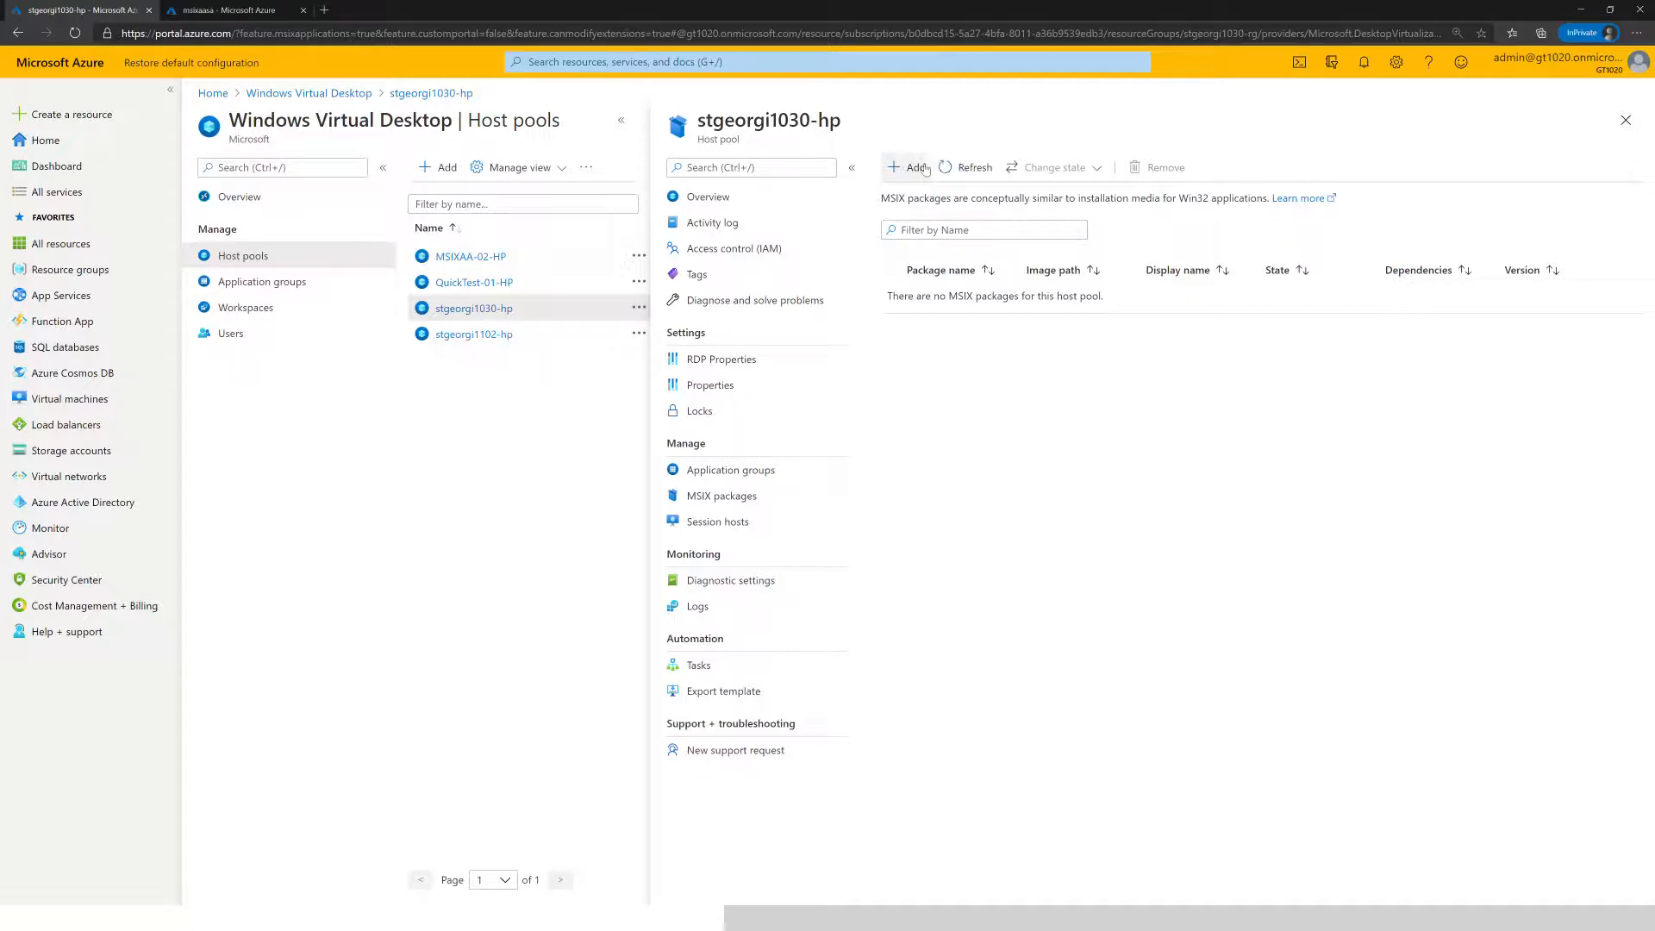
{"action": "mouse_move", "coordinate": [911, 168]}
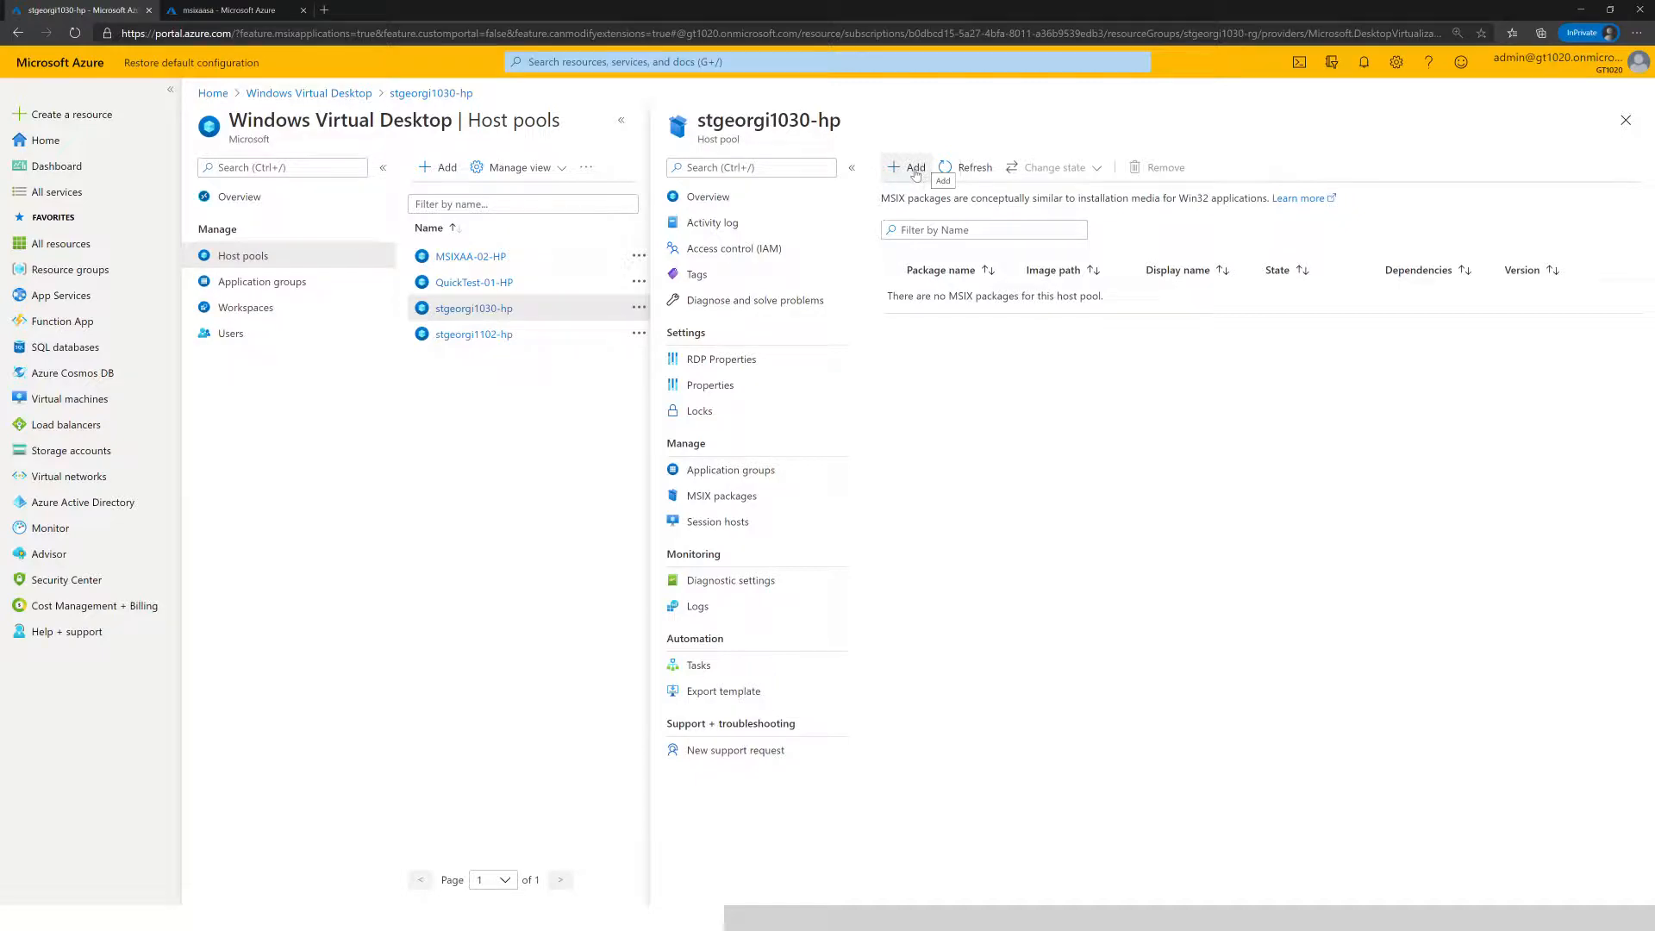
Step: Re-add the edge_dev_83.0.468.0.vhd package, which again fails with the untrusted-signature error
{"action": "left_click", "coordinate": [908, 166]}
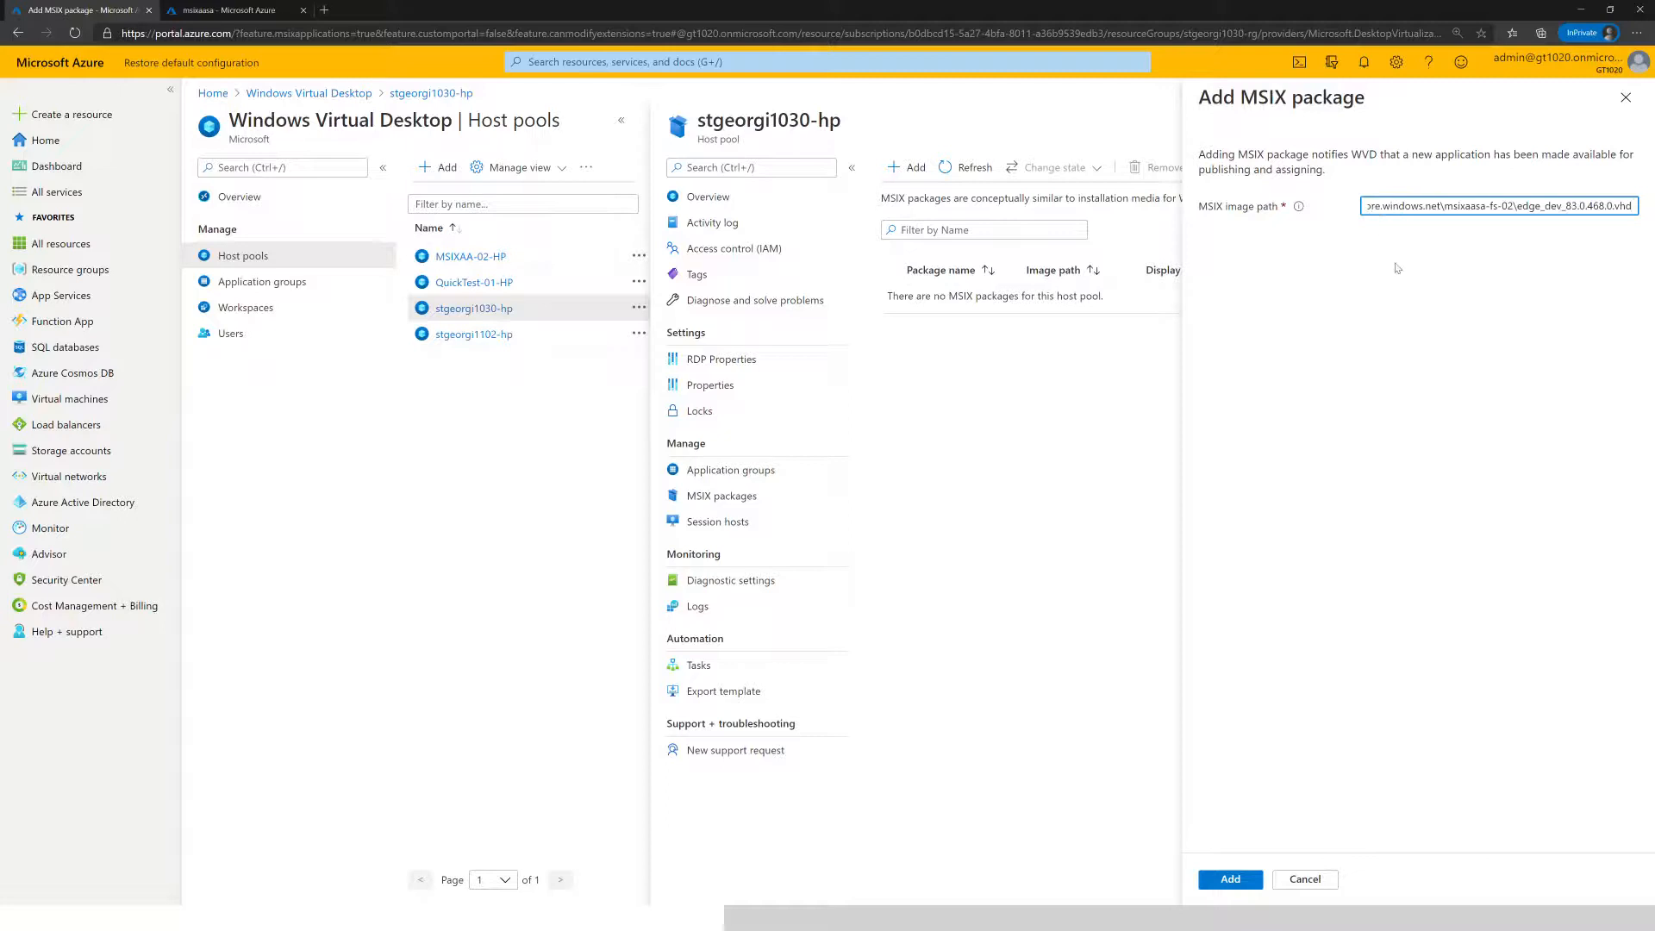
{"action": "mouse_move", "coordinate": [1388, 255]}
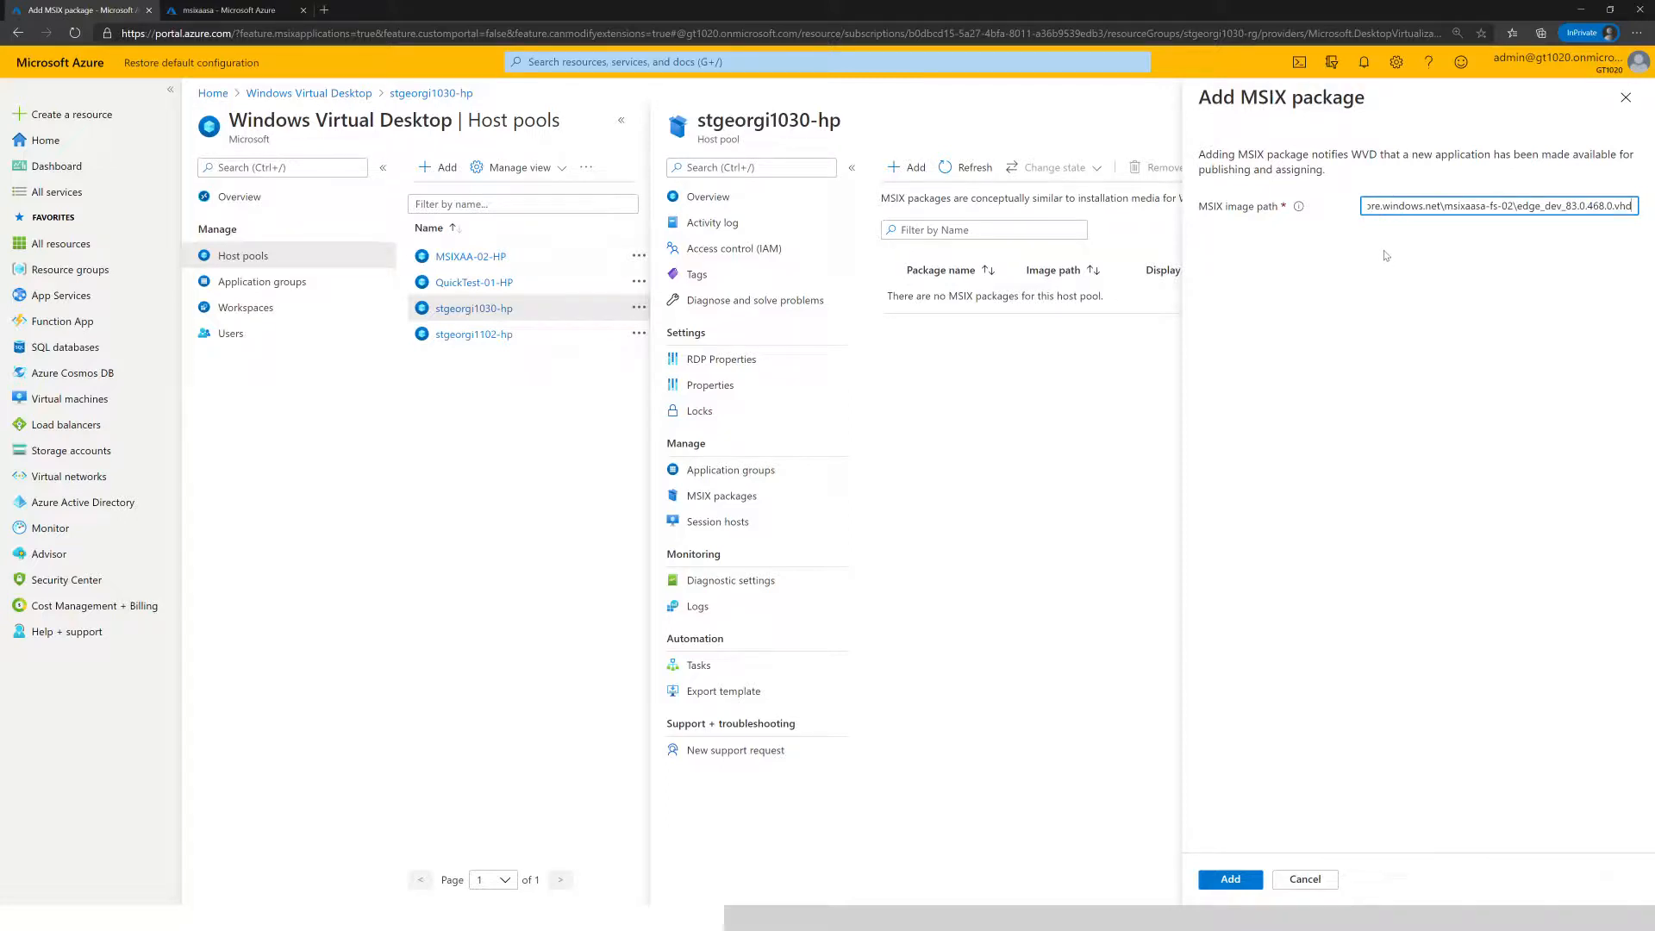
{"action": "mouse_move", "coordinate": [1379, 260]}
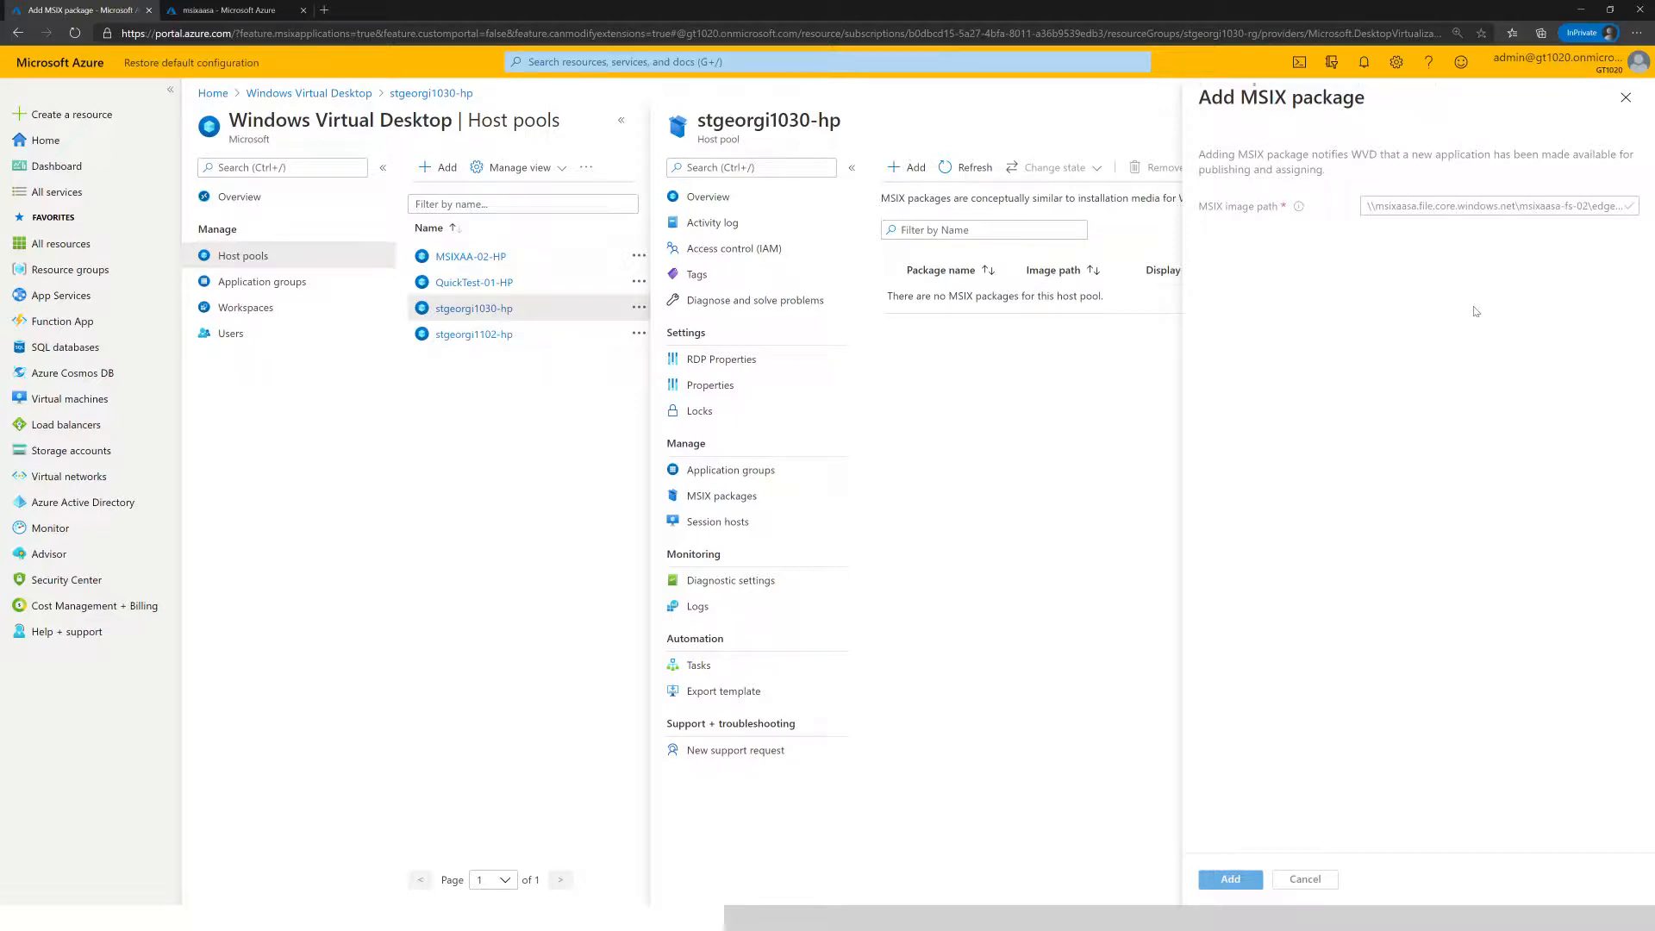
{"action": "left_click", "coordinate": [1227, 879]}
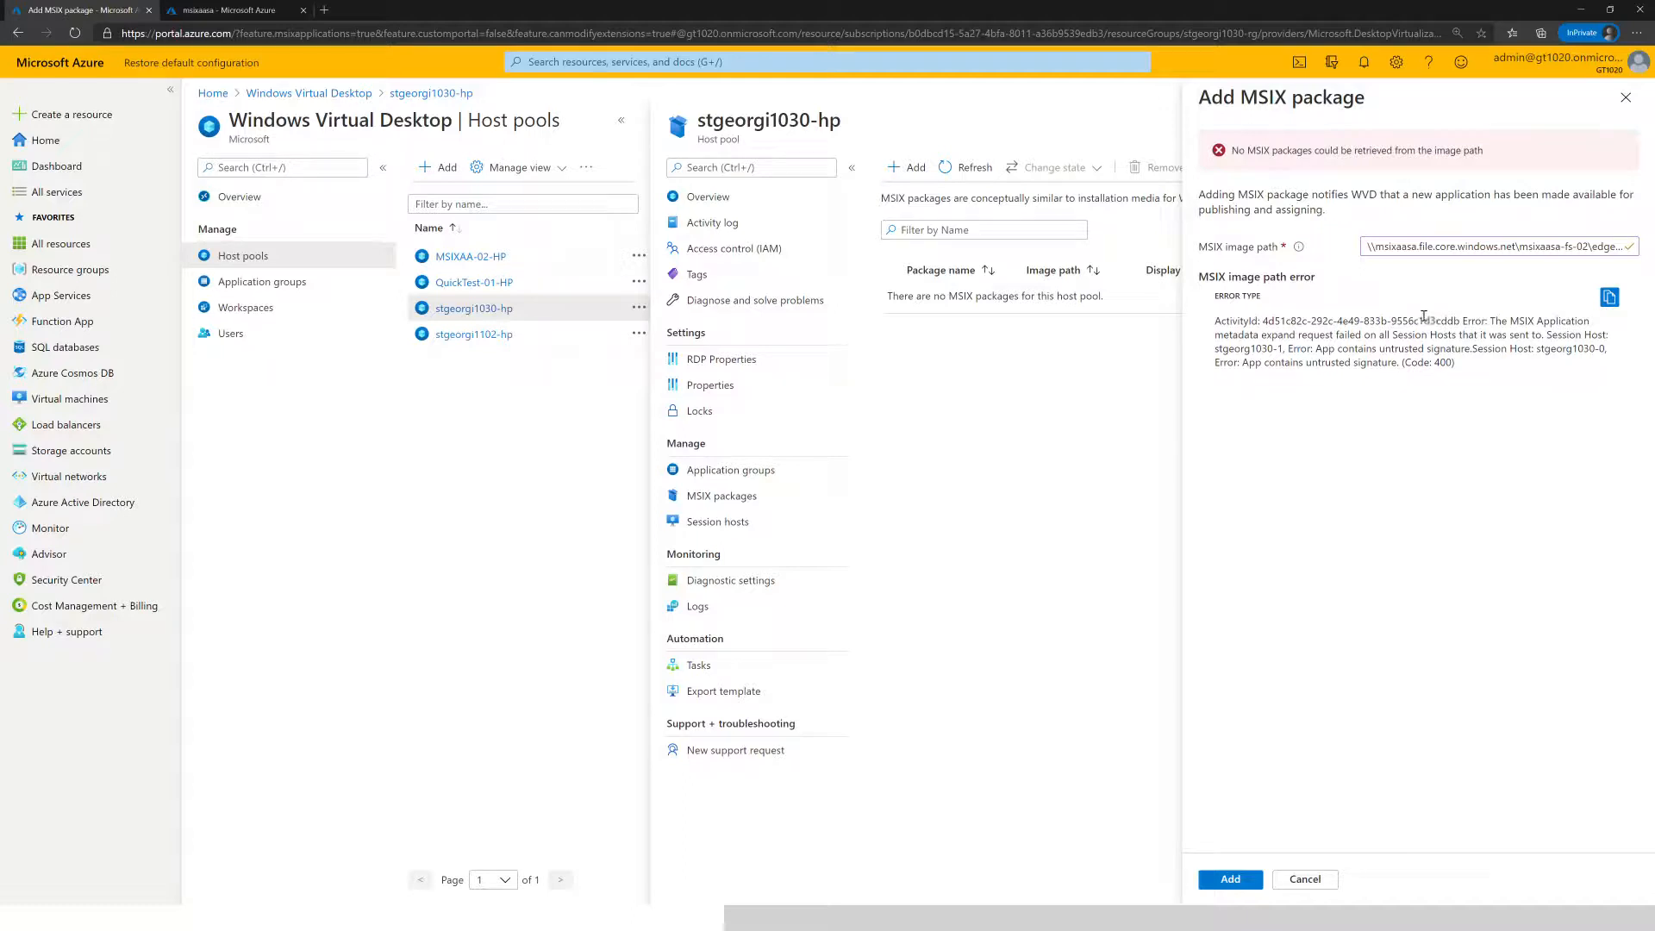
{"action": "mouse_move", "coordinate": [1333, 349]}
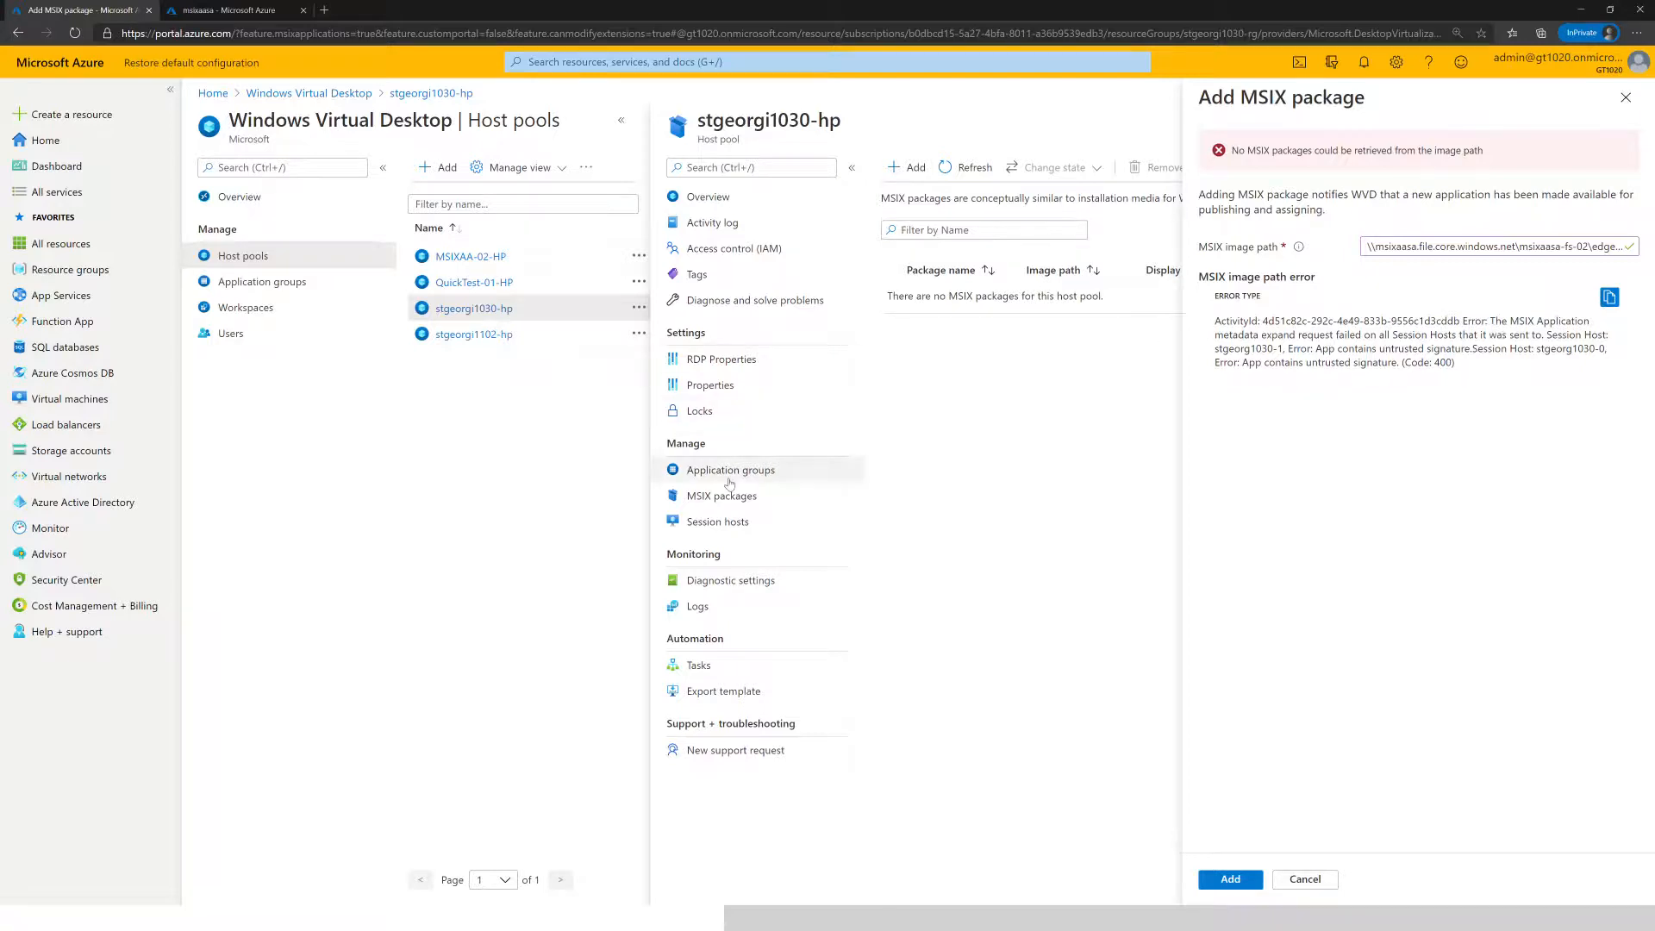
Step: Go to Session hosts, discard the package draft, and switch to the remote server desktop
{"action": "left_click", "coordinate": [717, 520]}
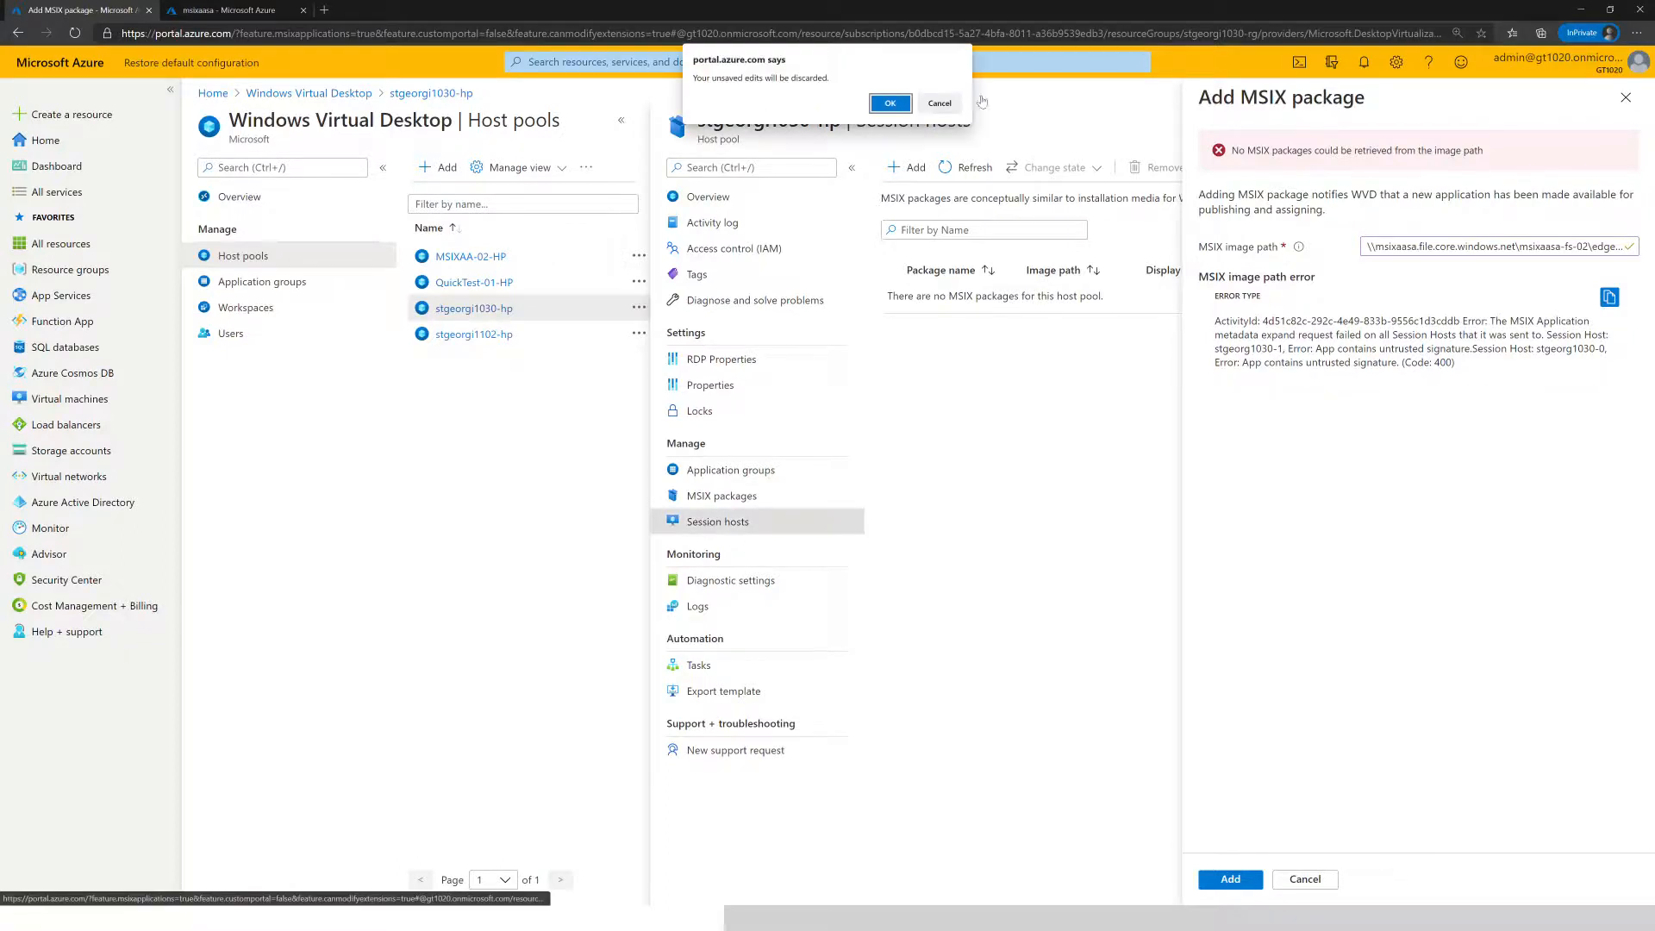
{"action": "left_click", "coordinate": [888, 103]}
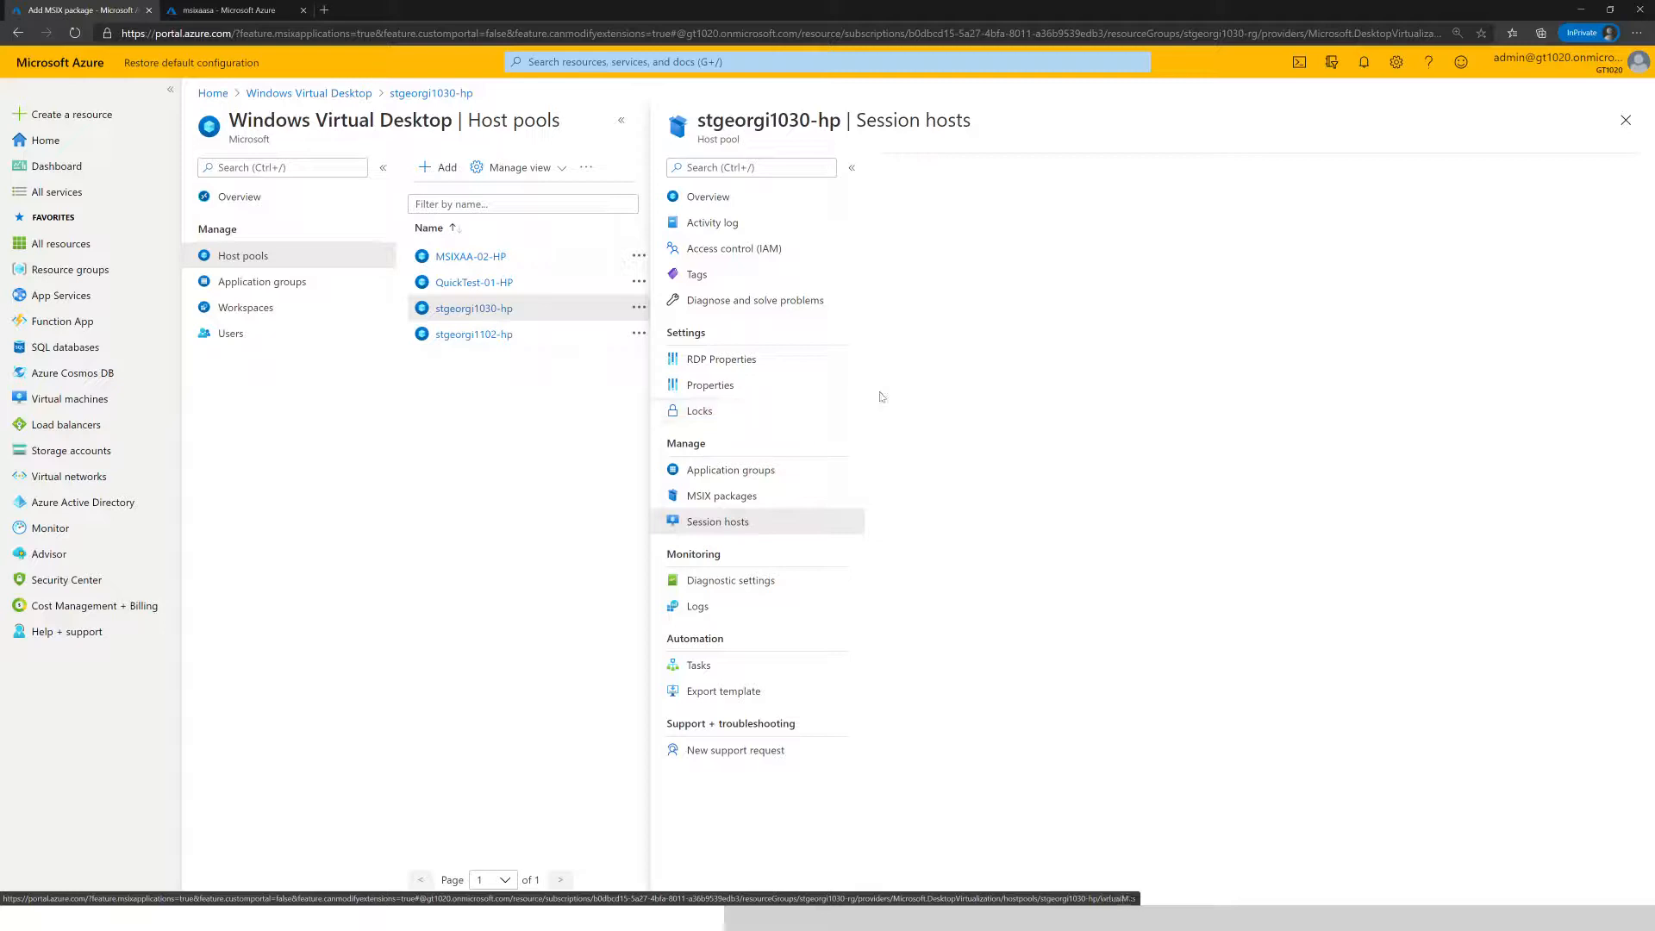
{"action": "left_click", "coordinate": [716, 521]}
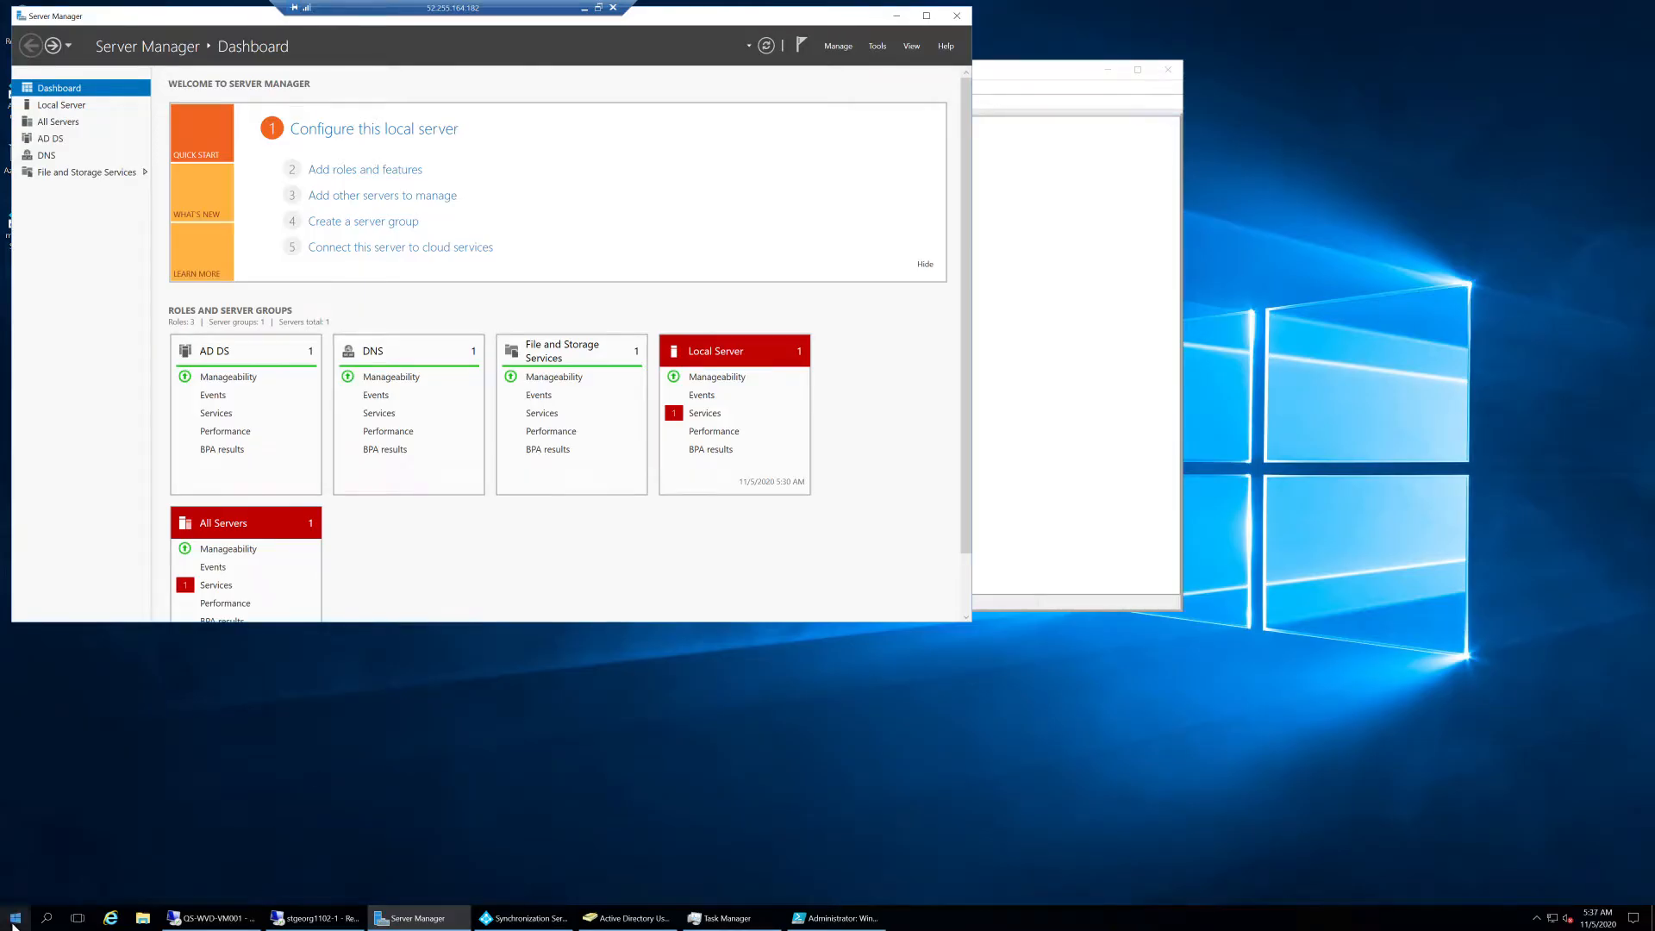
Step: Connect via Remote Desktop to session host stgeorg1030-1 and submit its password
{"action": "left_click", "coordinate": [15, 916]}
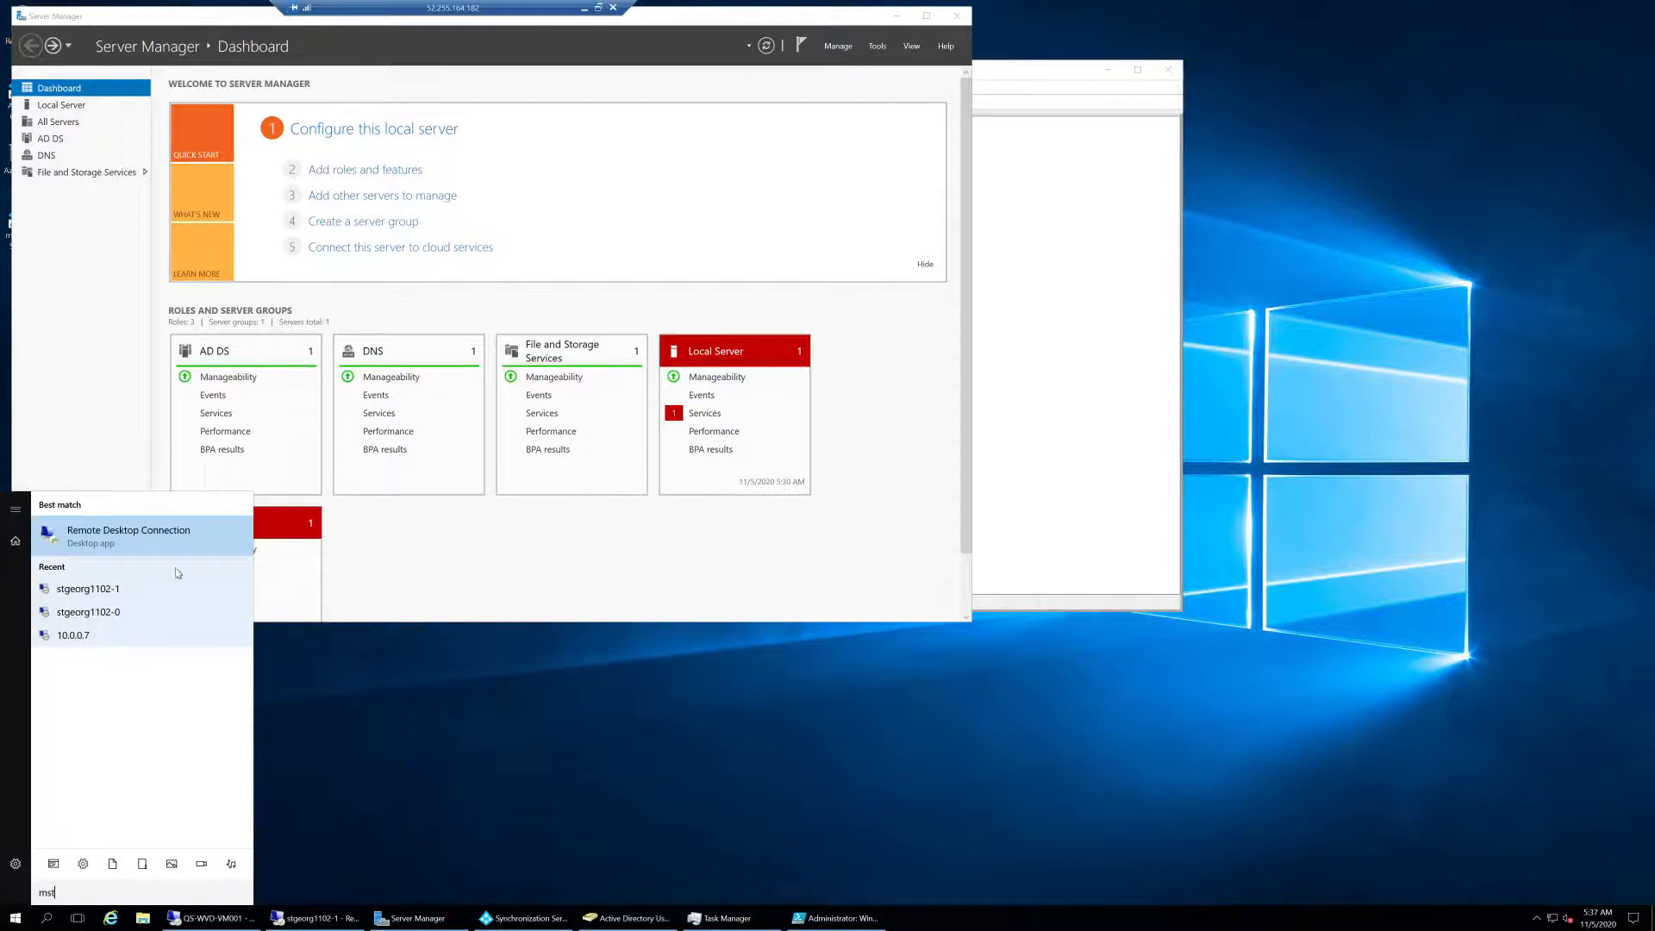
{"action": "left_click", "coordinate": [128, 535]}
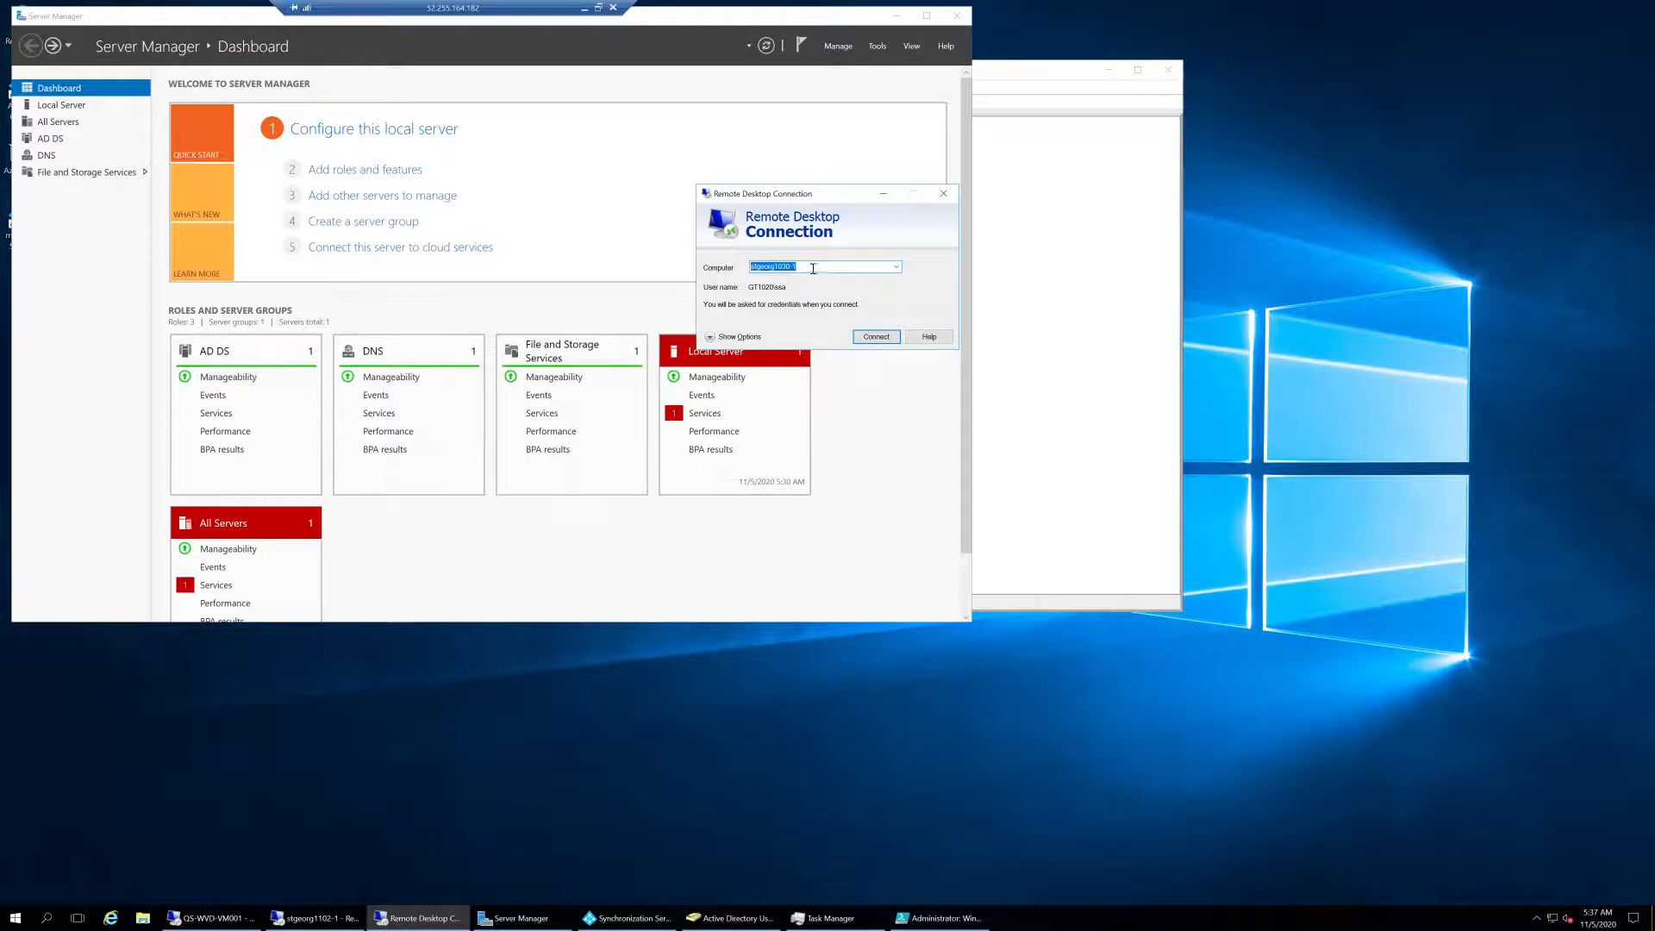
{"action": "left_click", "coordinate": [875, 335]}
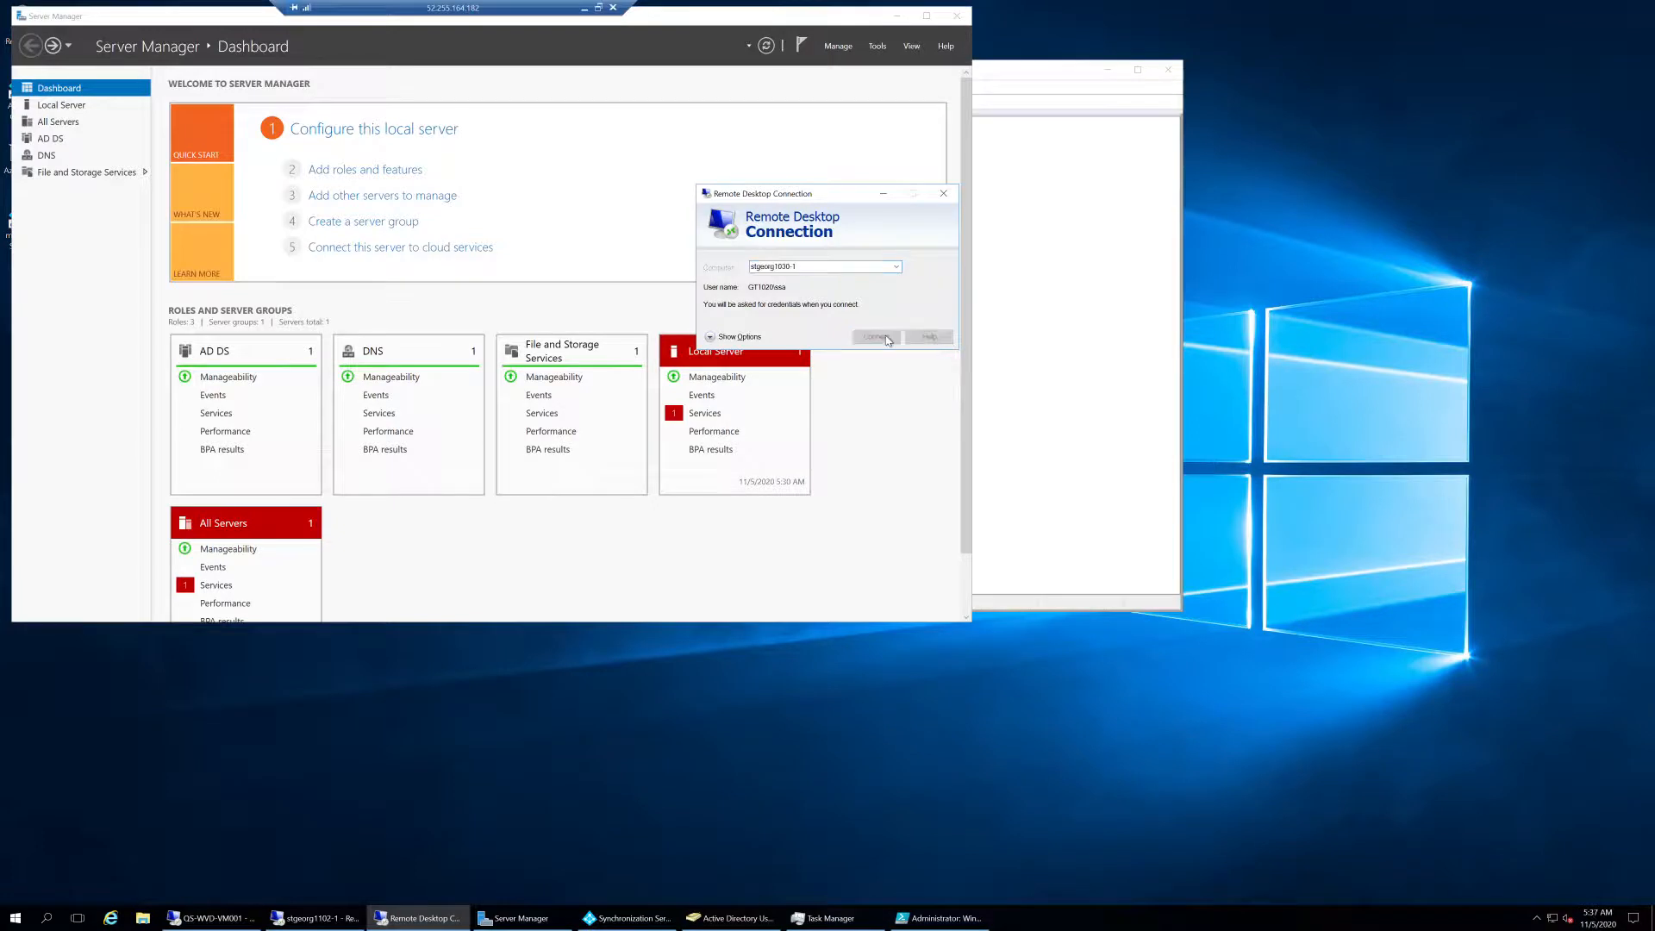
{"action": "left_click", "coordinate": [874, 336]}
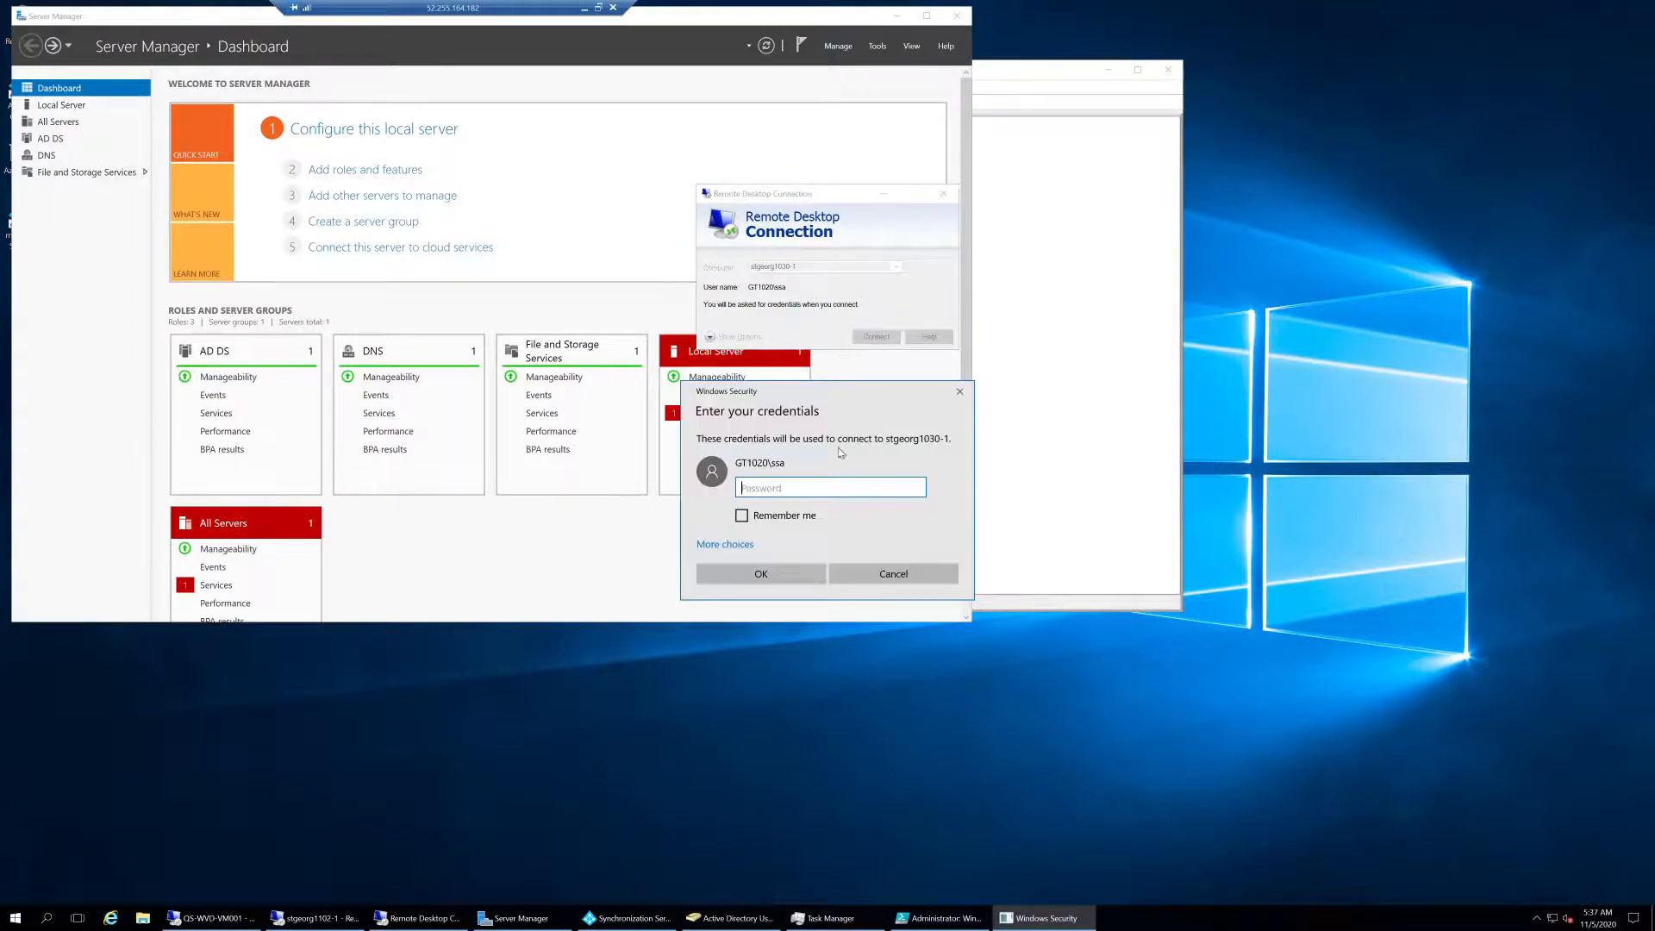
{"action": "type", "text": "••"}
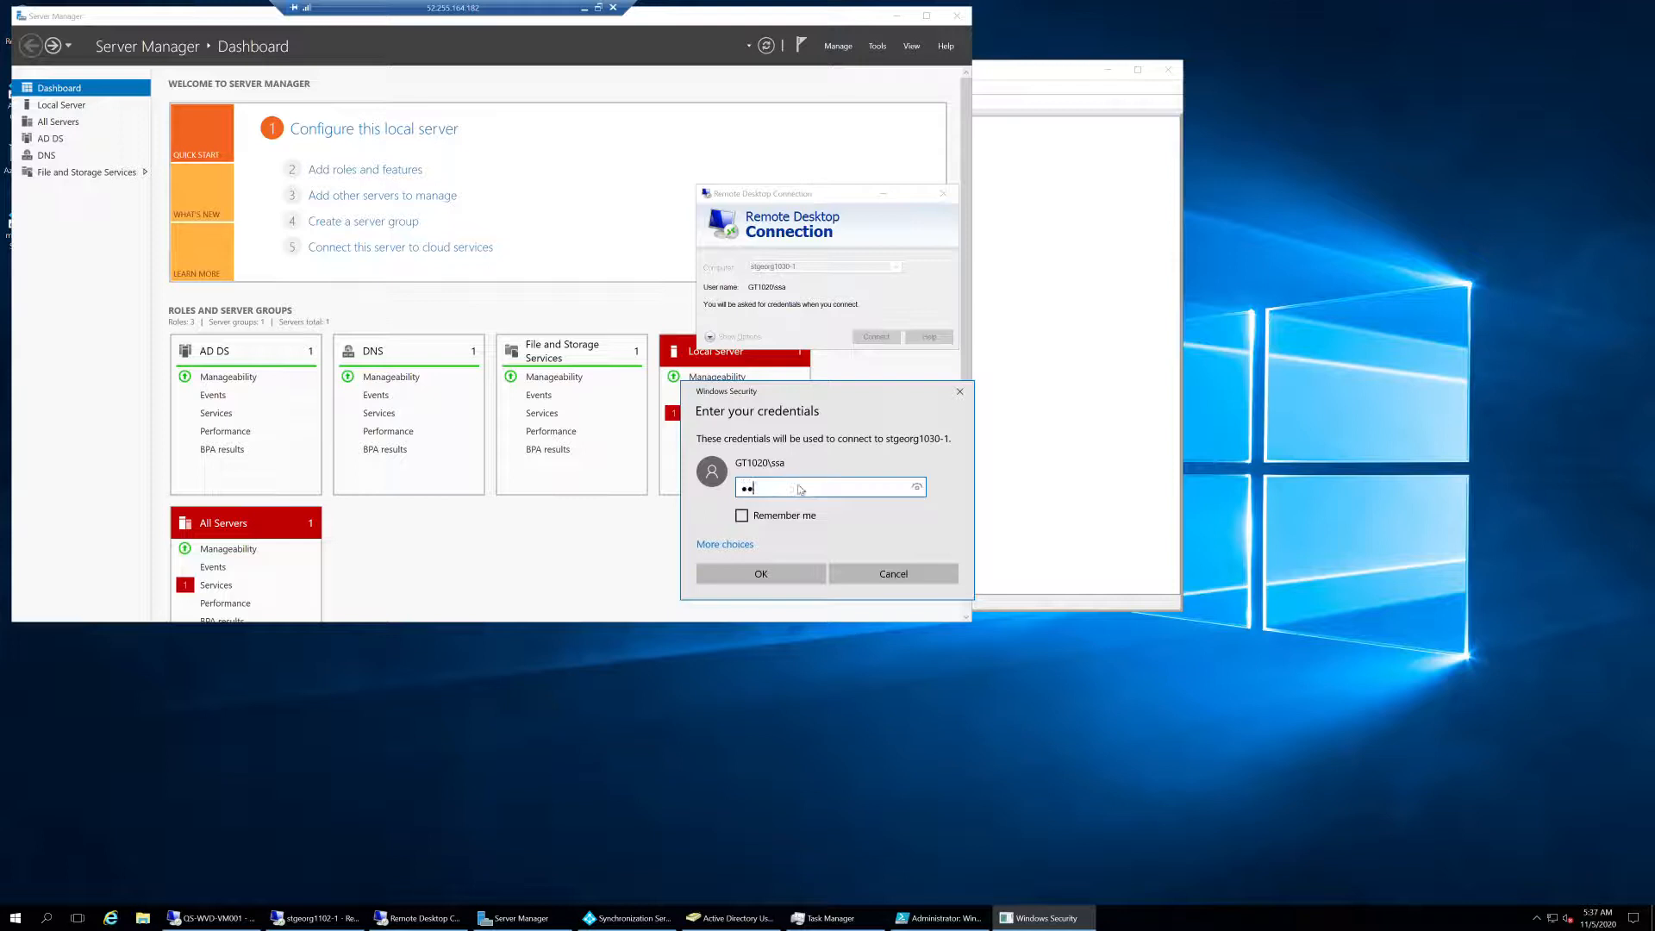
{"action": "type", "text": "password"}
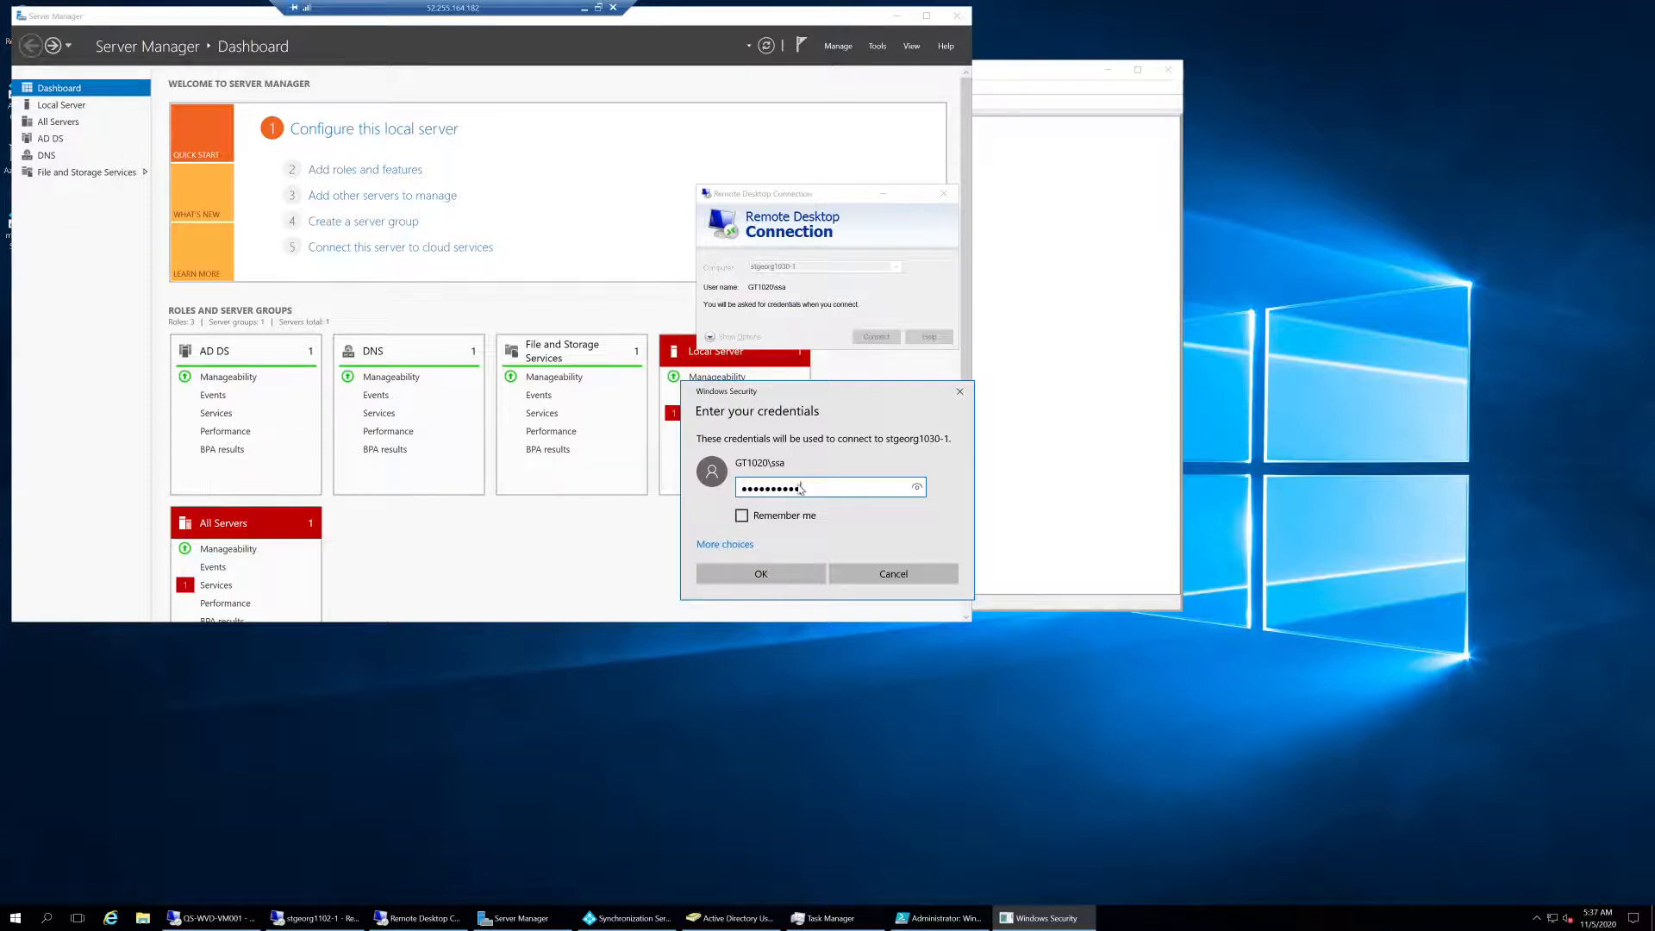
{"action": "left_click", "coordinate": [760, 573]}
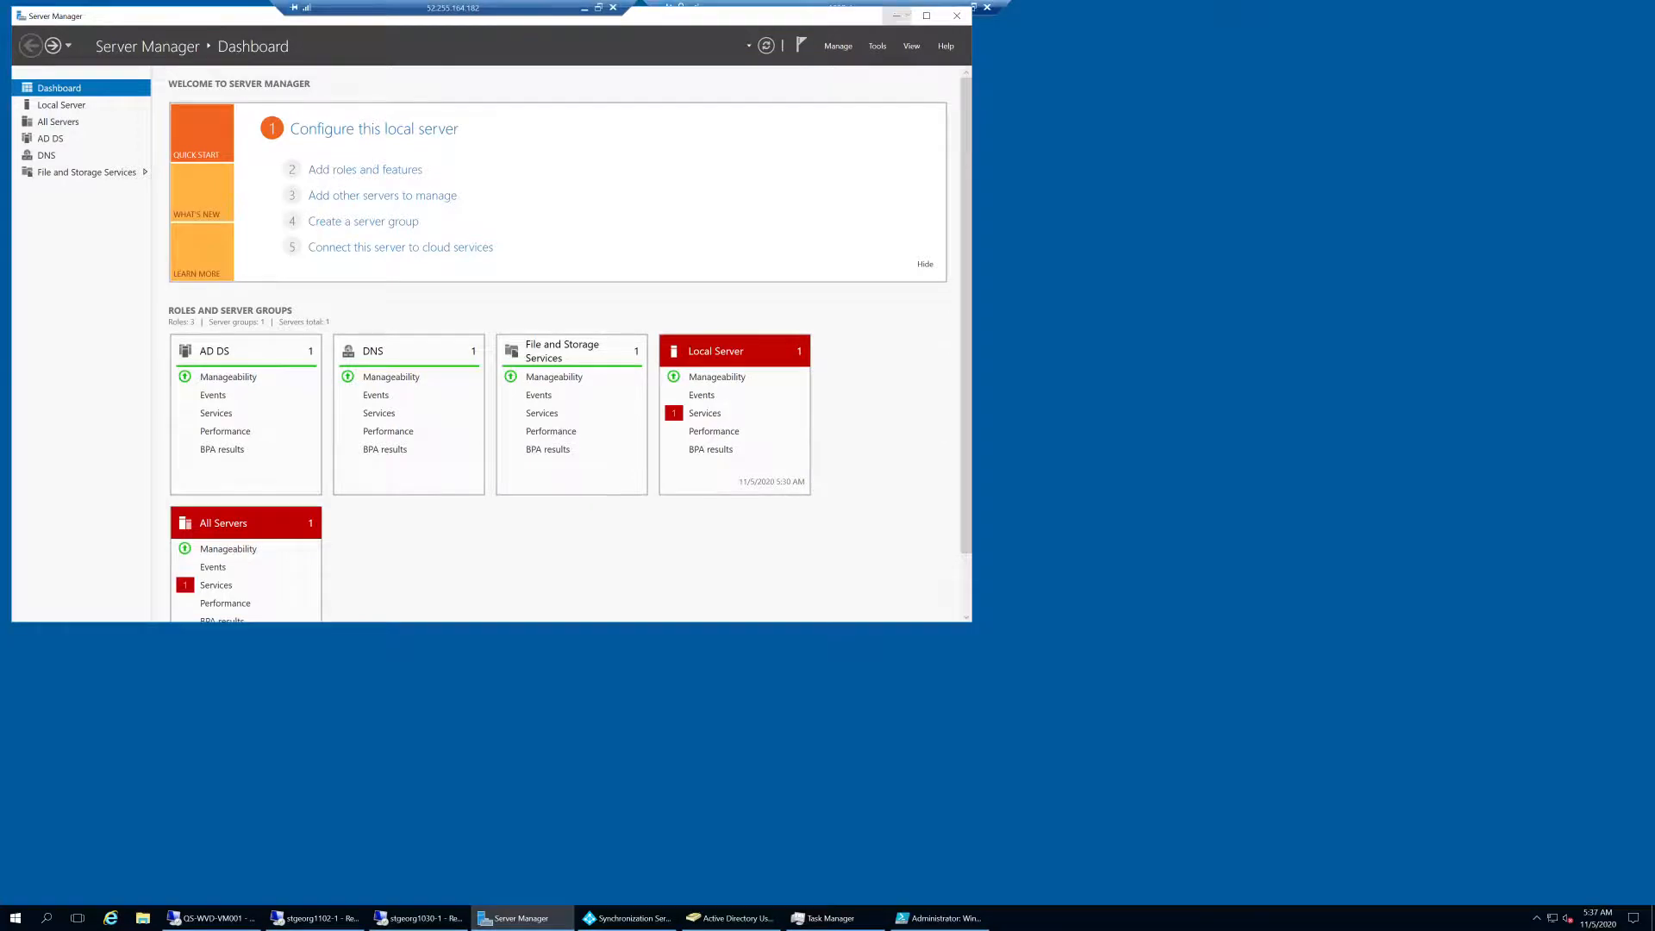
Step: Launch mstsc, connect to stgeorg1030-0, and submit its password
{"action": "left_click", "coordinate": [729, 917]}
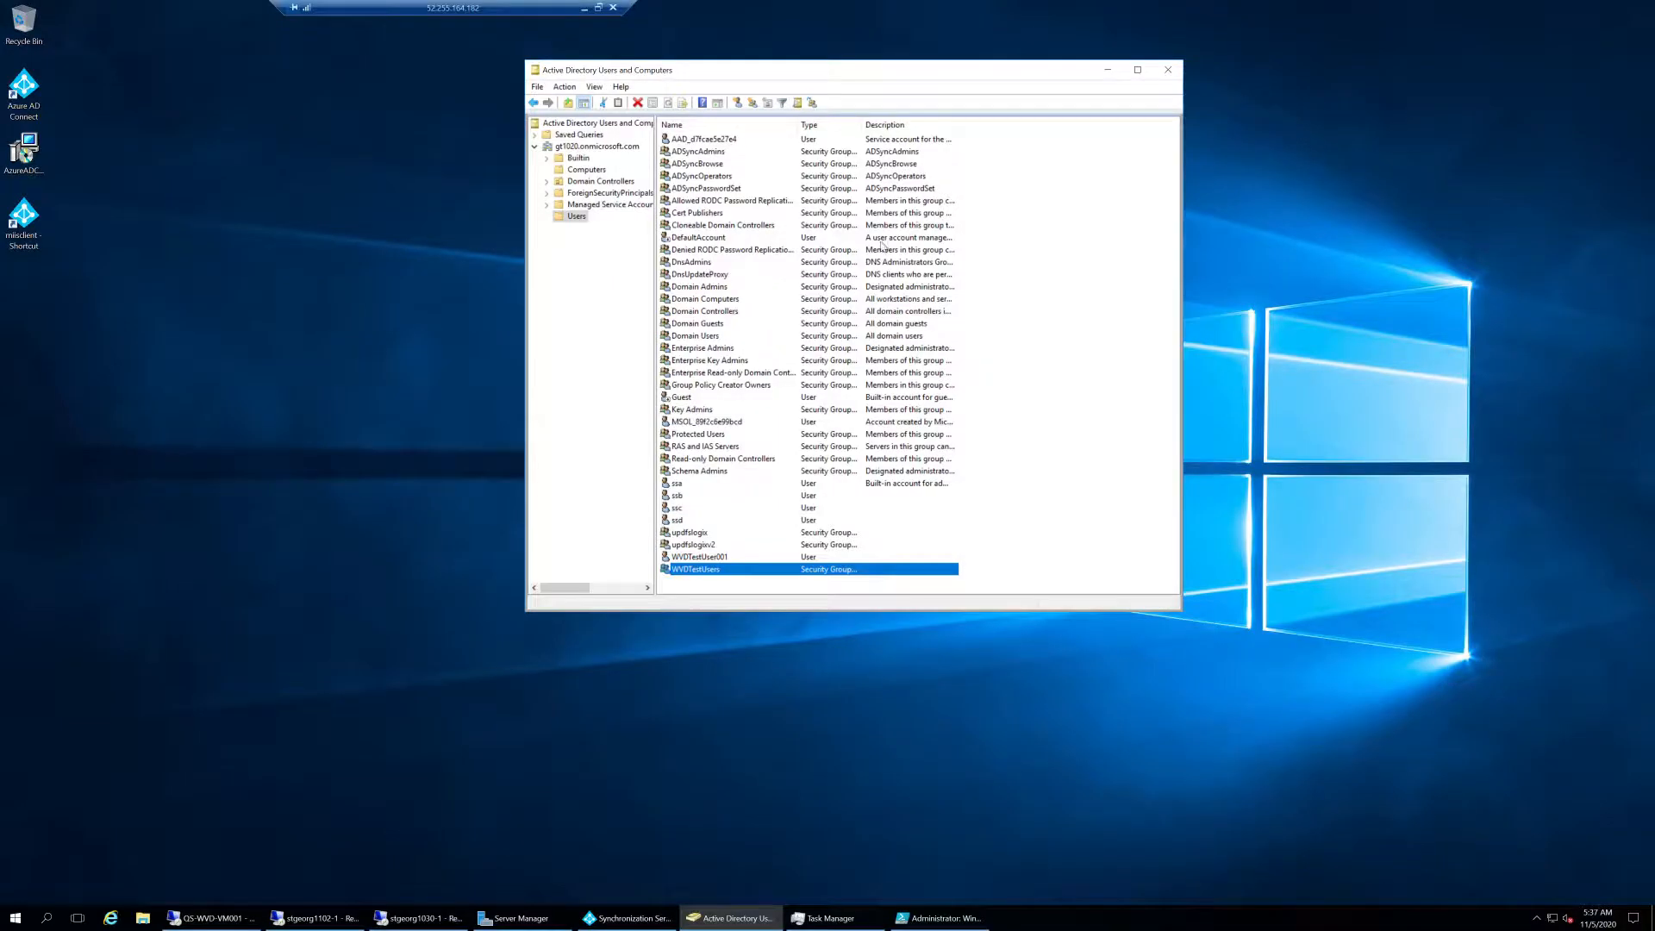
{"action": "left_click", "coordinate": [15, 916]}
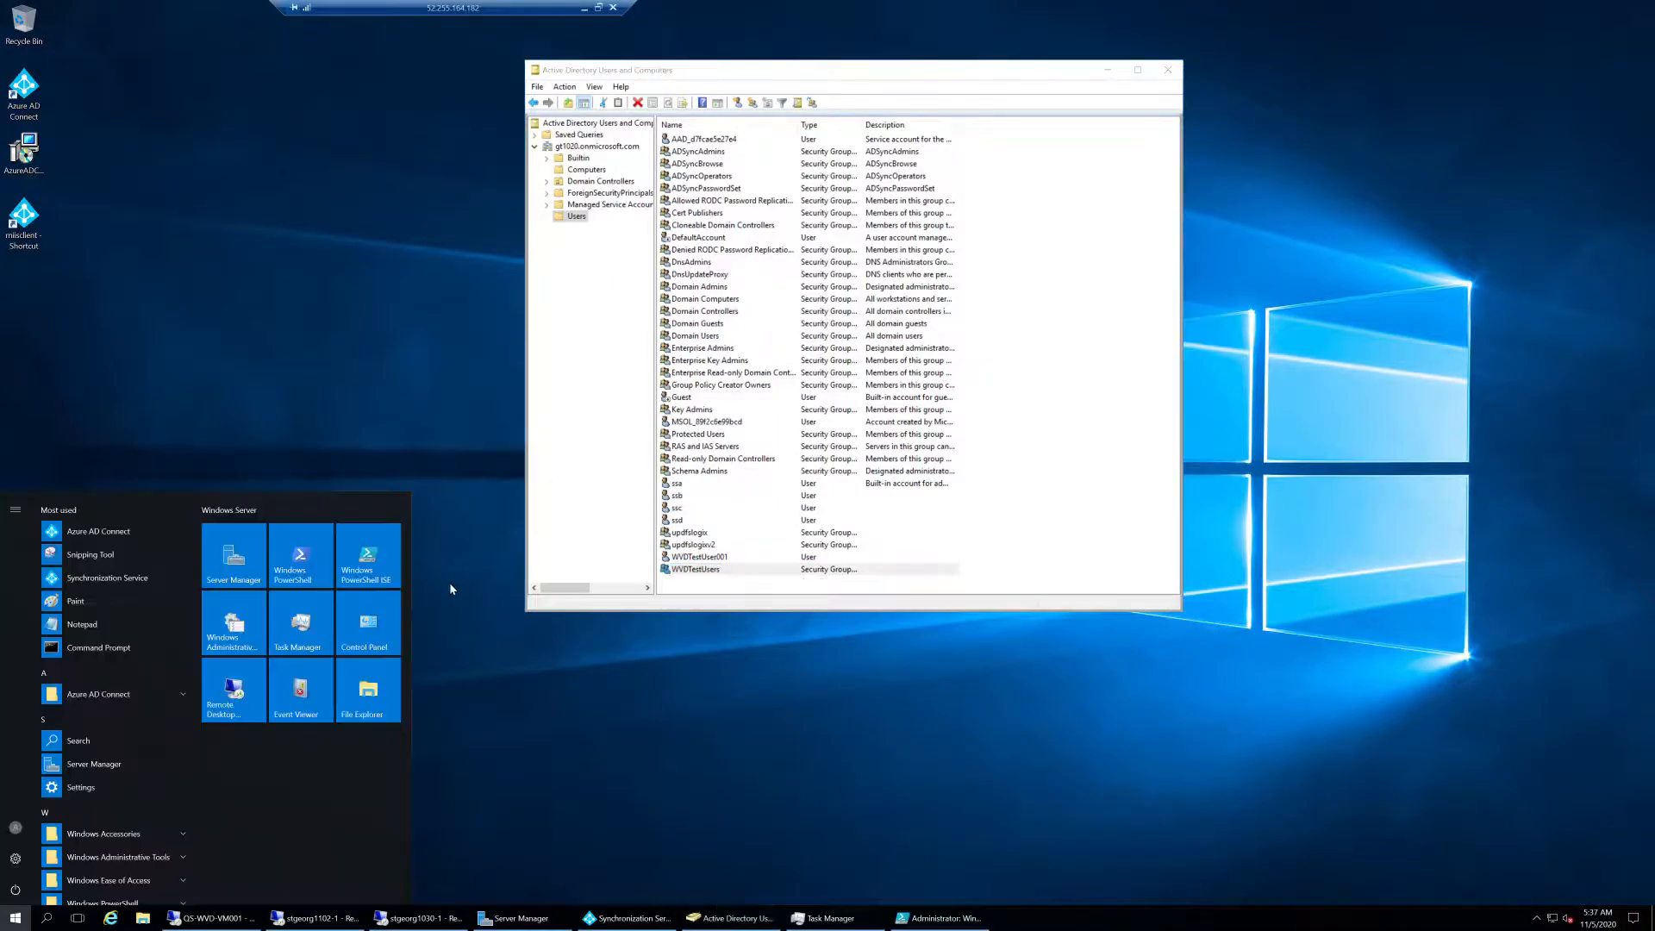
{"action": "type", "text": "msts"}
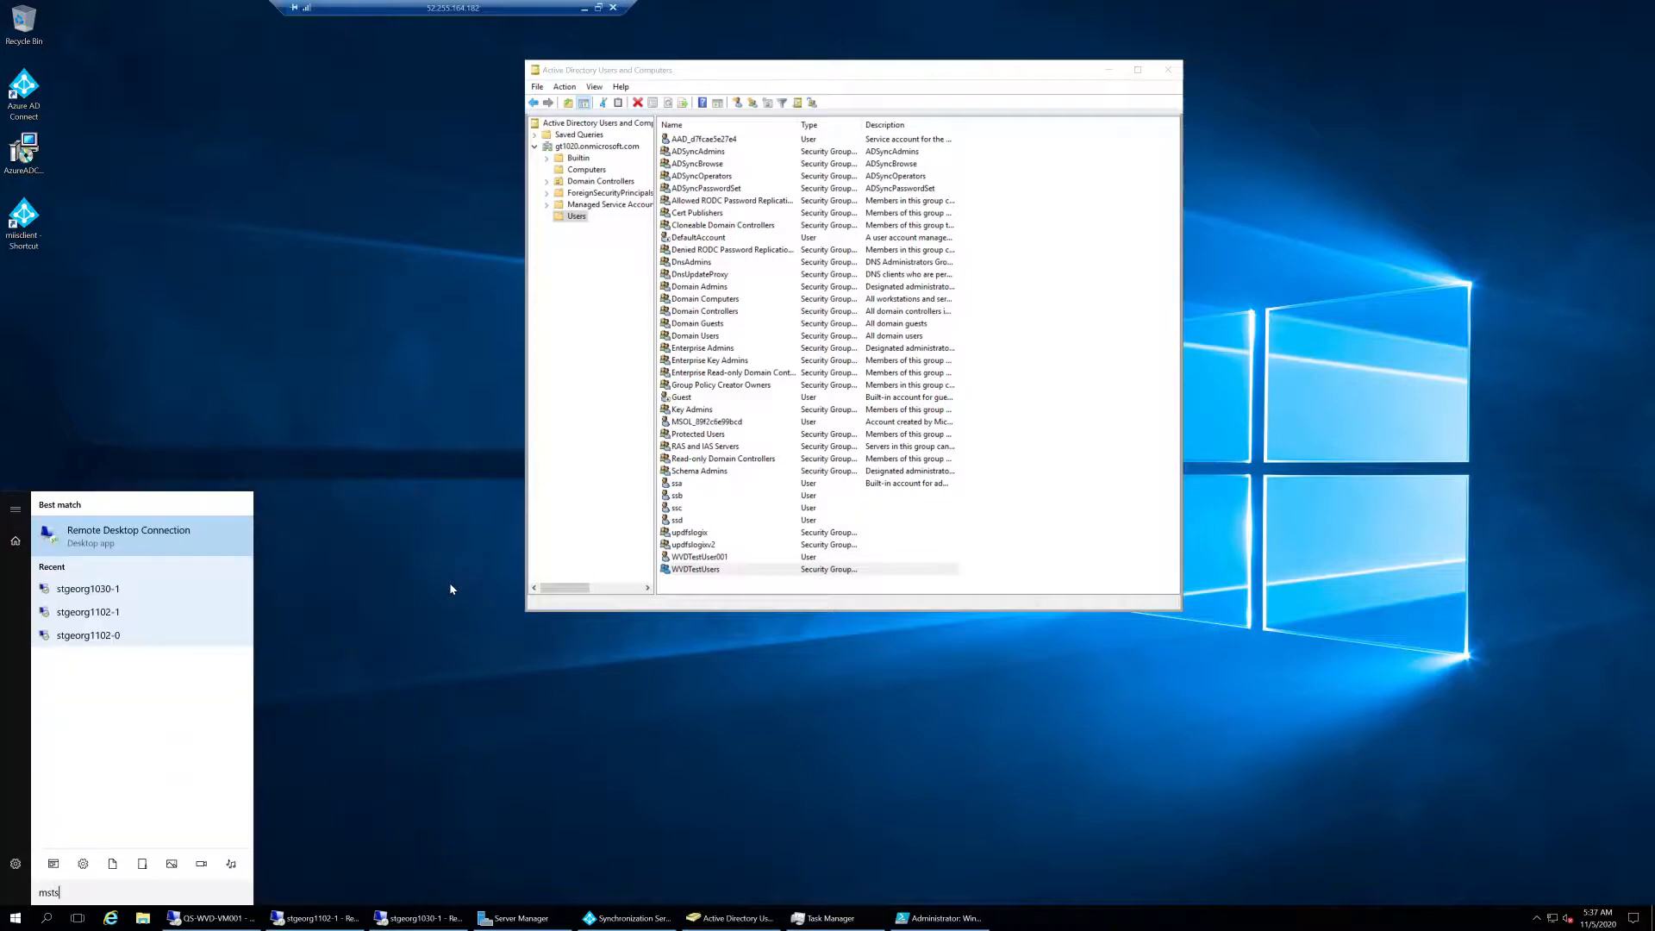
{"action": "left_click", "coordinate": [128, 535]}
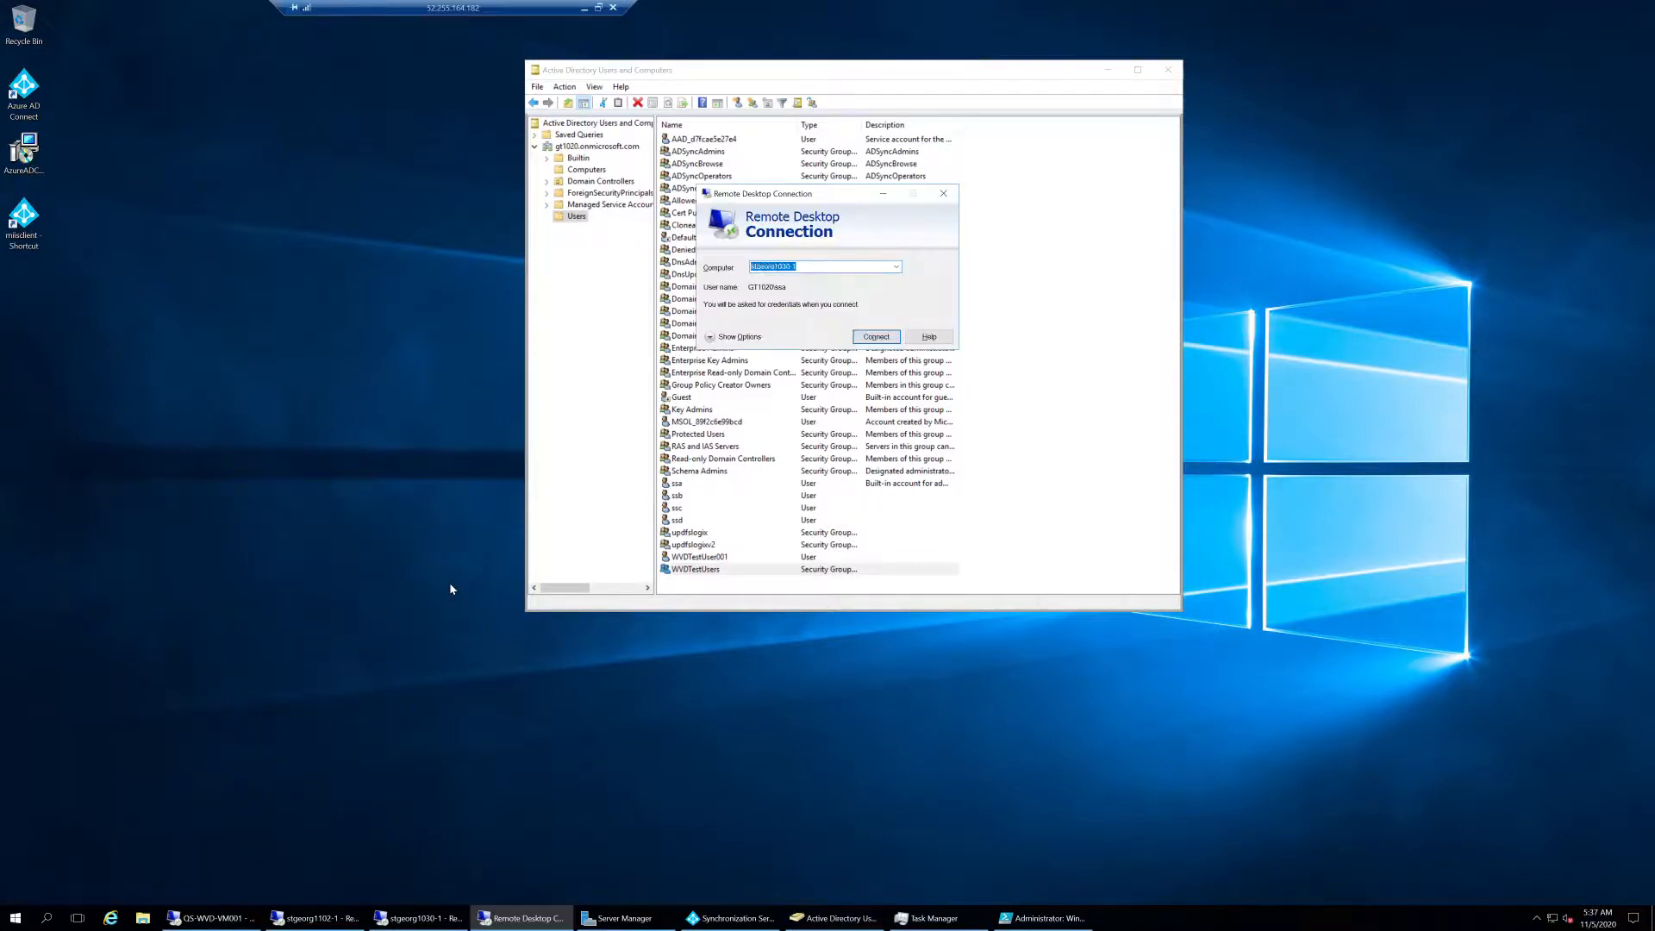
{"action": "type", "text": "stgeorg1030-0"}
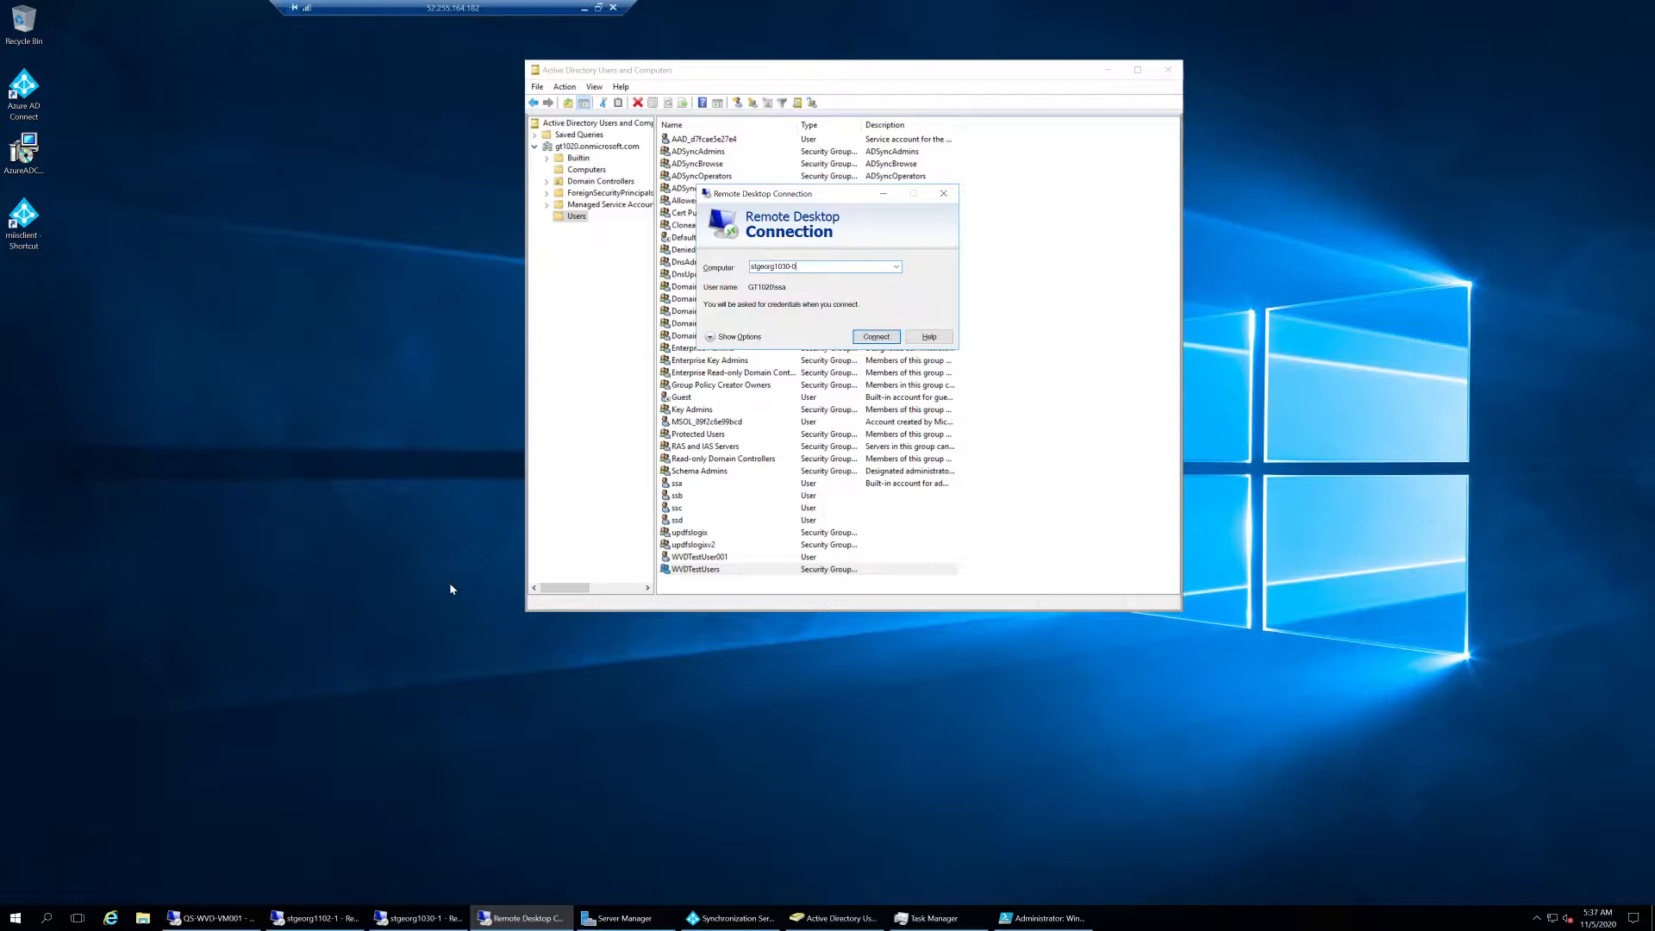
{"action": "left_click", "coordinate": [874, 335]}
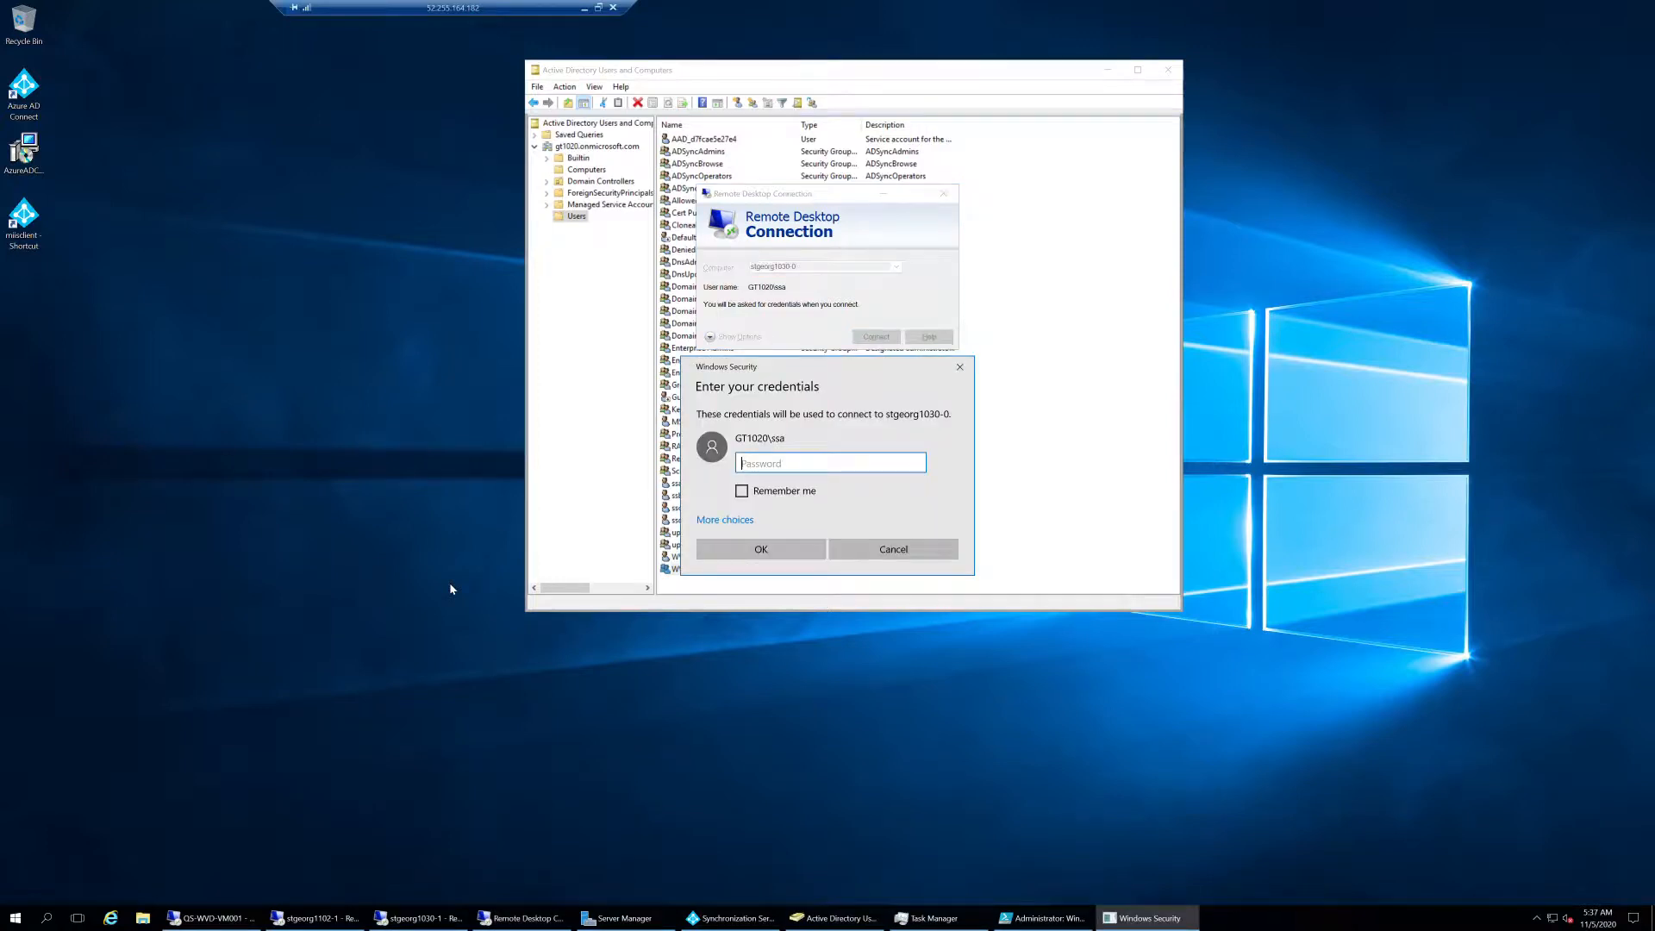
{"action": "type", "text": "password"}
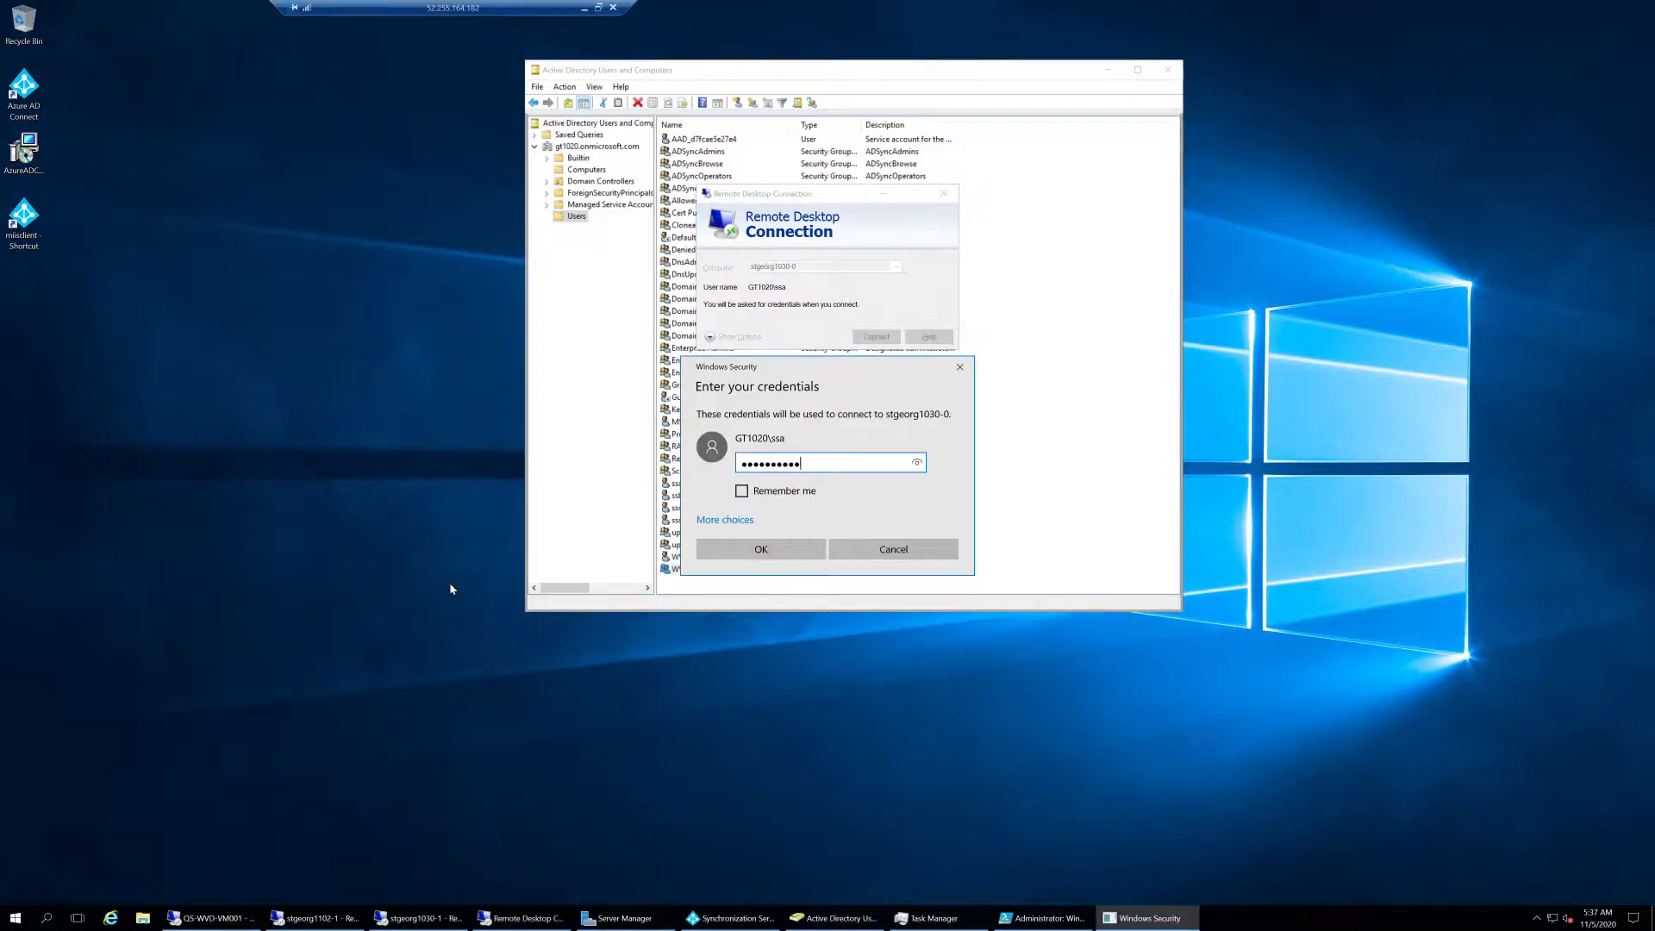
{"action": "type", "text": "•"}
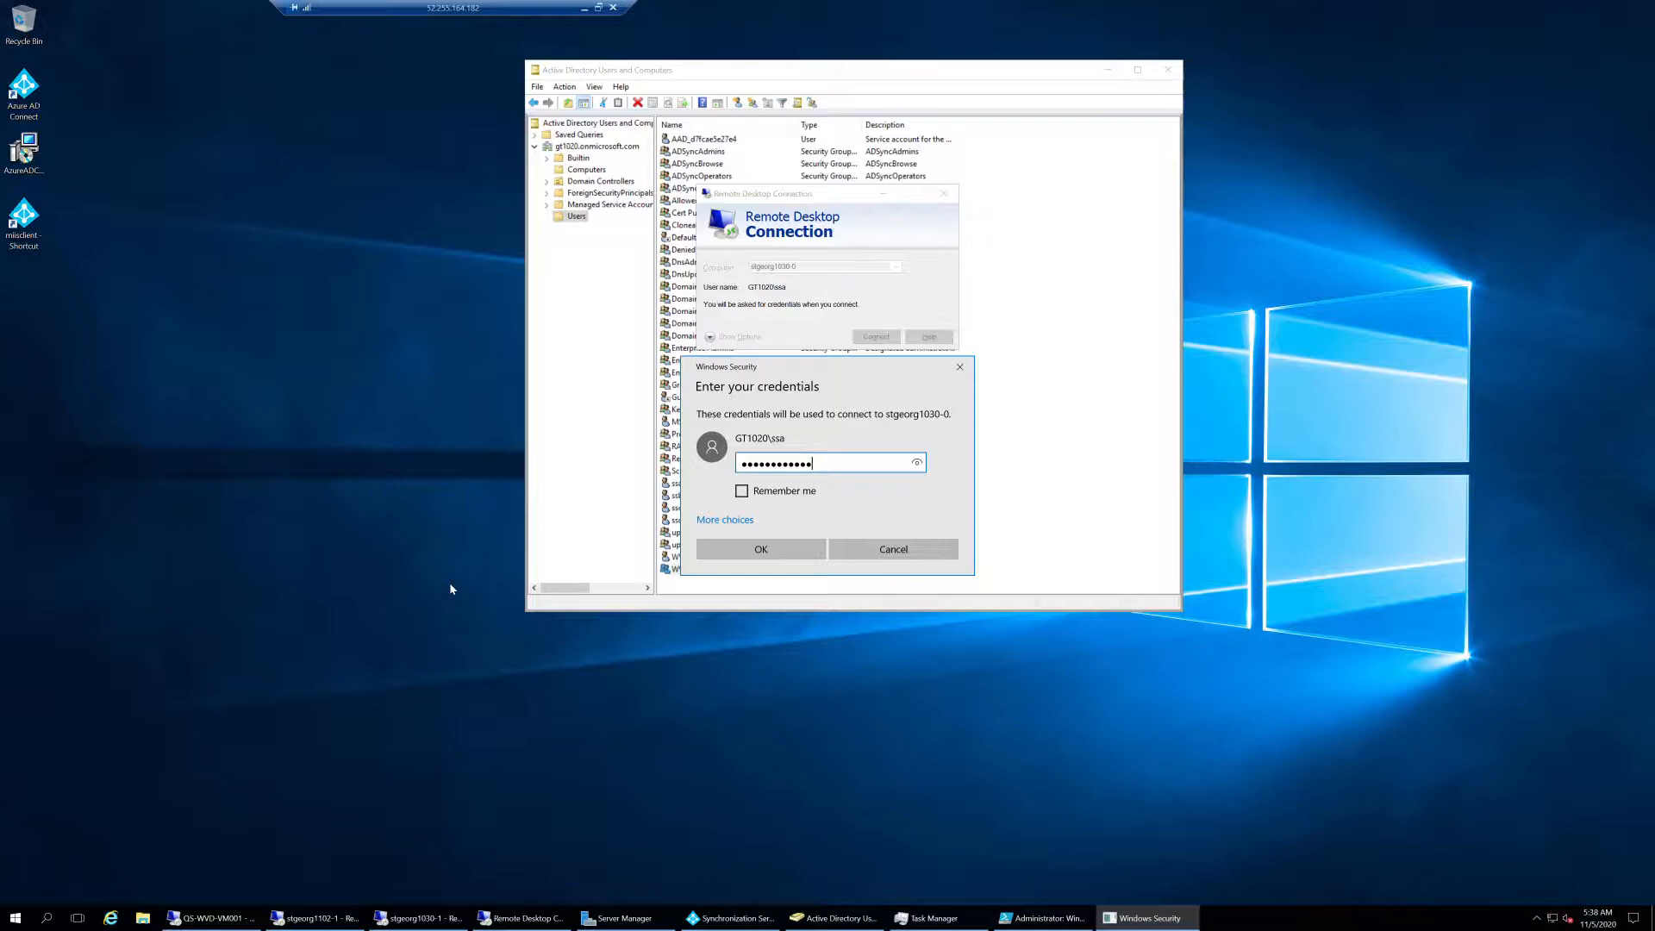
{"action": "mouse_move", "coordinate": [814, 507]}
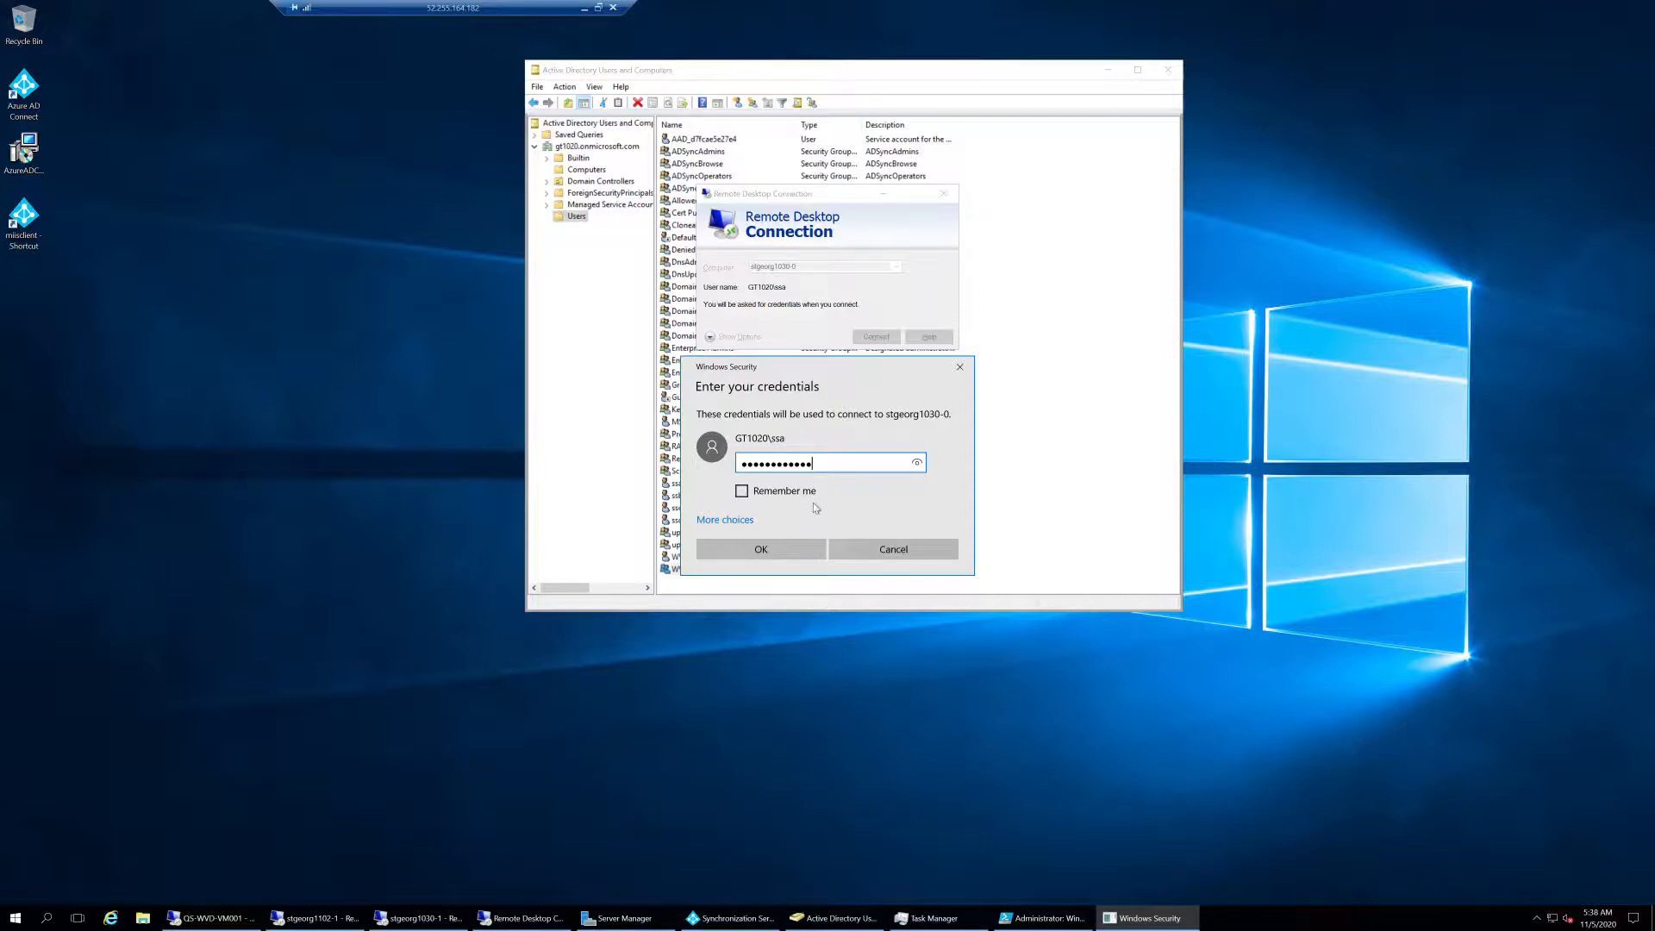
{"action": "left_click", "coordinate": [760, 549]}
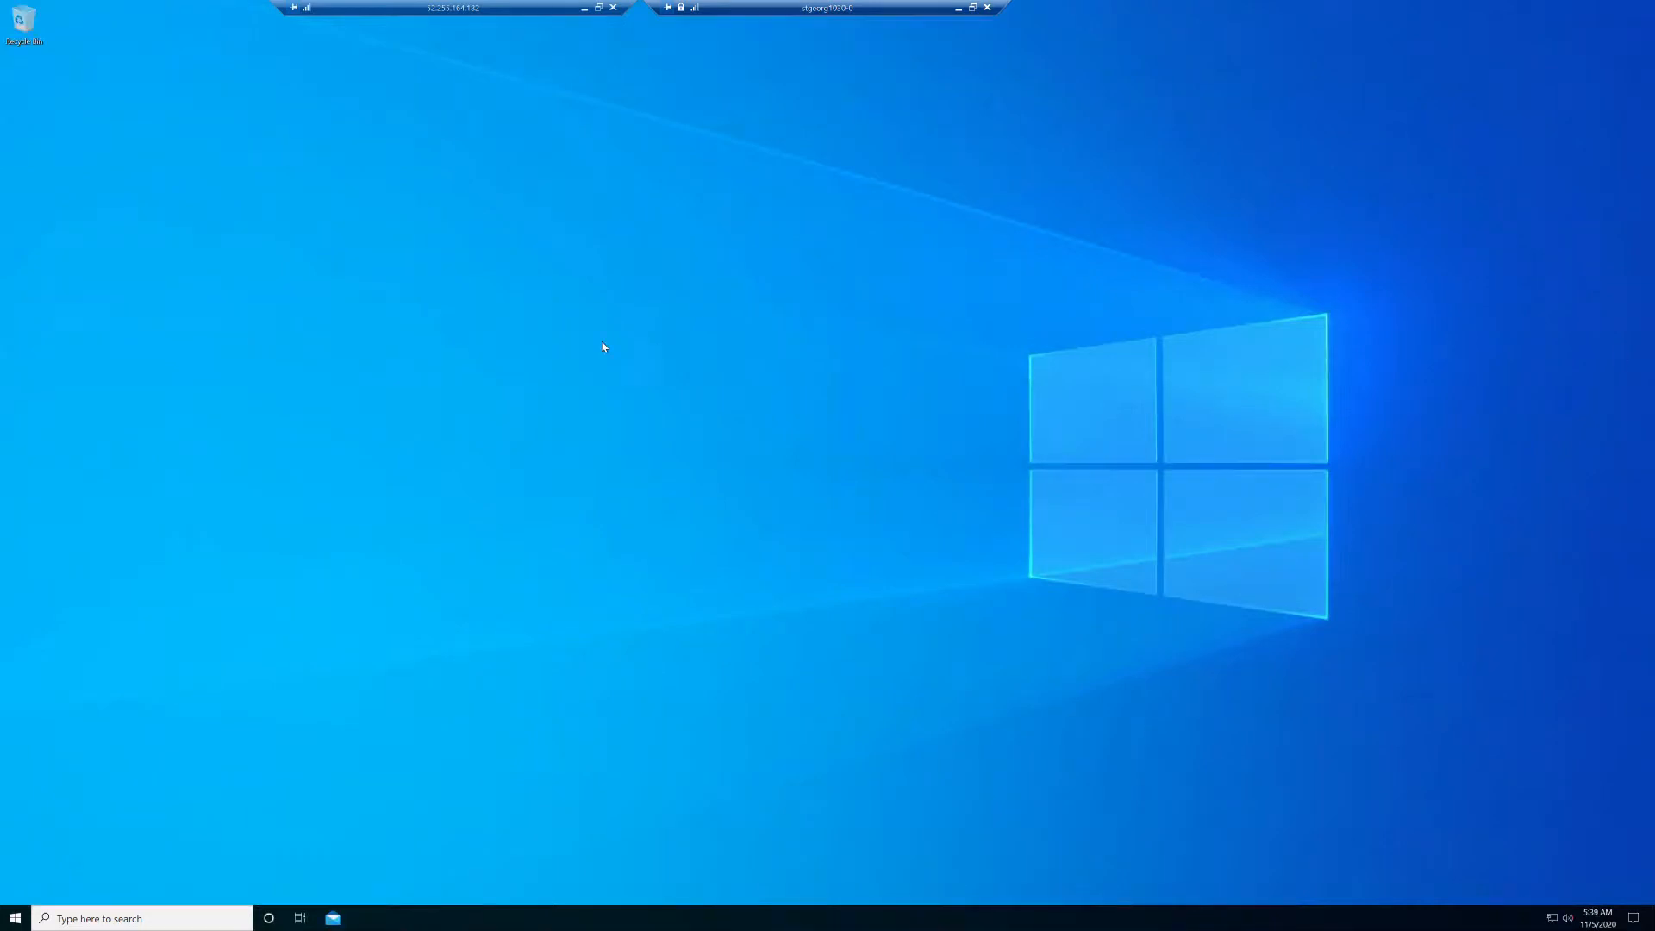
{"action": "mouse_move", "coordinate": [93, 226]}
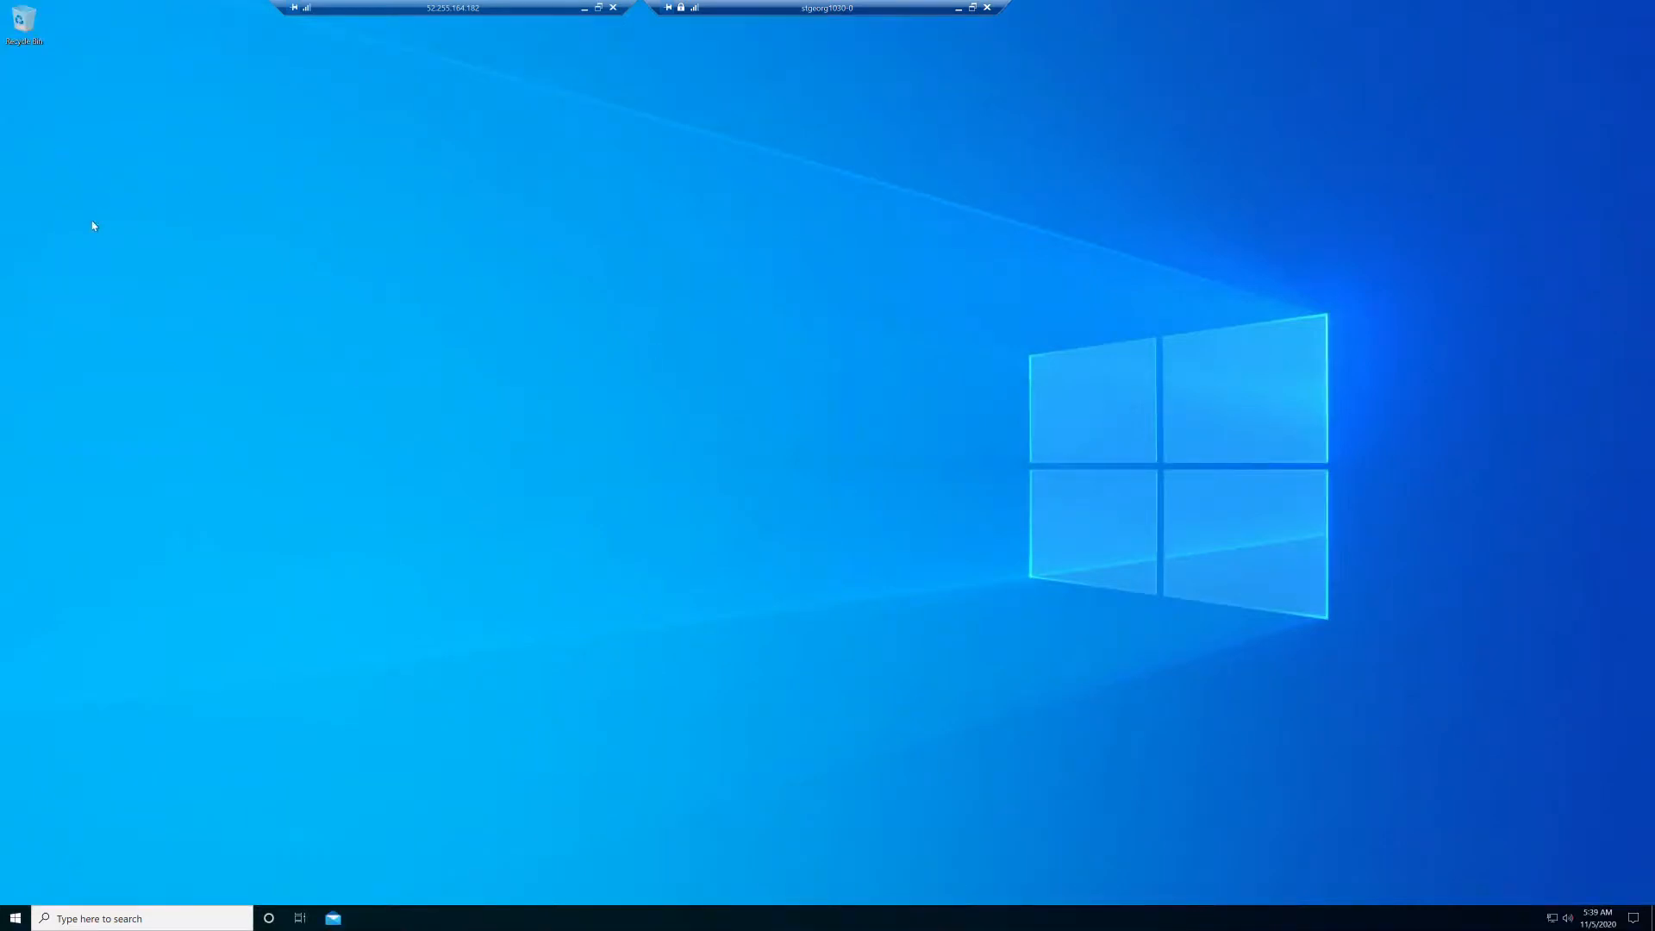
{"action": "mouse_move", "coordinate": [598, 153]}
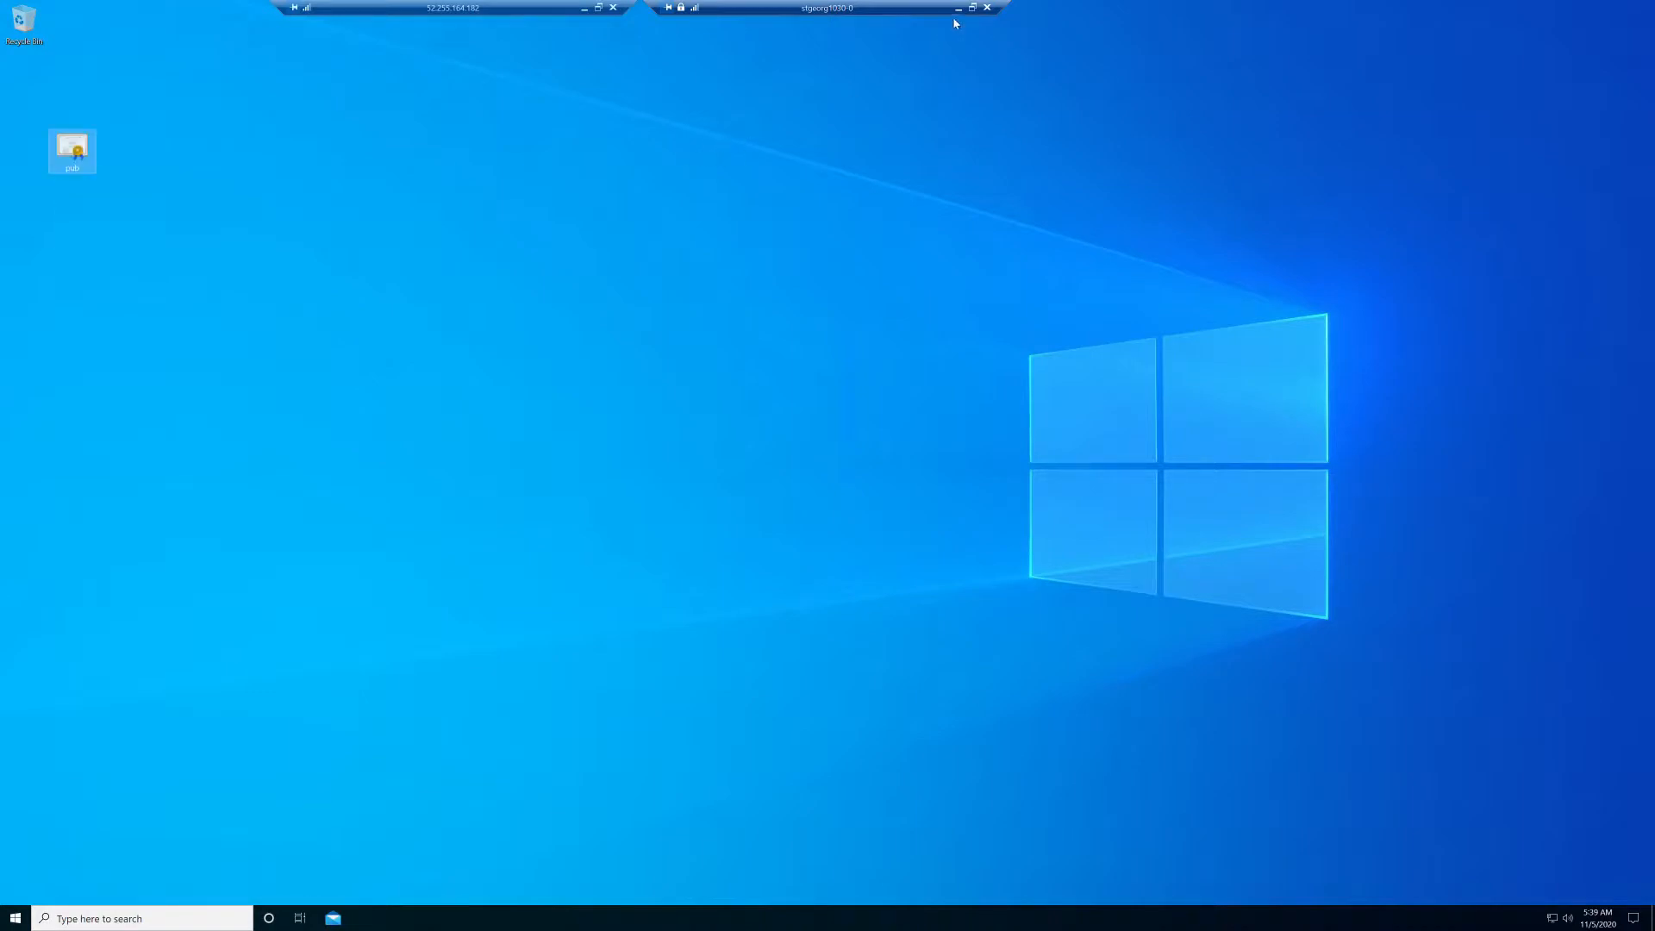
Step: Minimize the stgeorg1030-0 session to reveal the stgeorg1030-1 desktop
{"action": "left_click", "coordinate": [956, 8]}
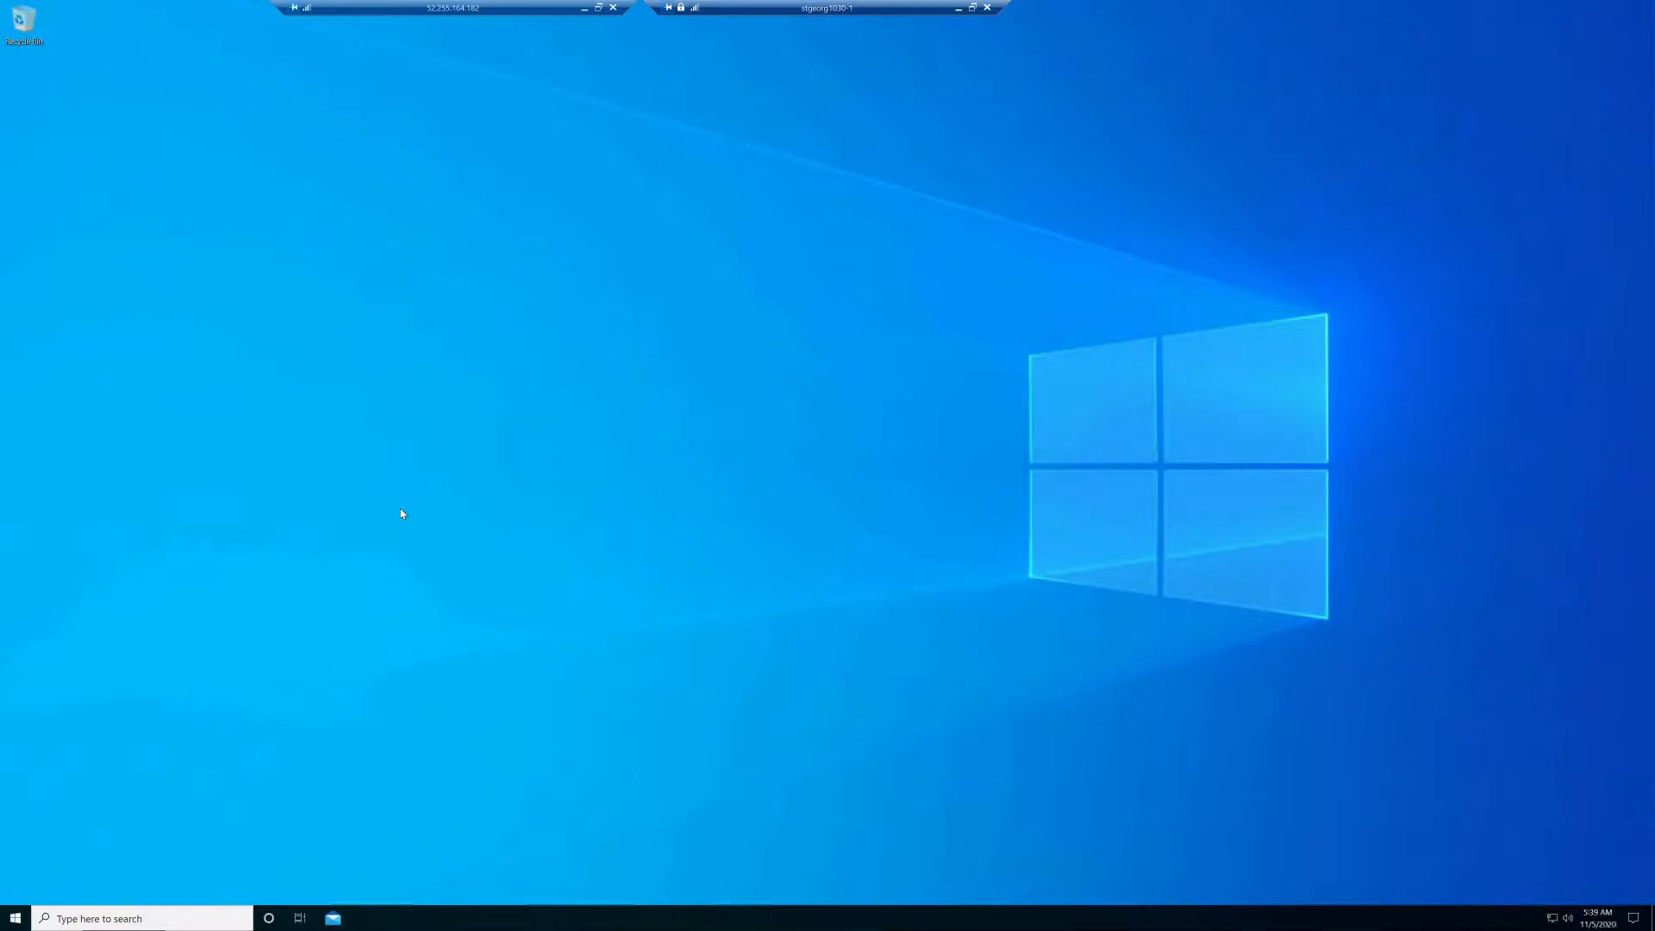
Step: Paste the pub certificate onto stgeorg1030-1's desktop and start installing it
{"action": "right_click", "coordinate": [401, 514]}
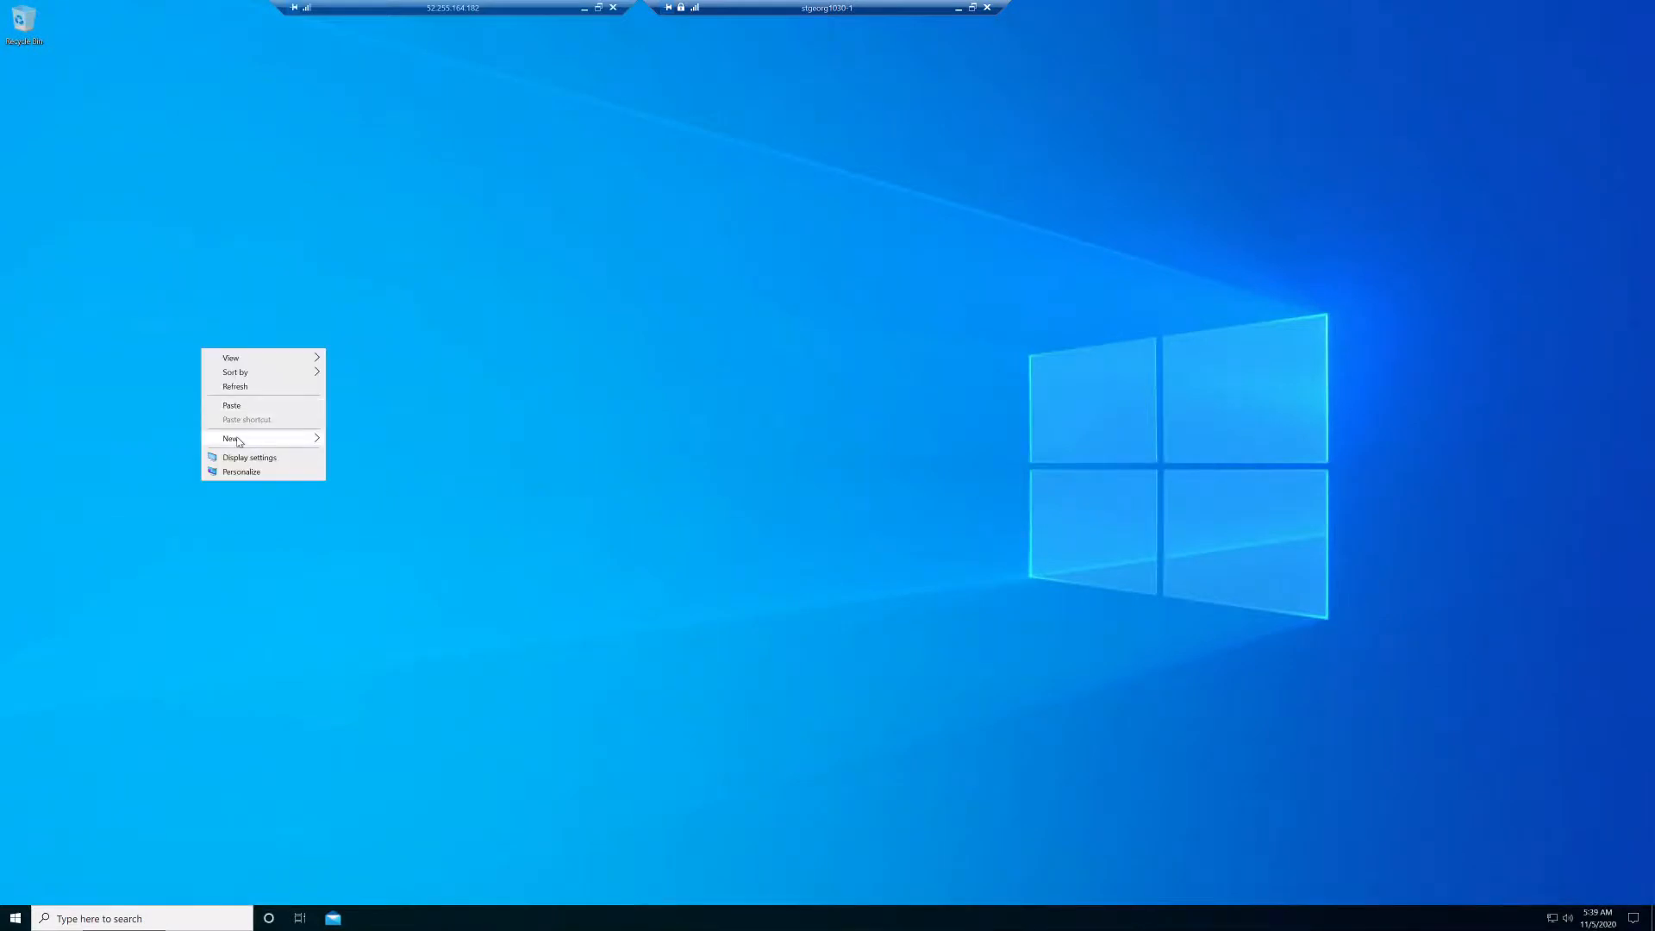
{"action": "left_click", "coordinate": [222, 429]}
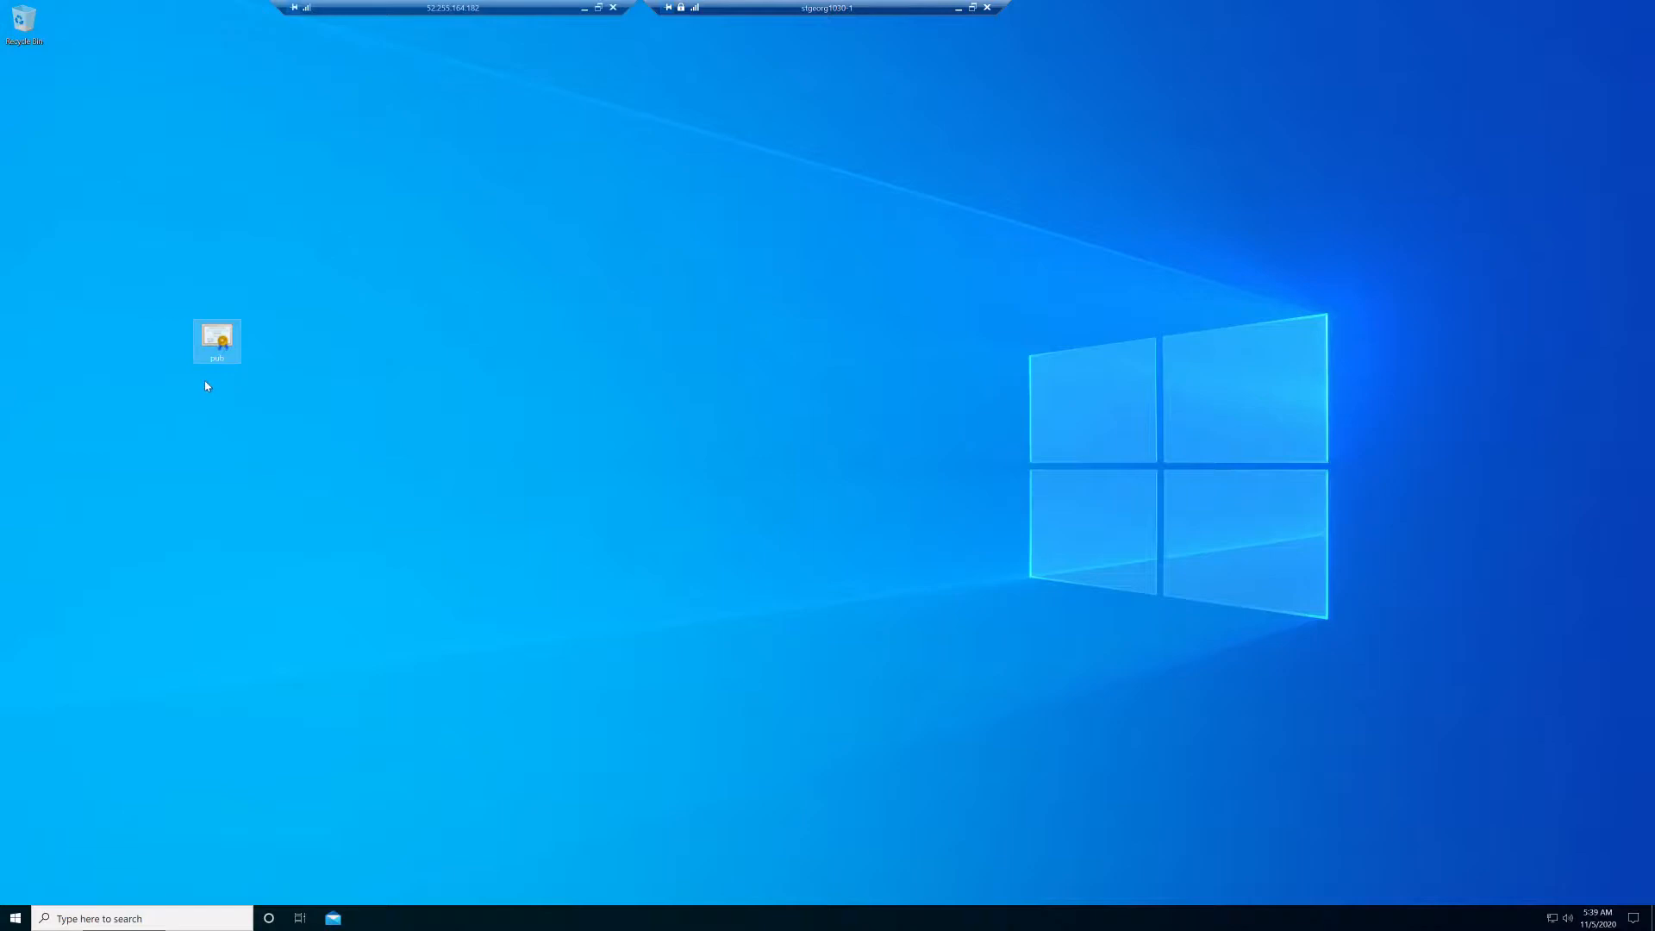
{"action": "mouse_move", "coordinate": [231, 386]}
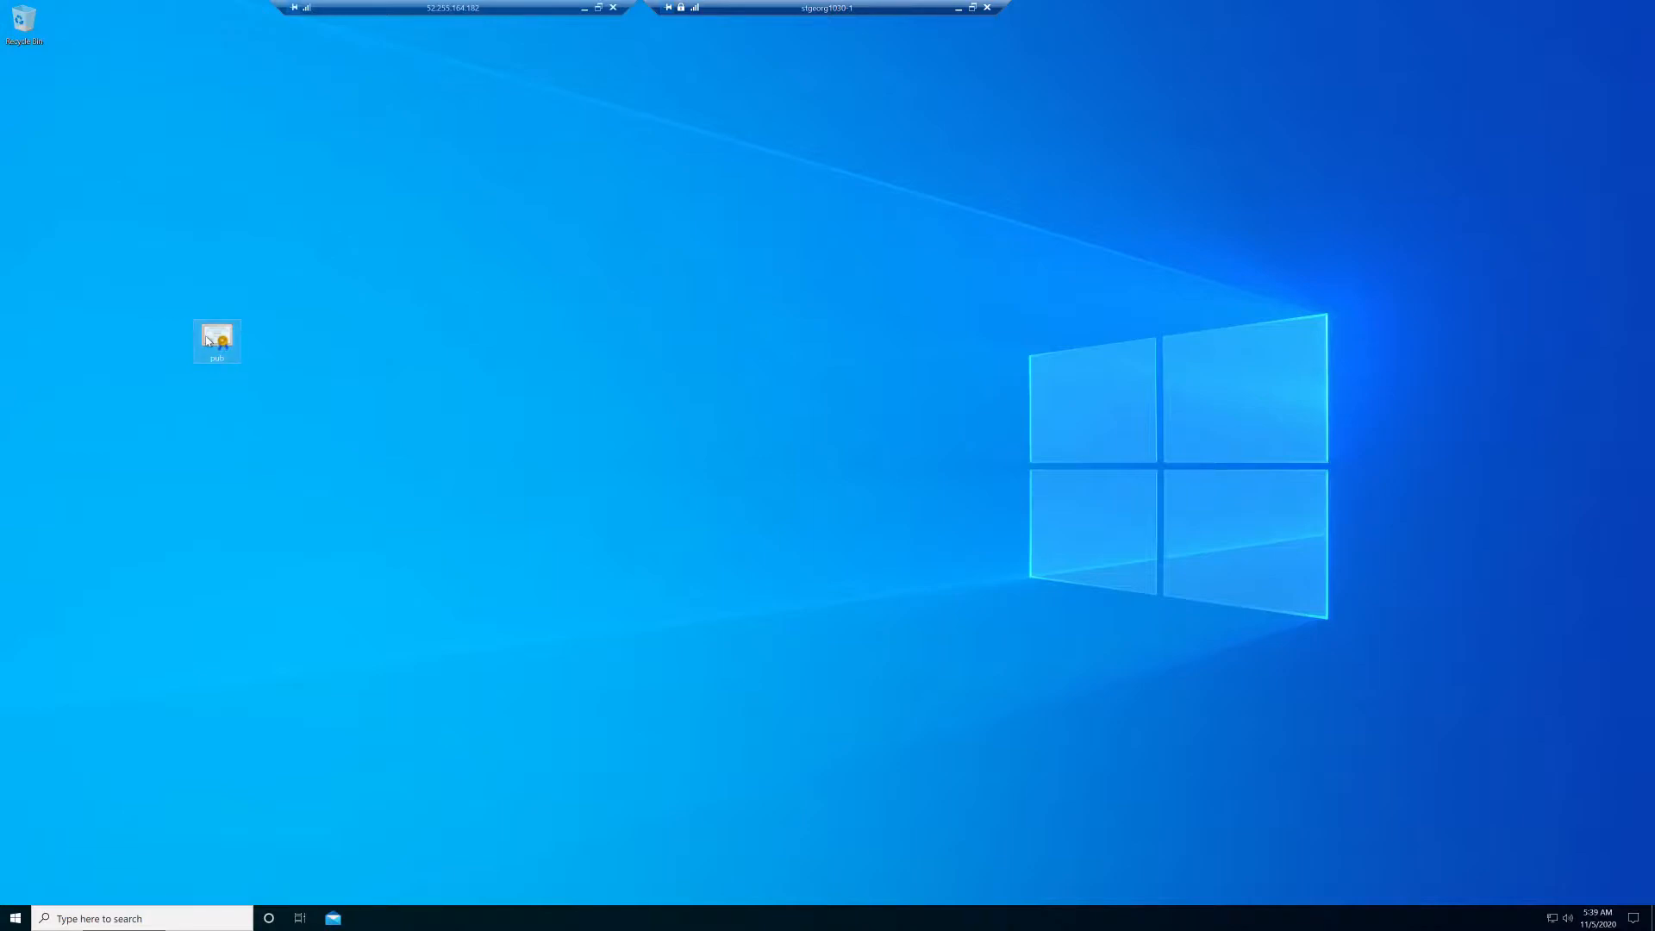
{"action": "right_click", "coordinate": [216, 338]}
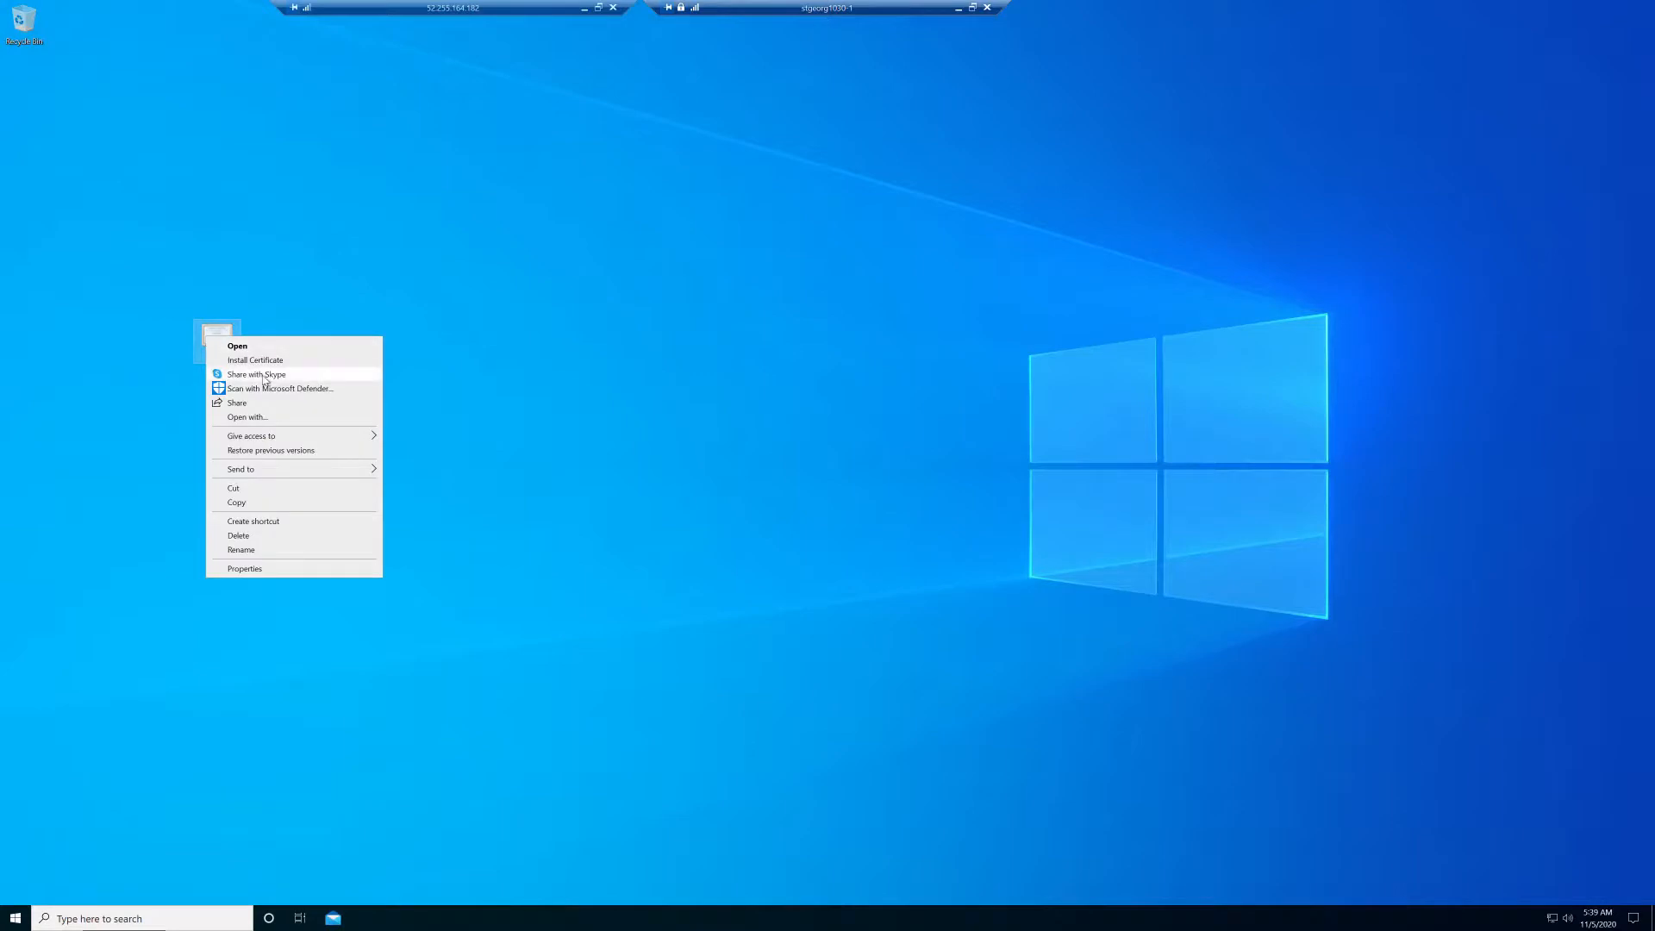
{"action": "left_click", "coordinate": [256, 359]}
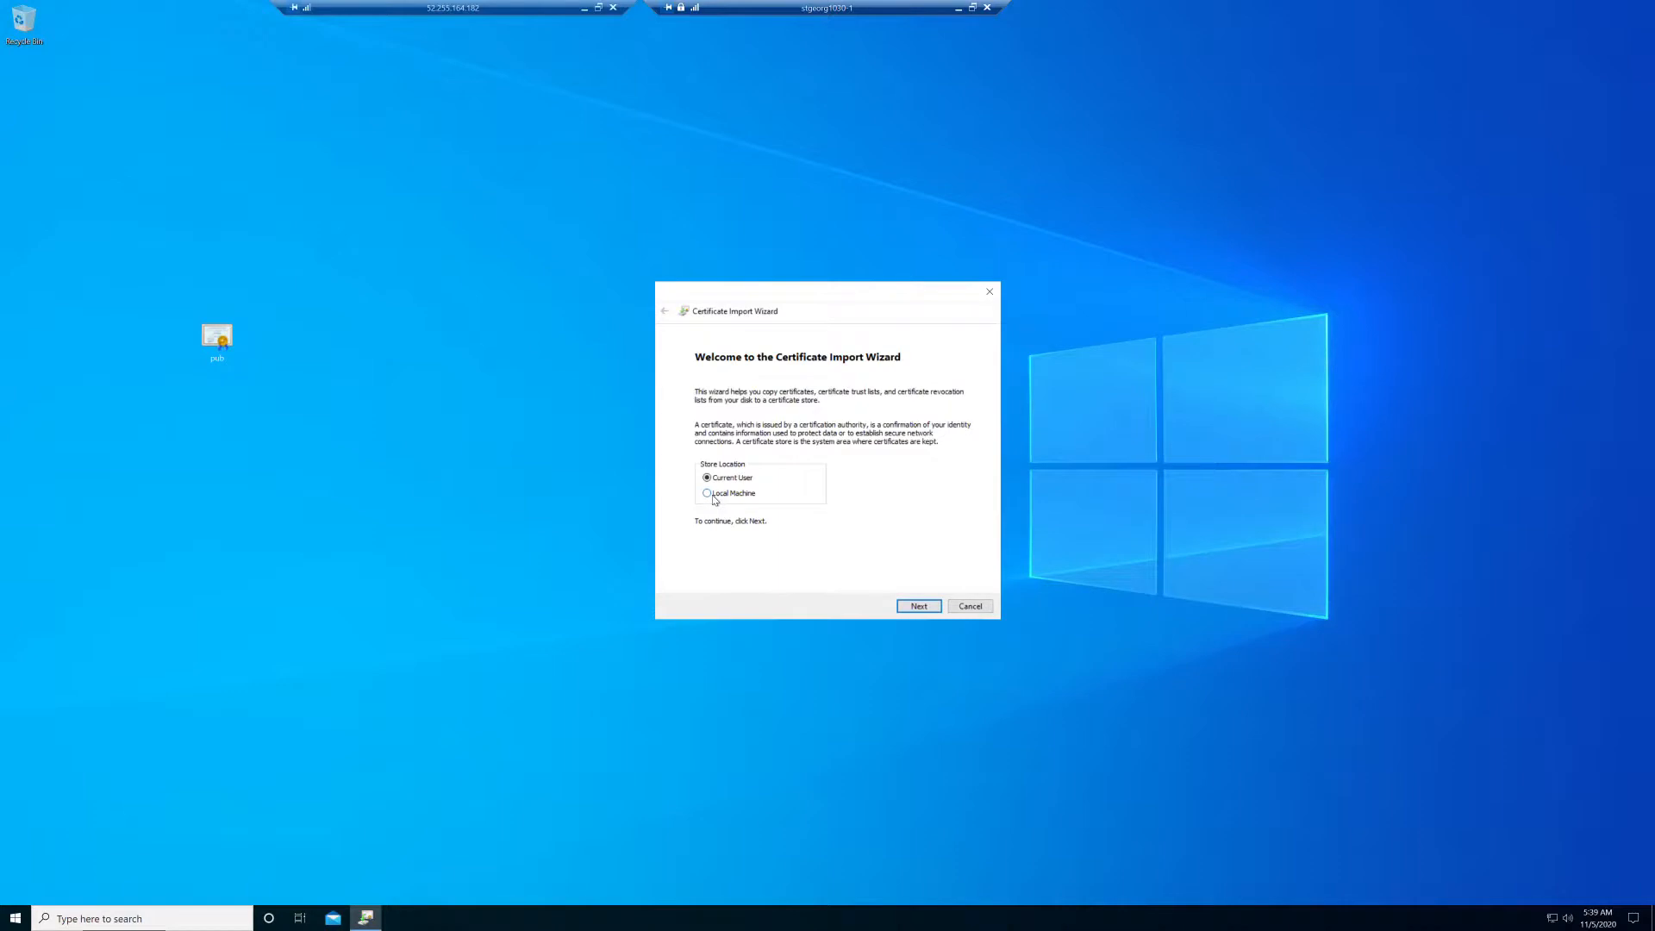
Step: Import the pub certificate for Local Machine into the Trusted People store
{"action": "left_click", "coordinate": [968, 605]}
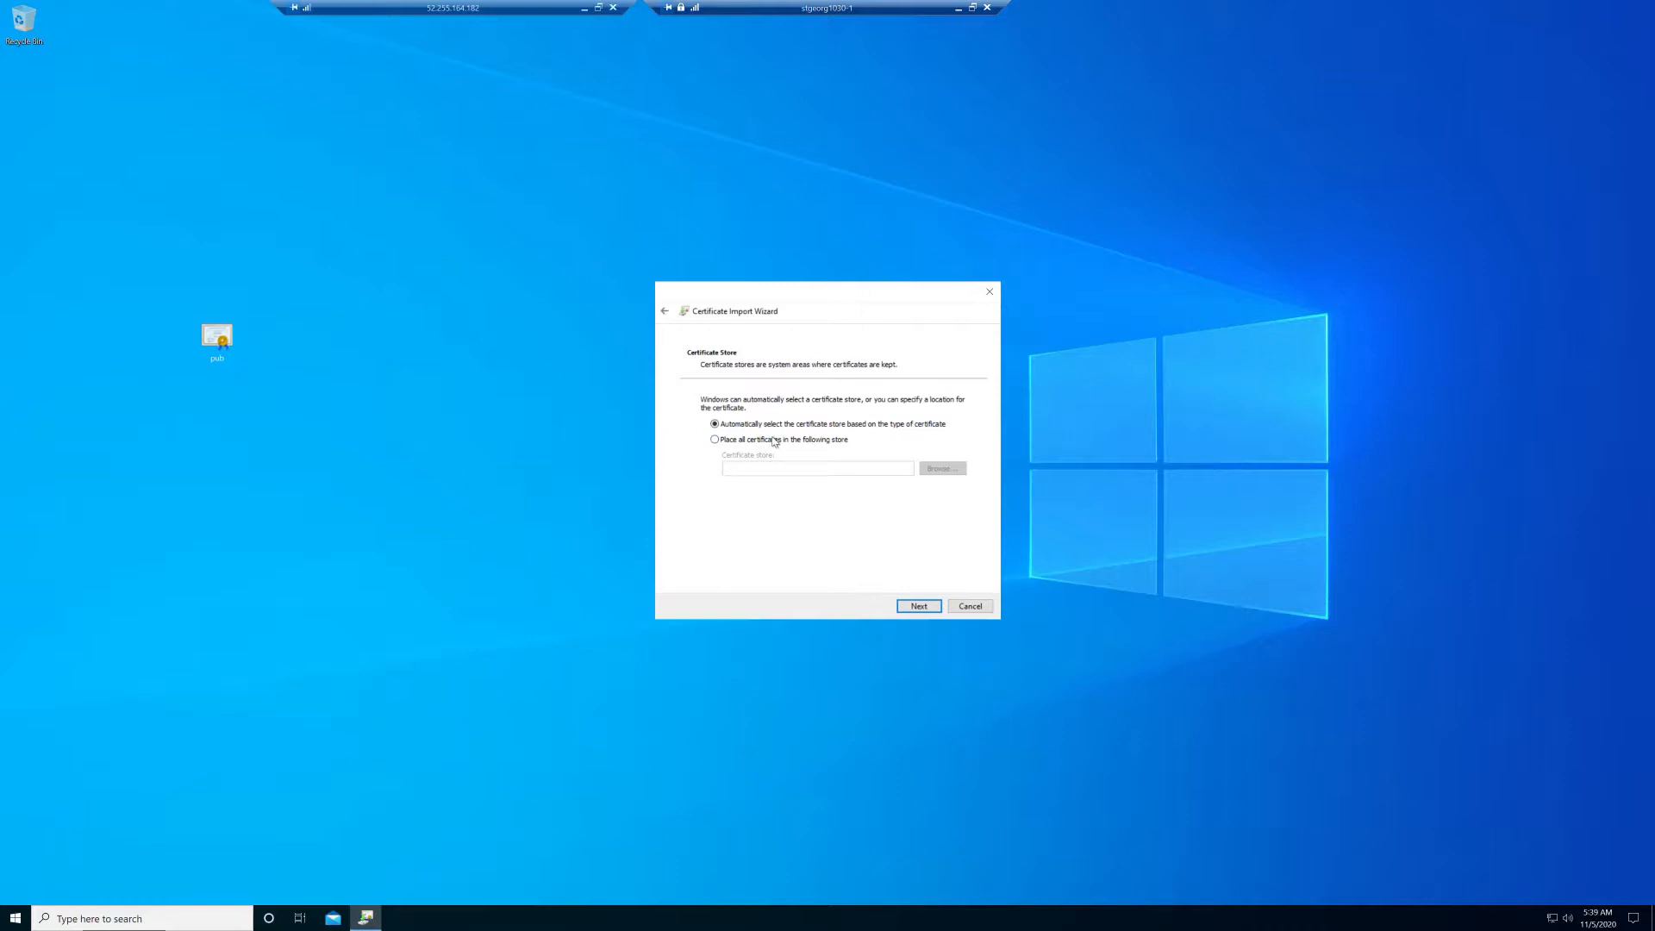
{"action": "mouse_move", "coordinate": [757, 450]}
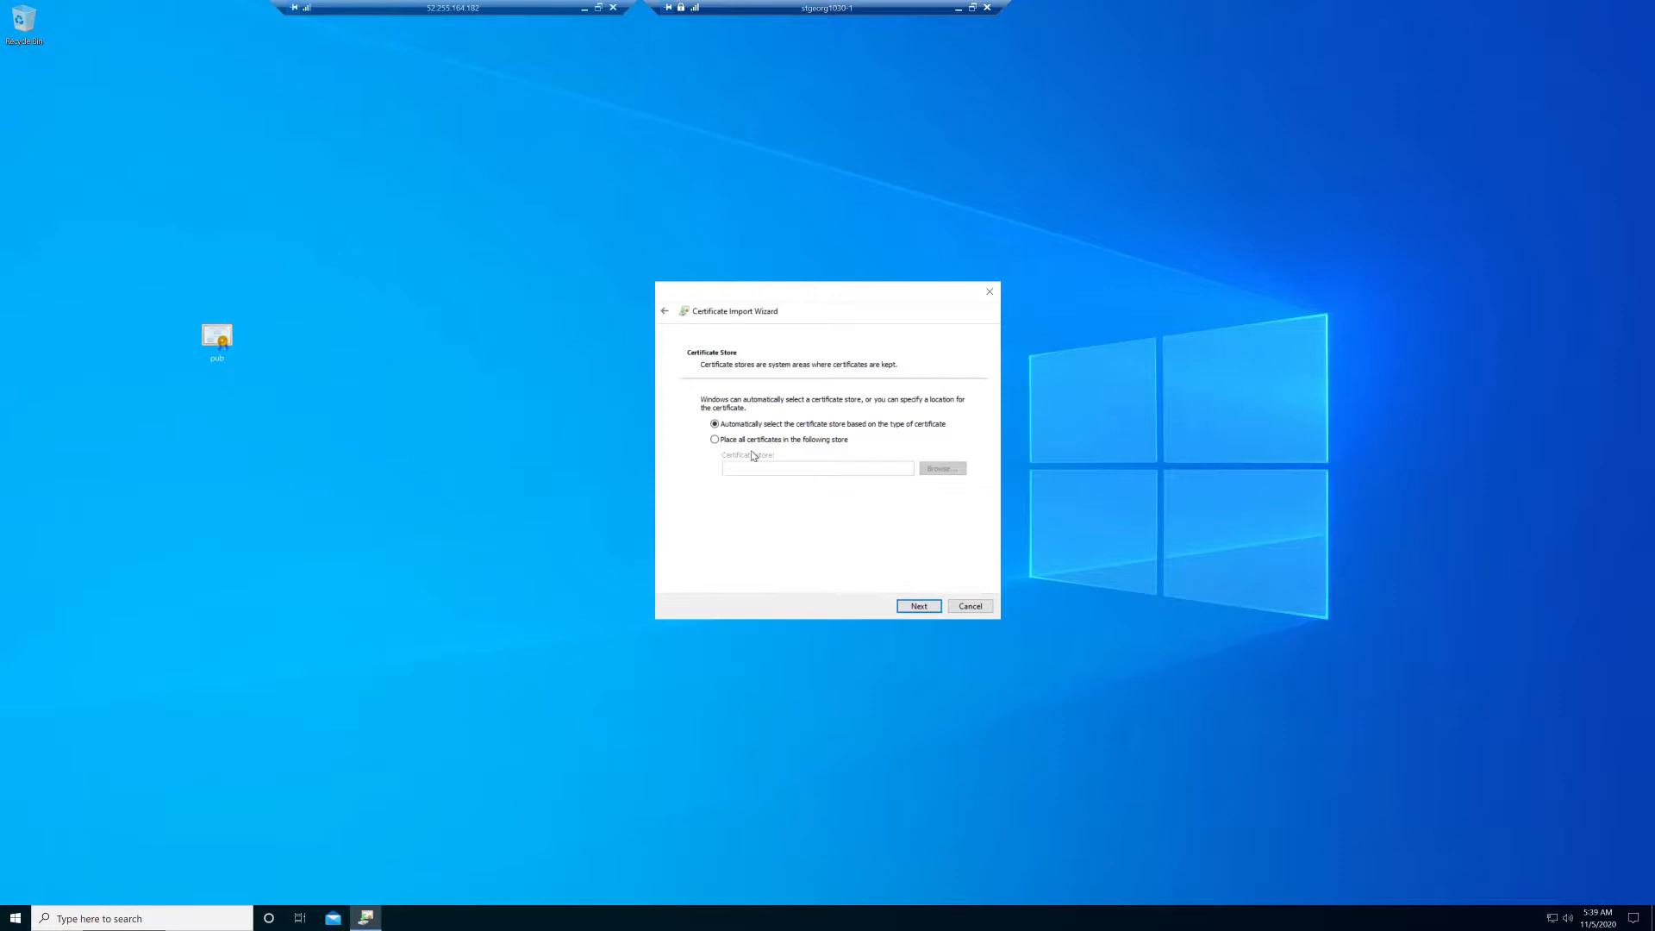
{"action": "left_click", "coordinate": [715, 439]}
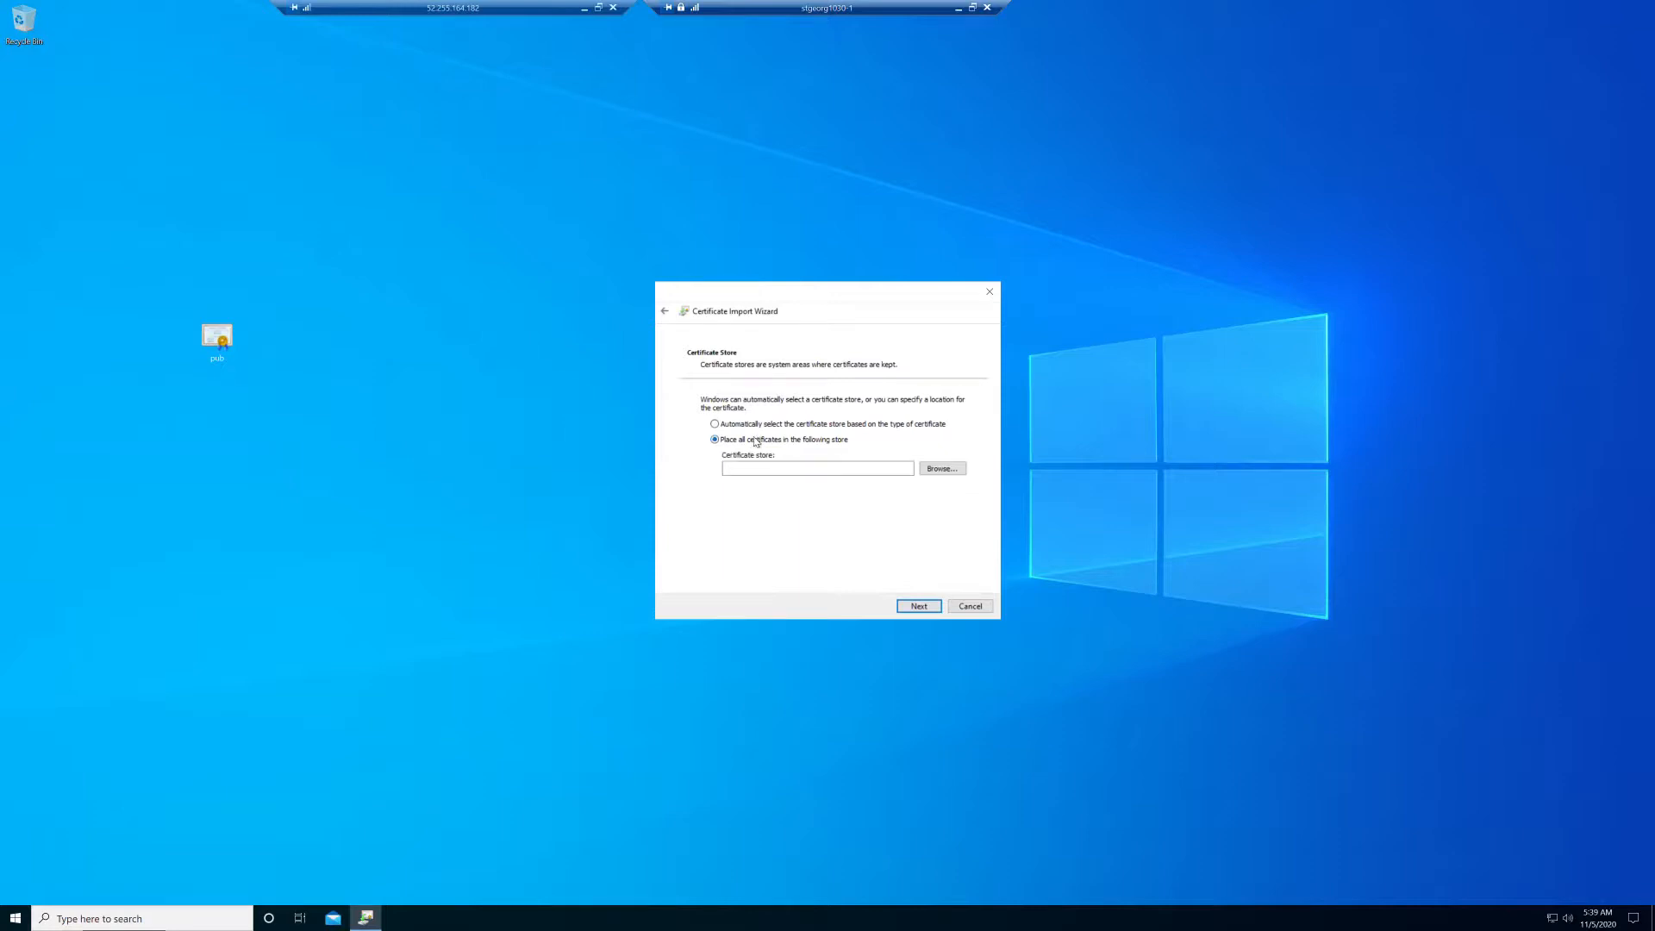
{"action": "left_click", "coordinate": [940, 467]}
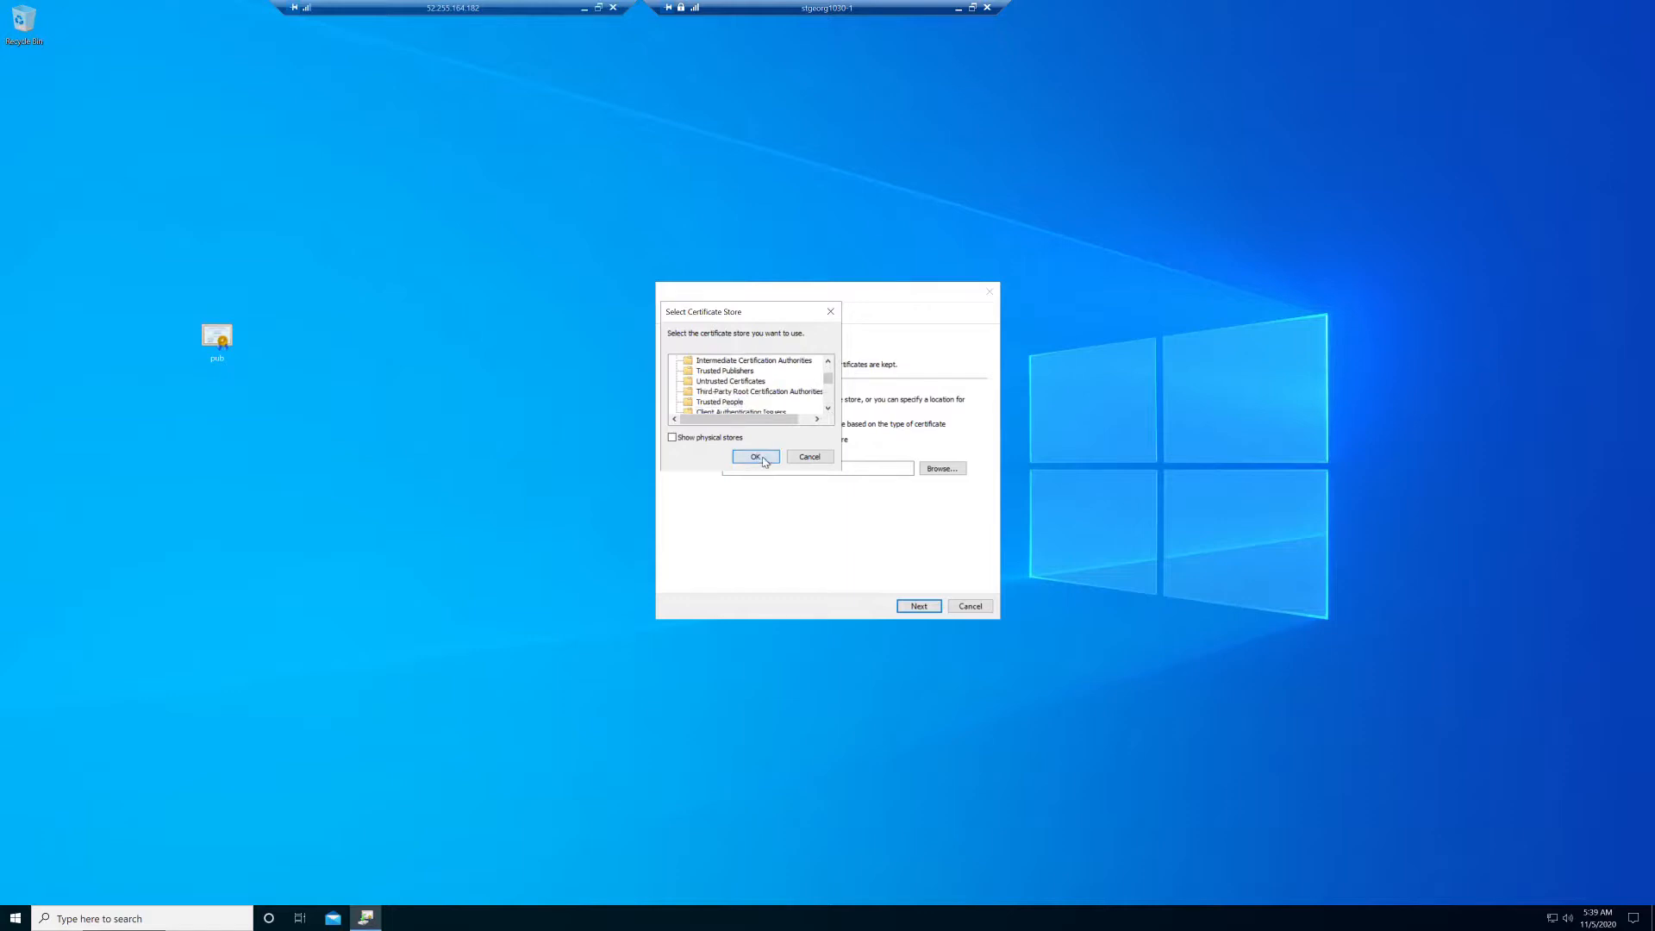
{"action": "left_click", "coordinate": [753, 456]}
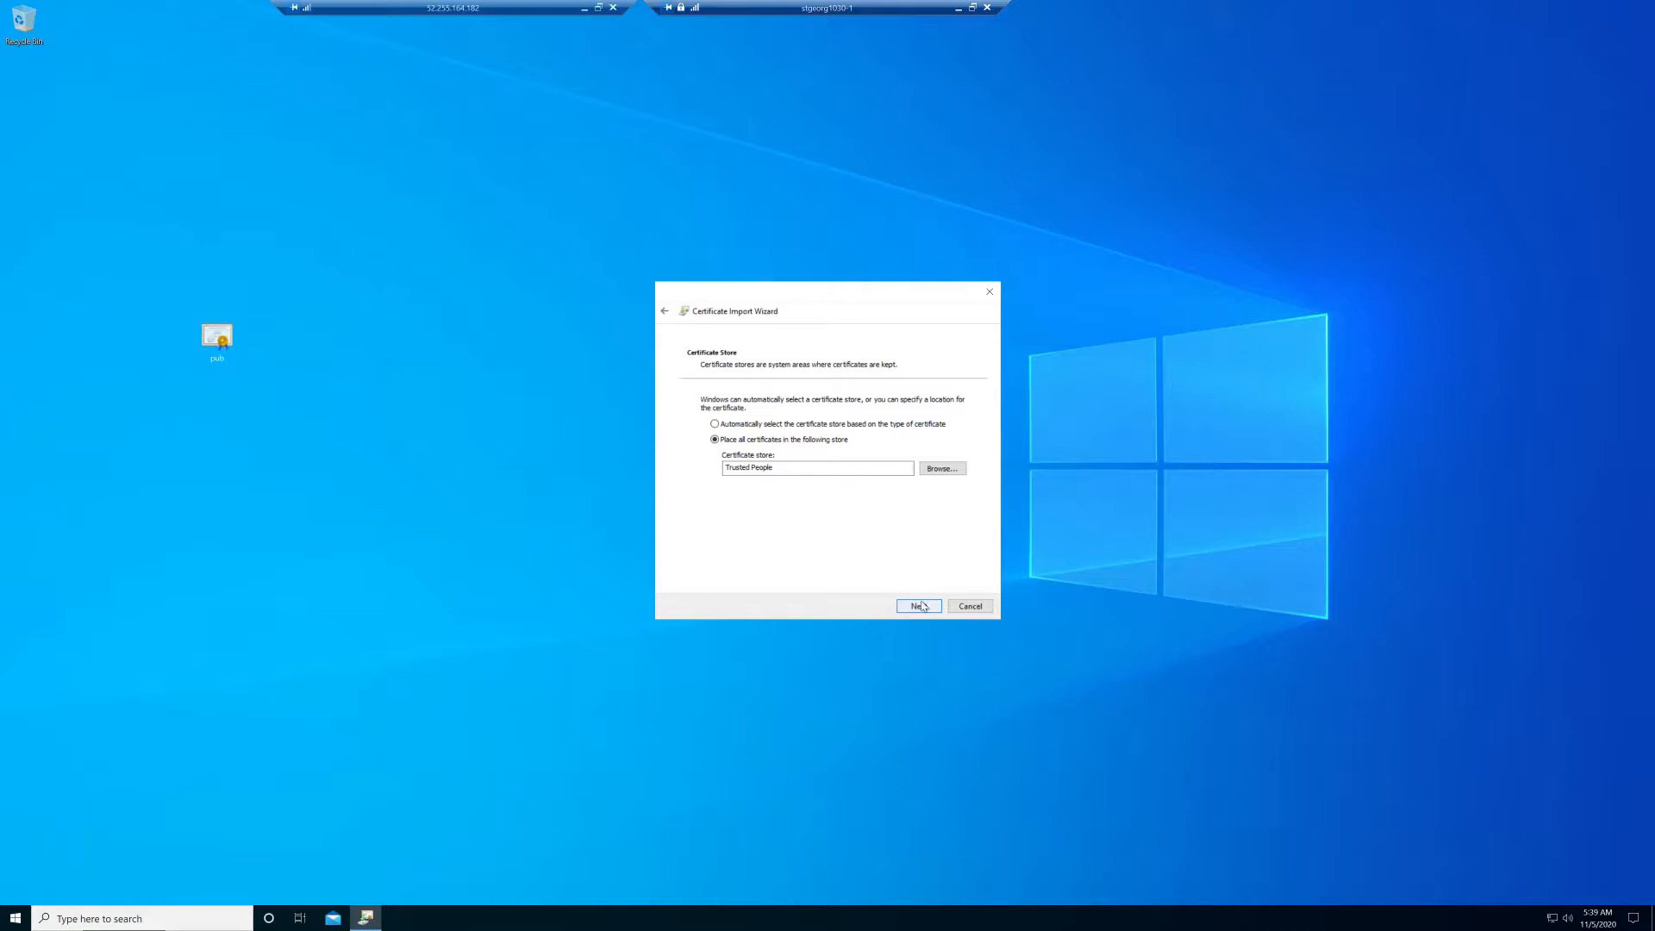
{"action": "mouse_move", "coordinate": [908, 589]}
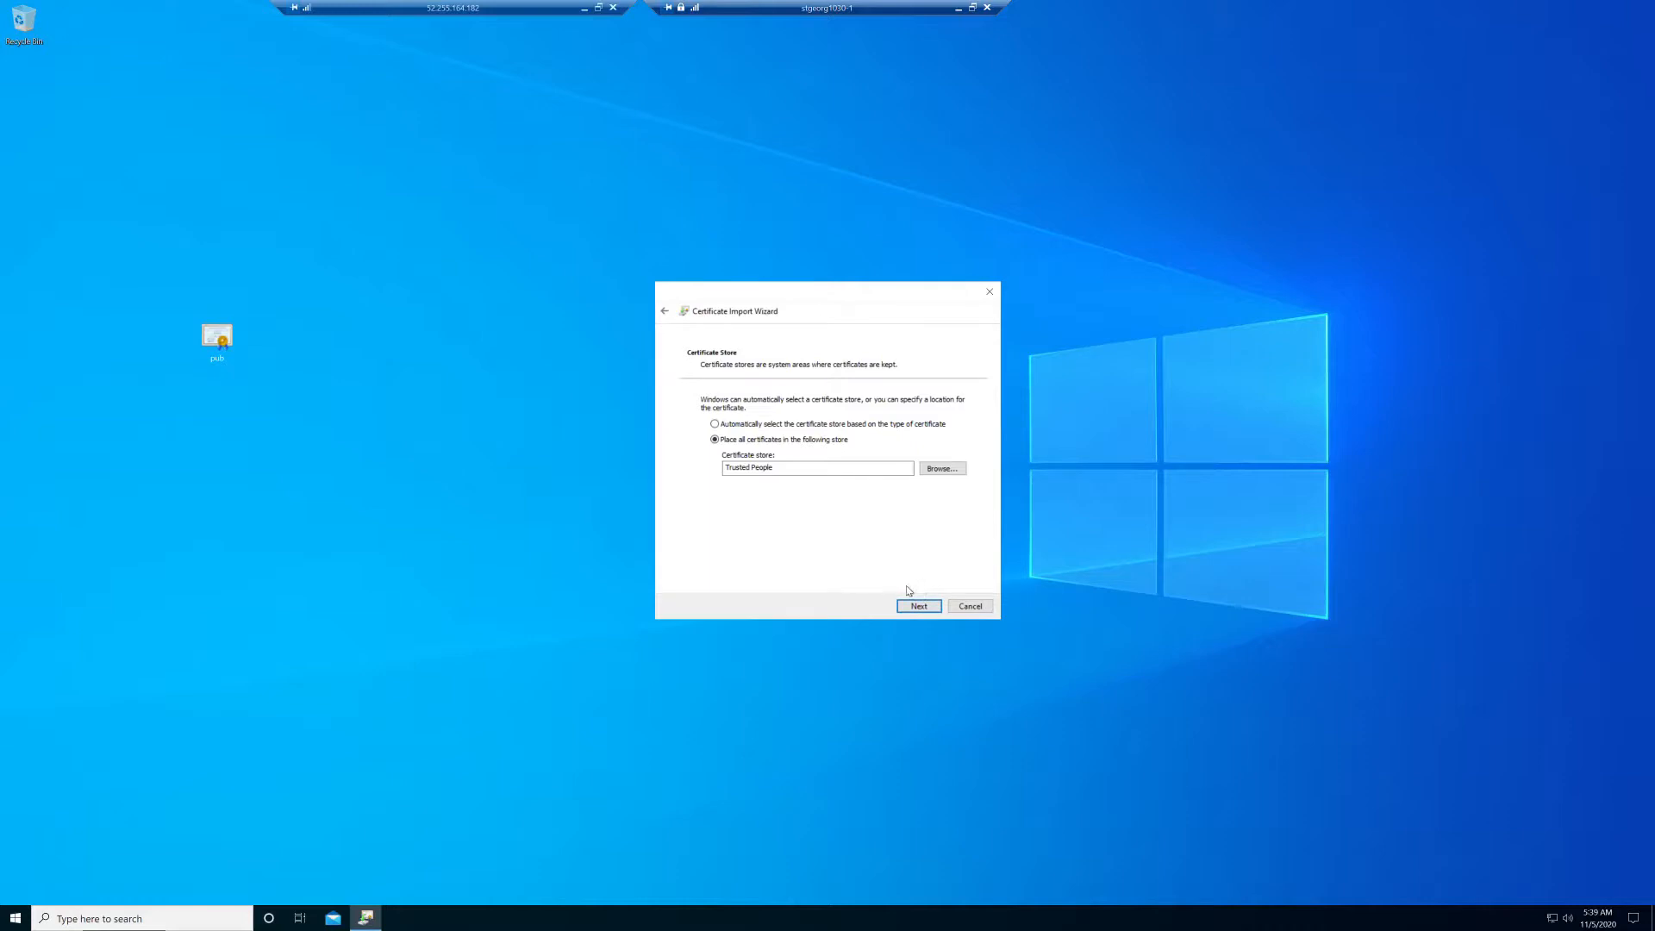
{"action": "mouse_move", "coordinate": [893, 583]}
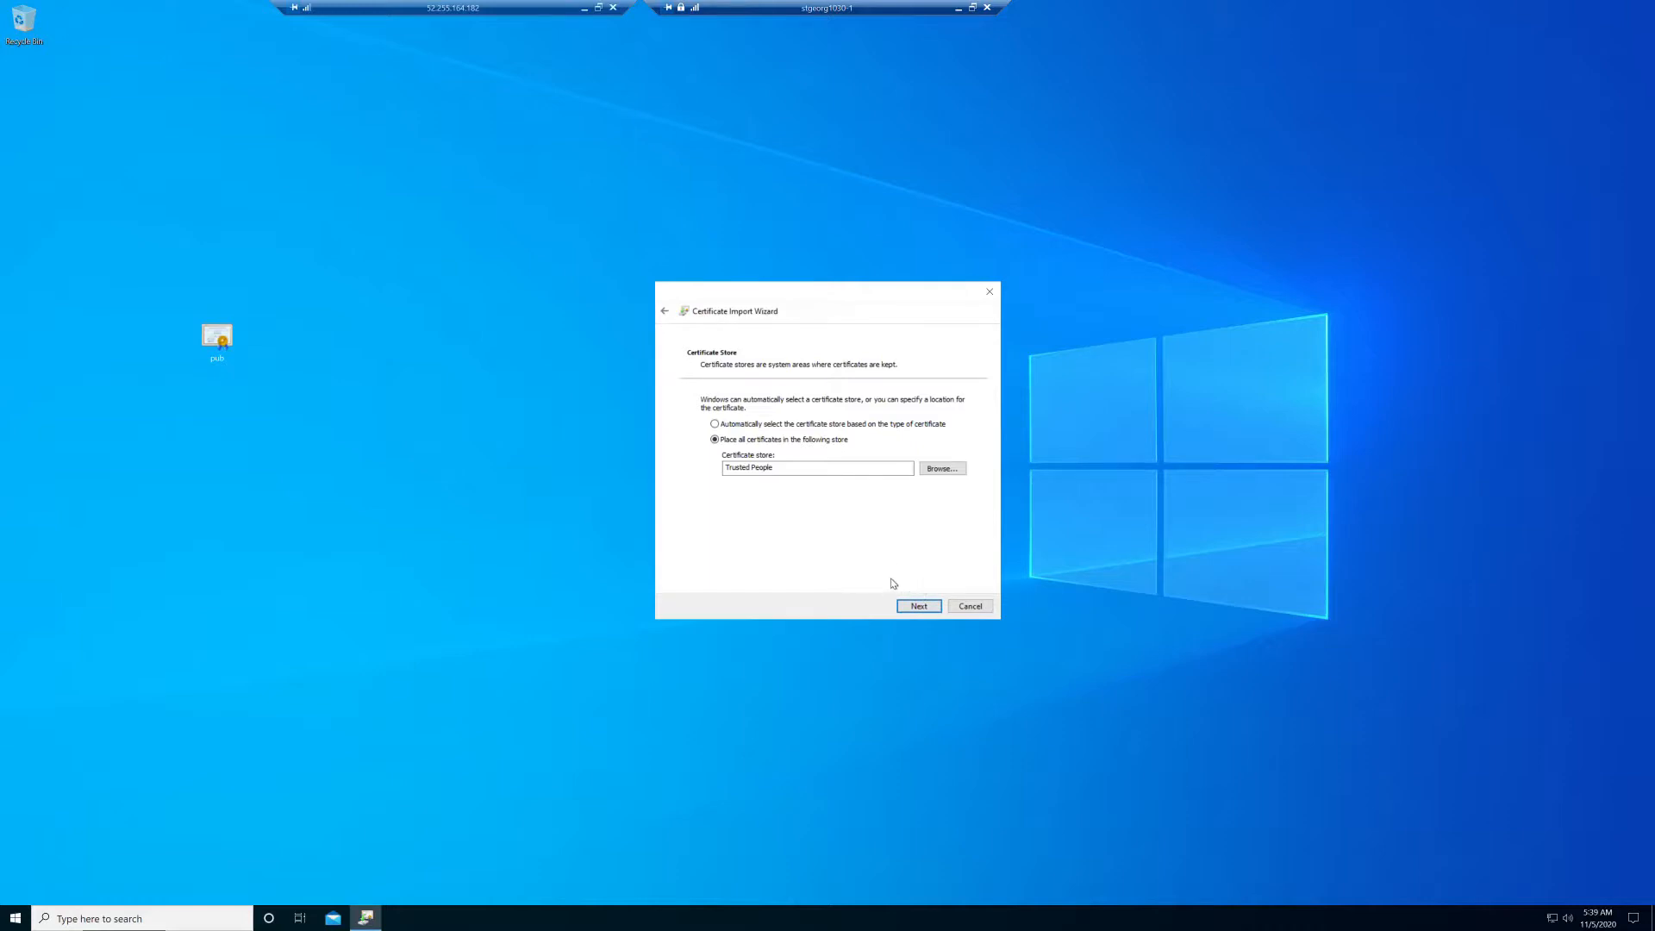
{"action": "left_click", "coordinate": [917, 606]}
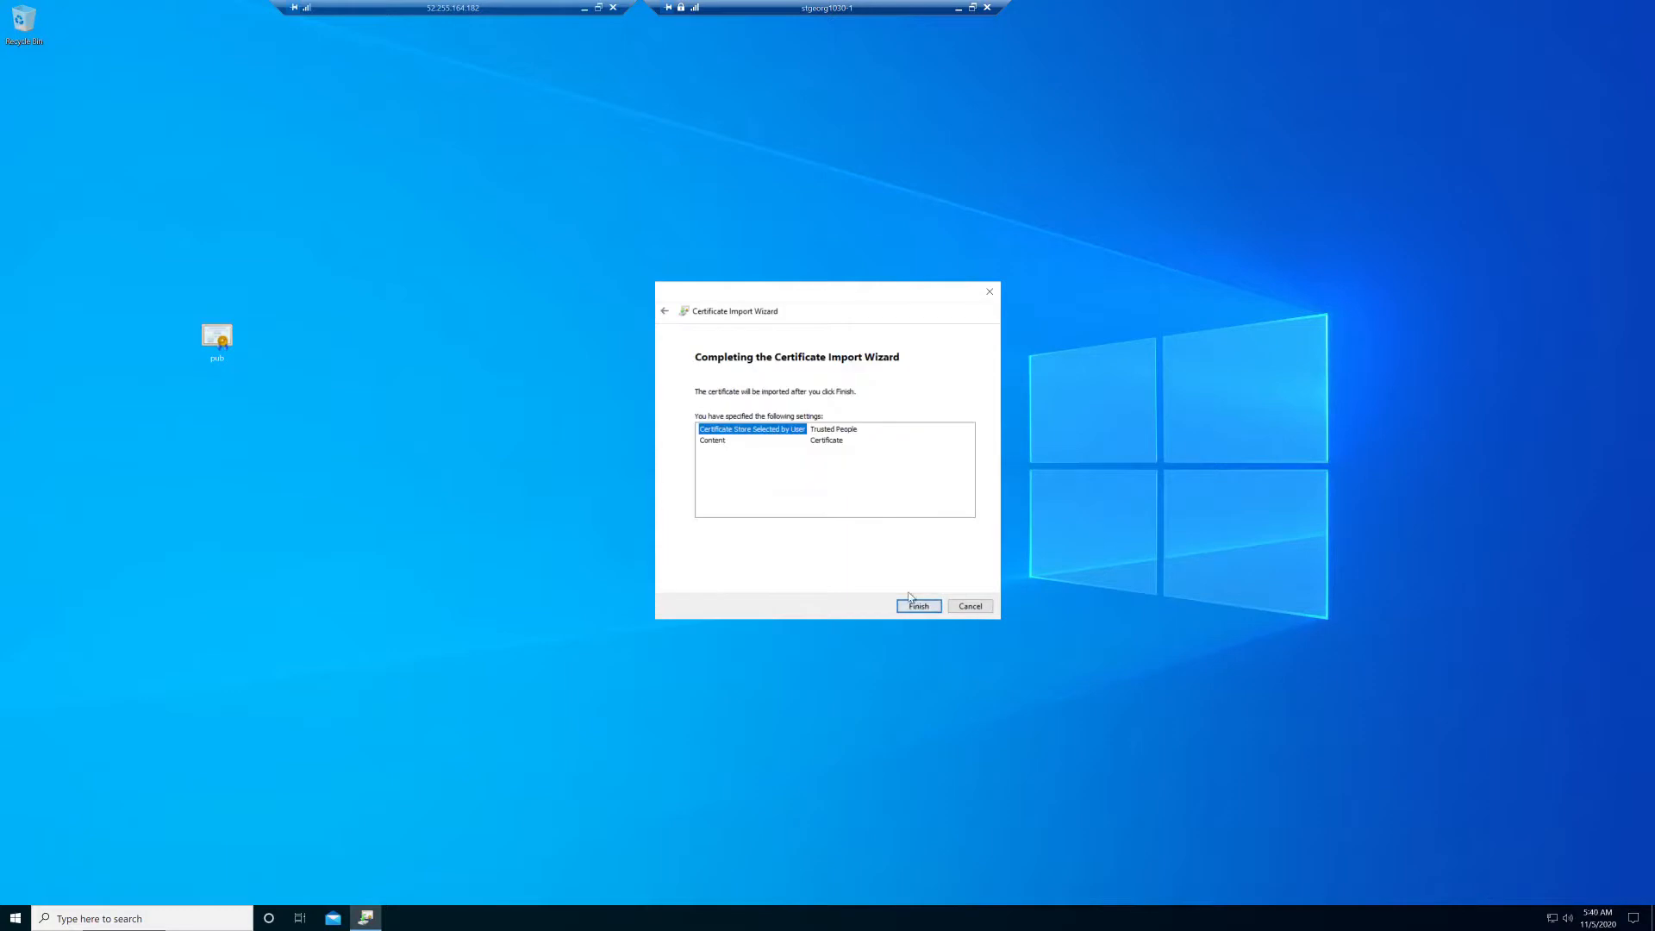
{"action": "left_click", "coordinate": [918, 605]}
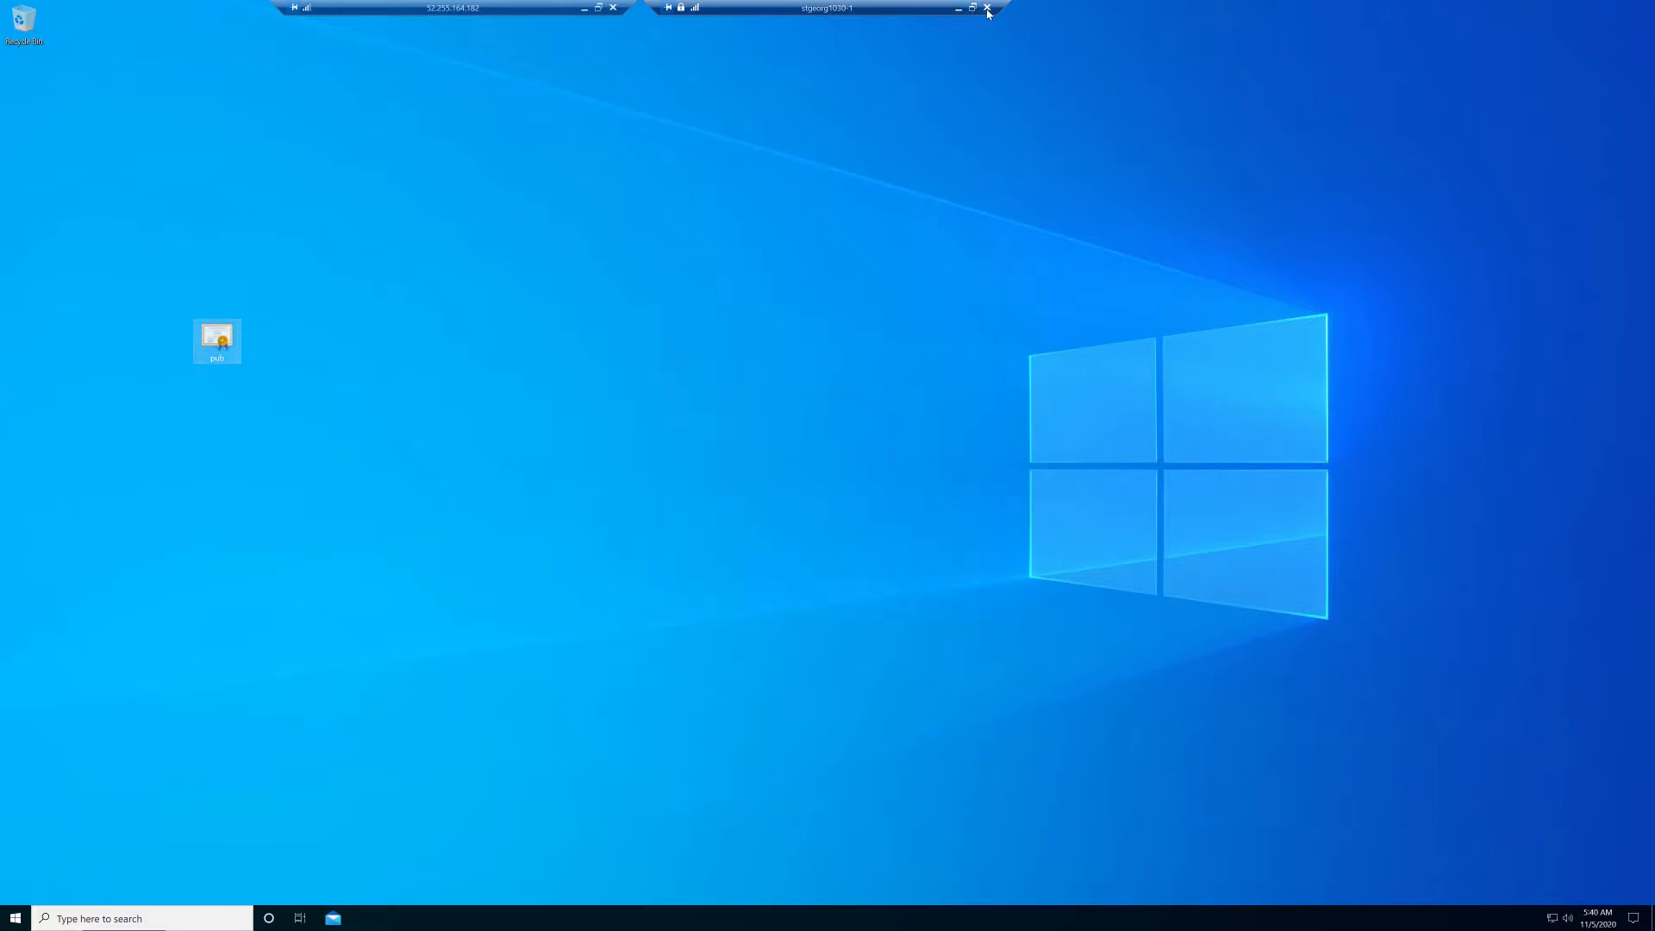
Step: Disconnect the stgeorg1030-1 session and return to the stgeorg1030-0 desktop
{"action": "left_click", "coordinate": [987, 8]}
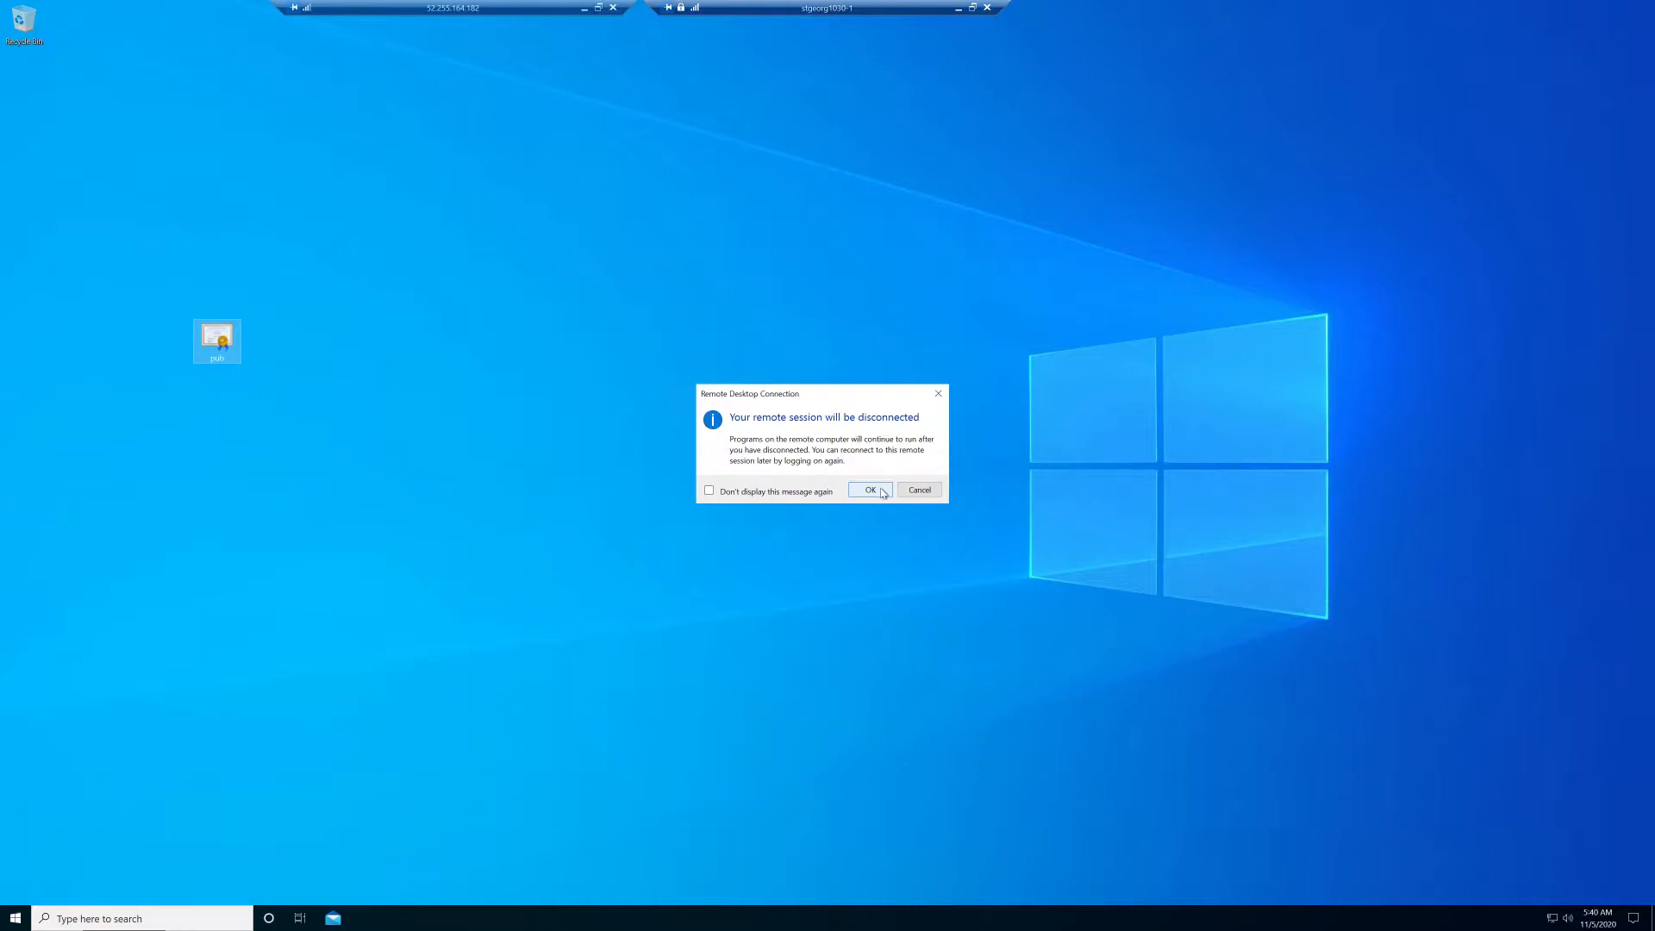
{"action": "left_click", "coordinate": [867, 489]}
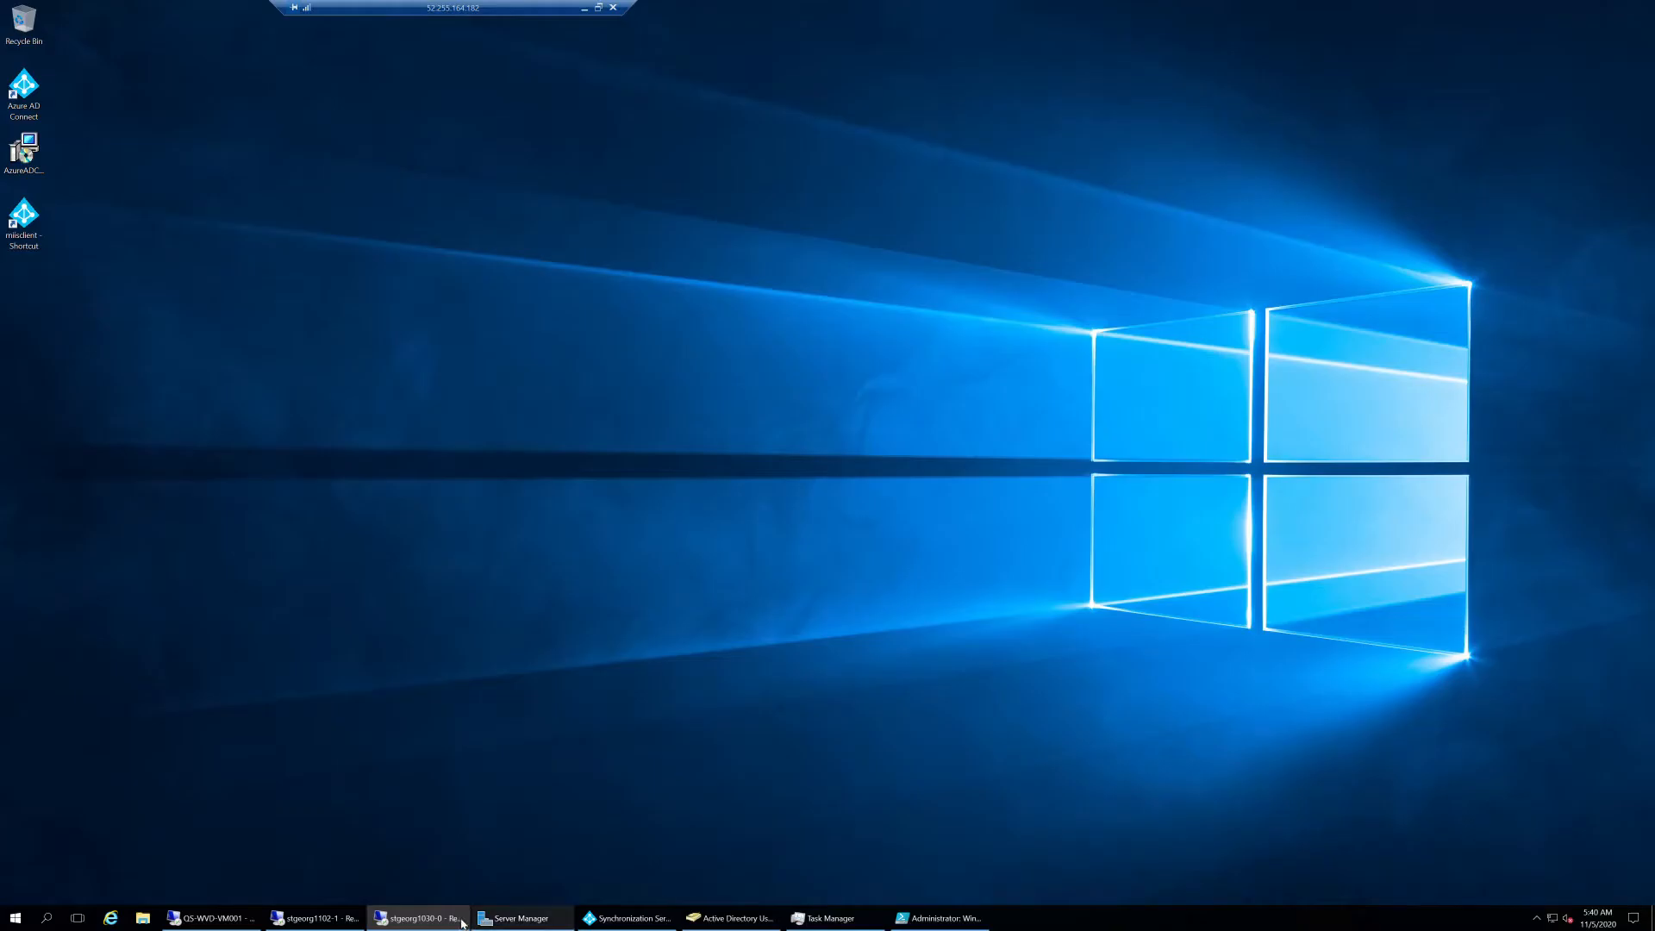
{"action": "left_click", "coordinate": [414, 917]}
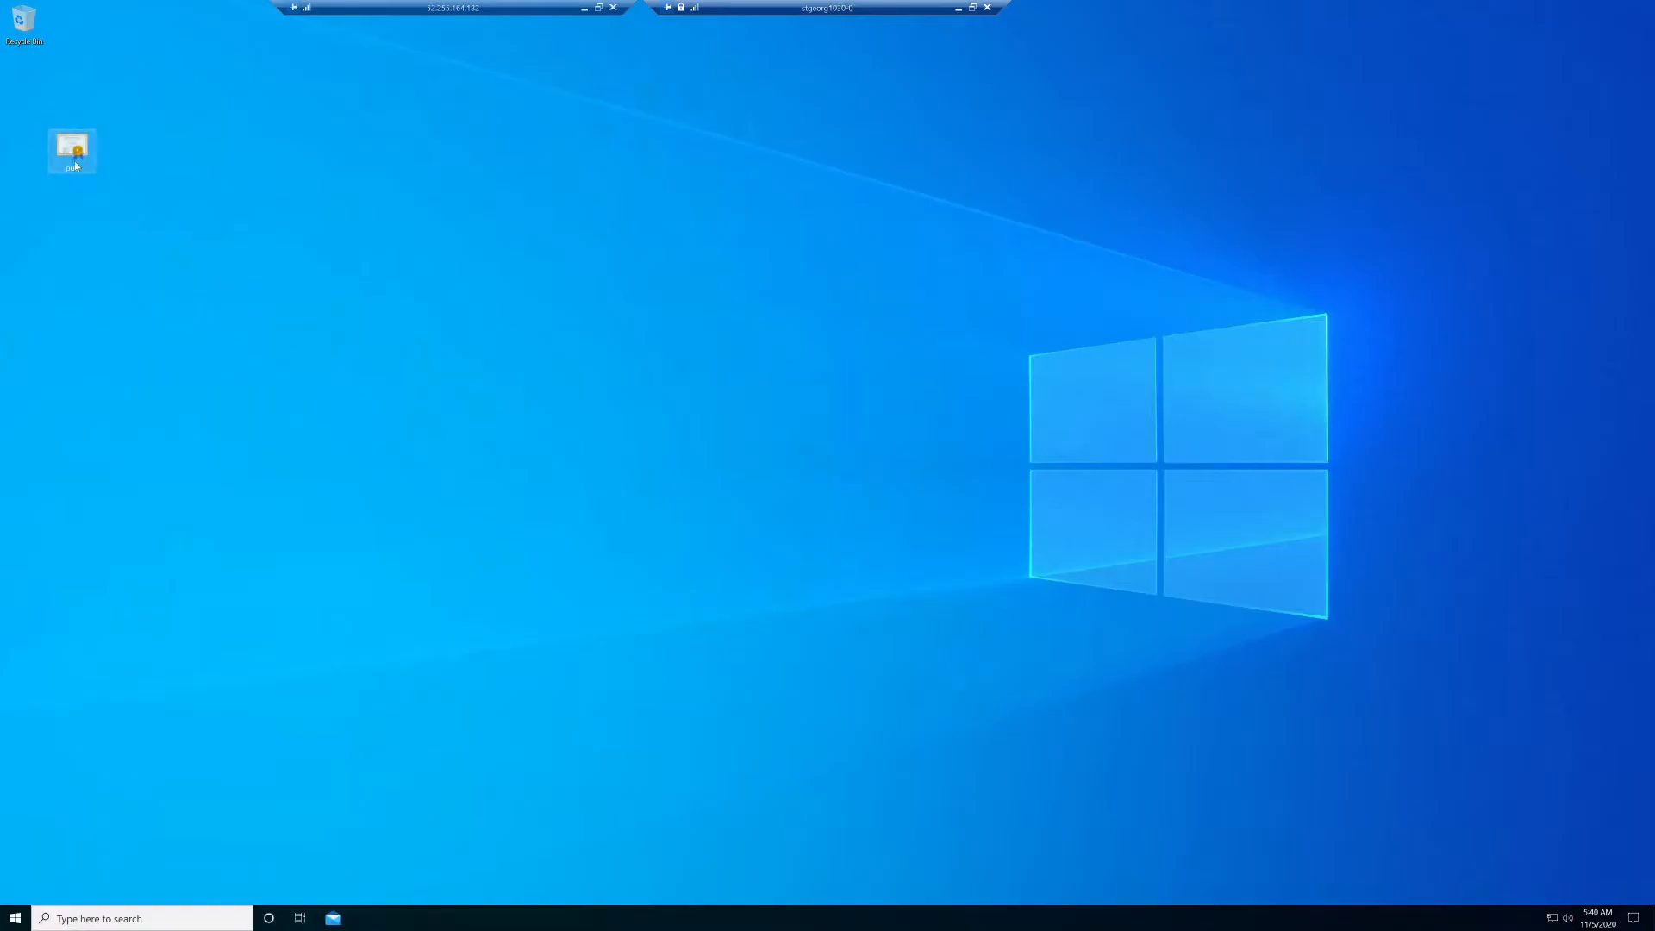
Step: Install the pub certificate on stgeorg1030-0 for Local Machine, choosing a certificate store
{"action": "right_click", "coordinate": [71, 150]}
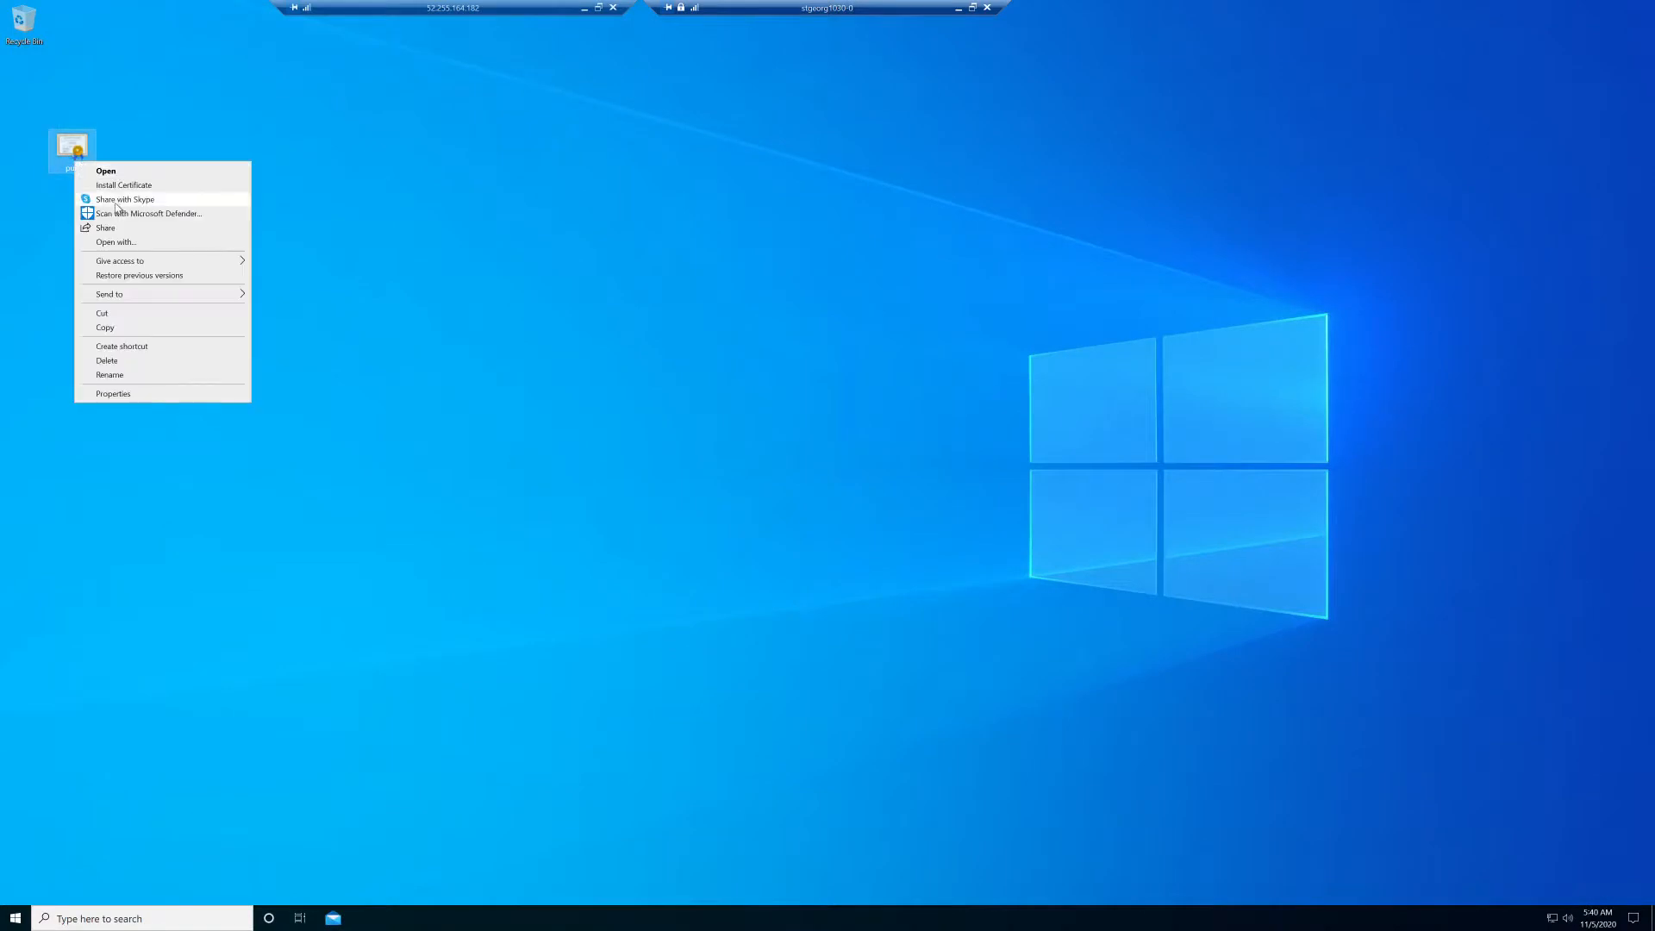
{"action": "left_click", "coordinate": [123, 185]}
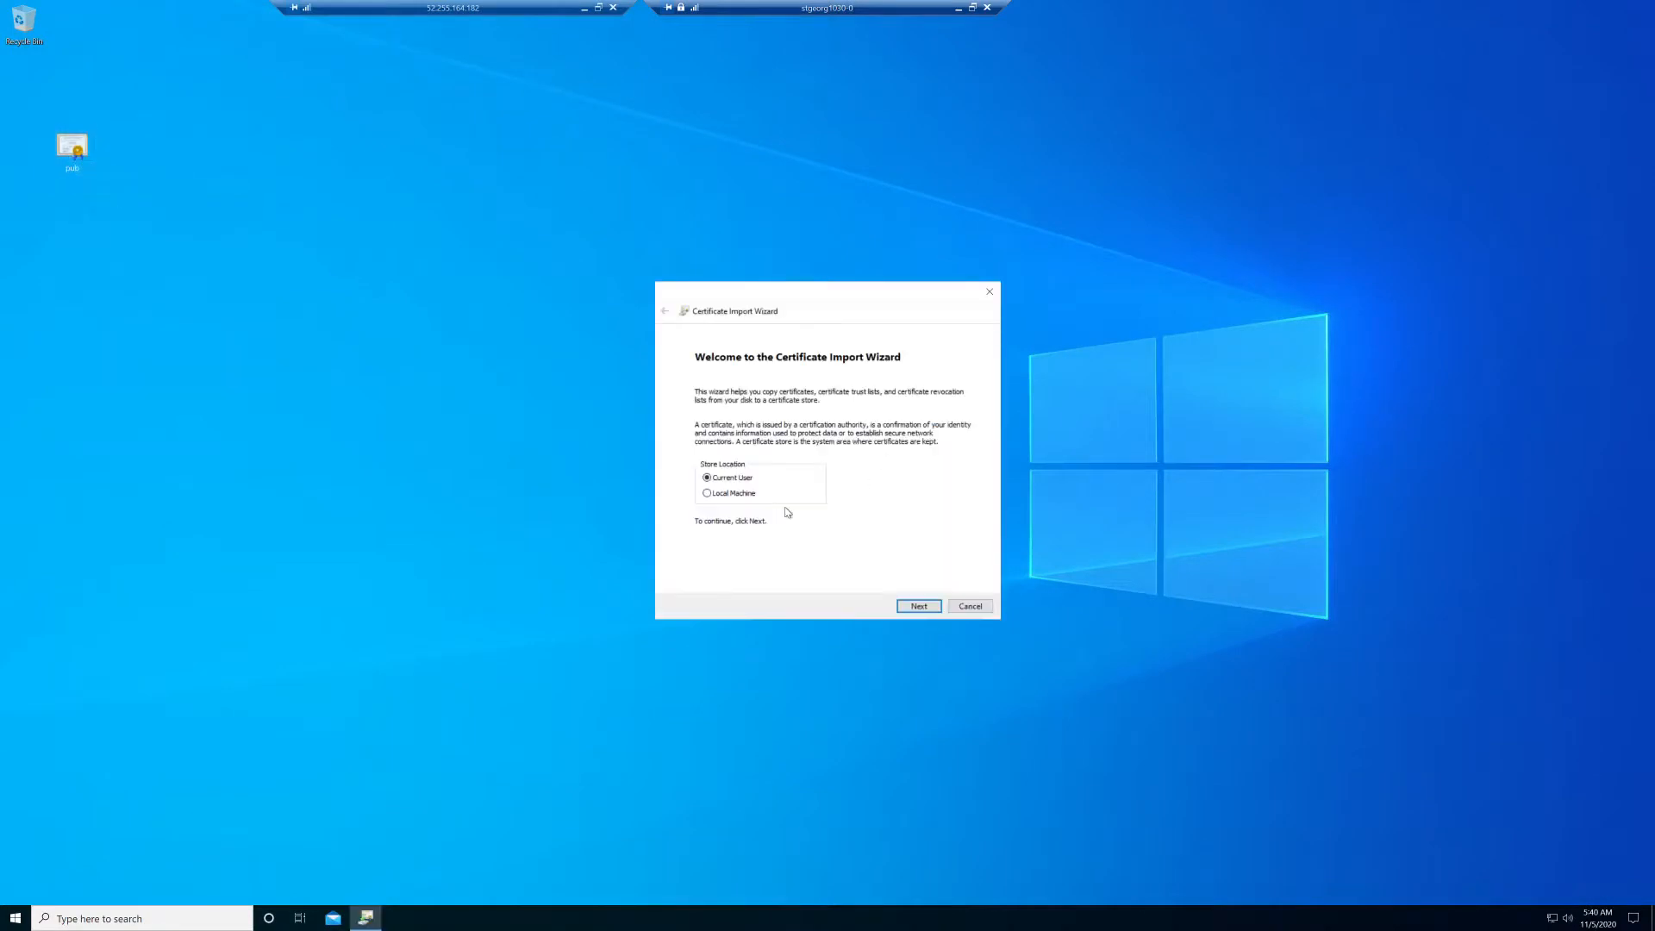
{"action": "left_click", "coordinate": [706, 493]}
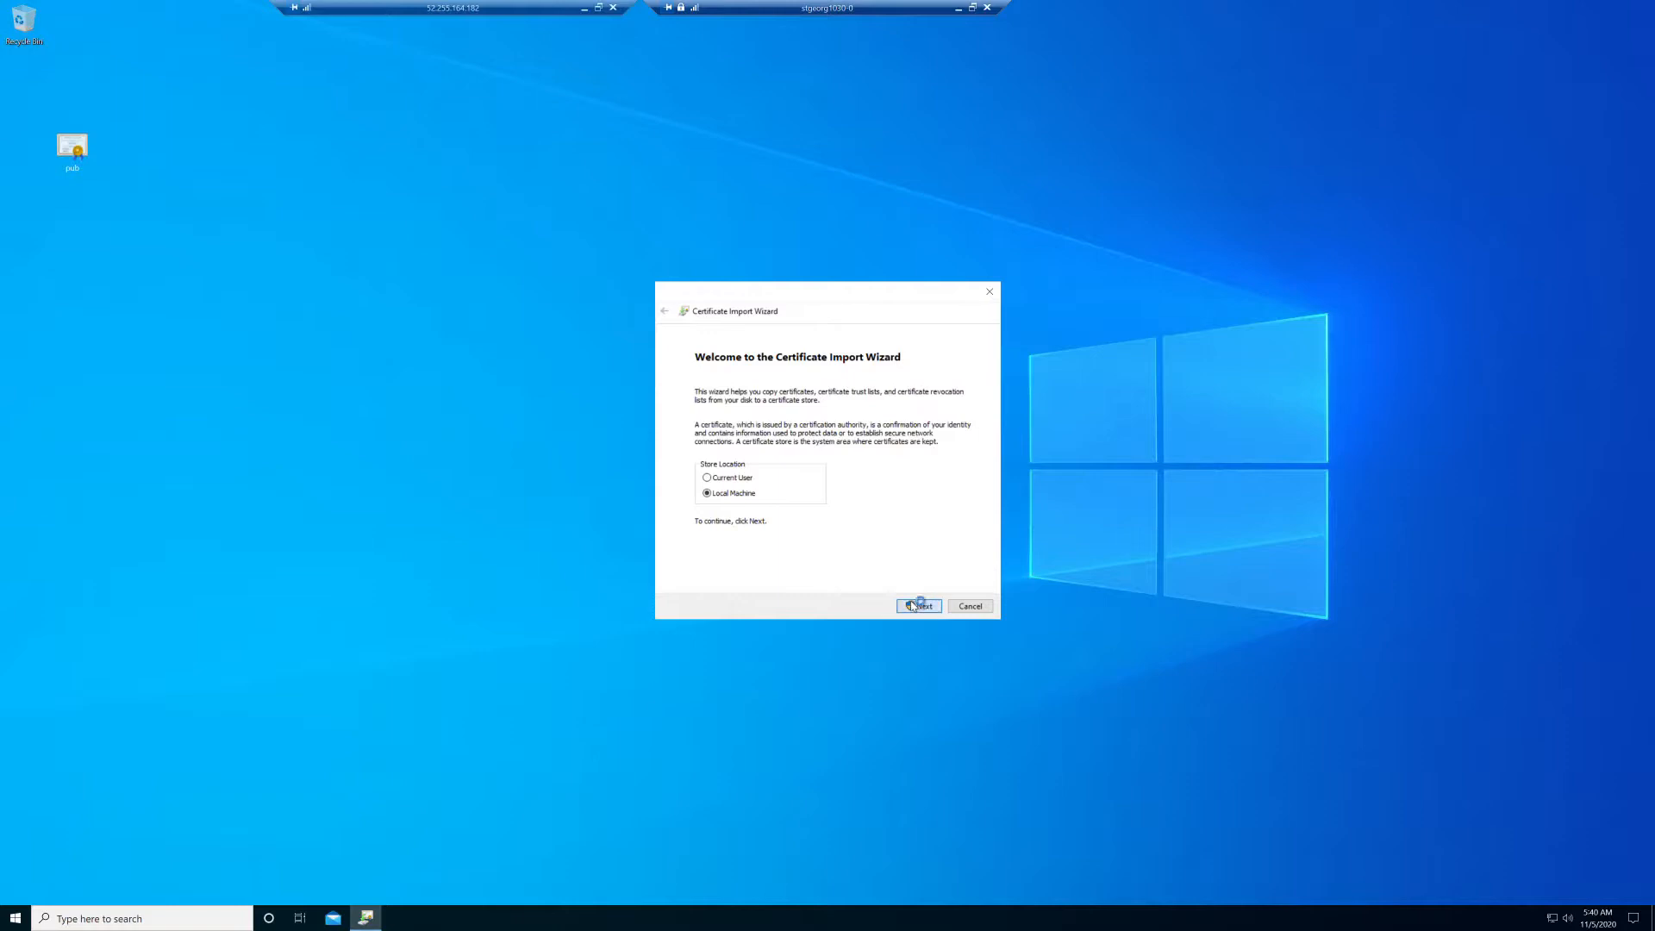
{"action": "left_click", "coordinate": [918, 605]}
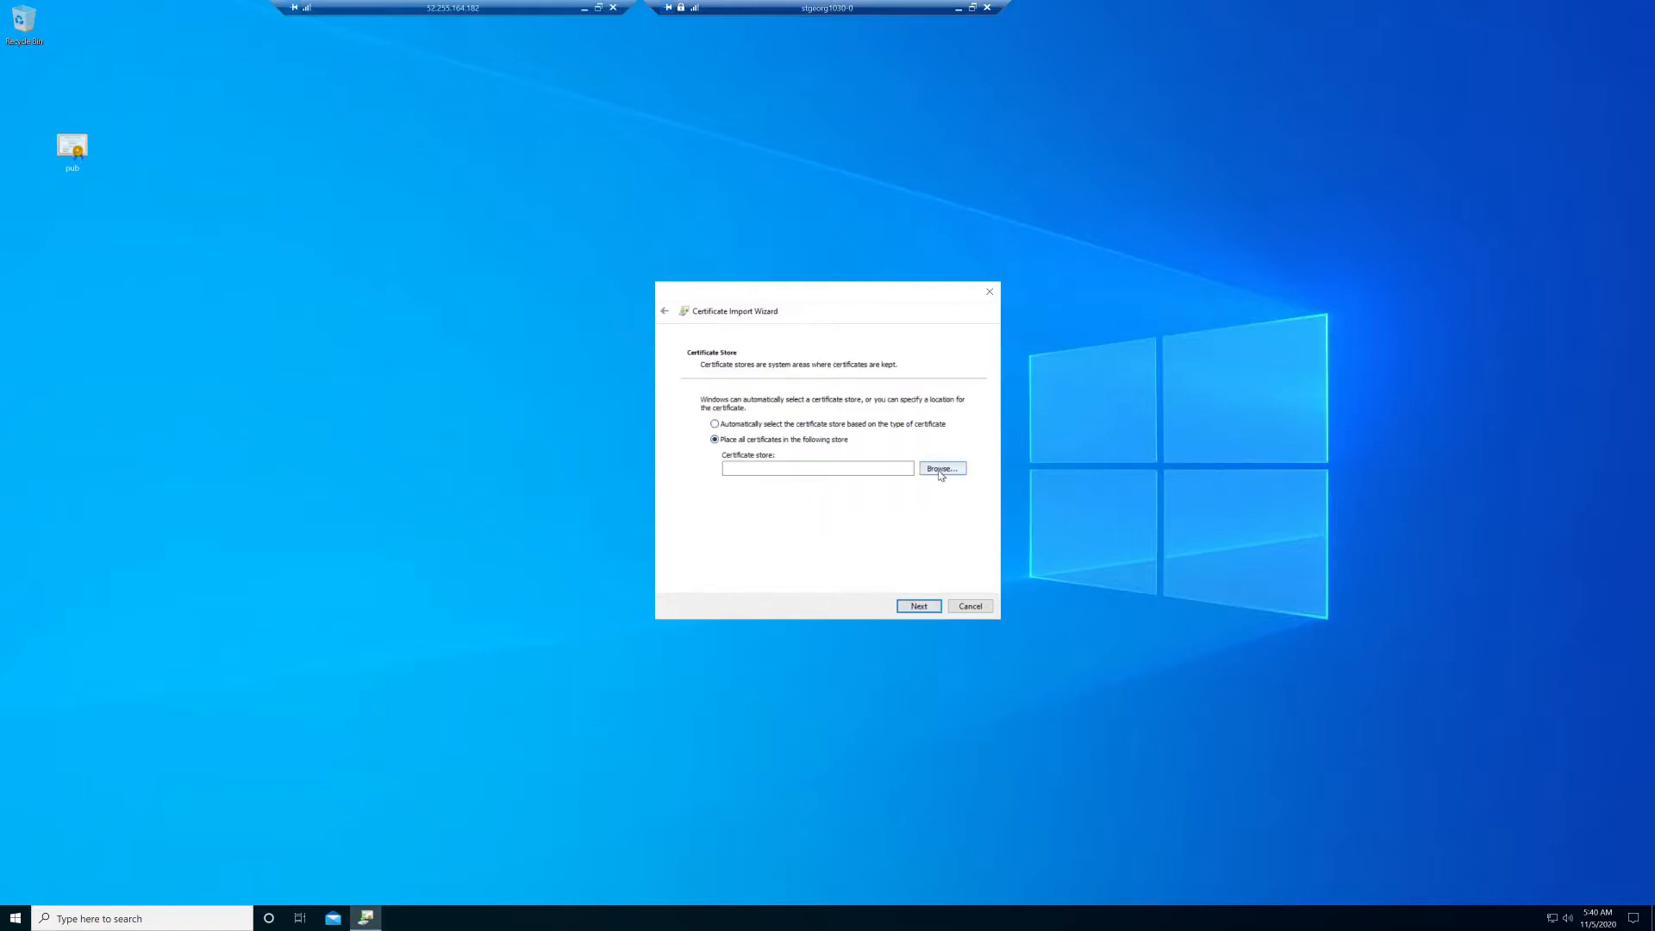
{"action": "left_click", "coordinate": [939, 467]}
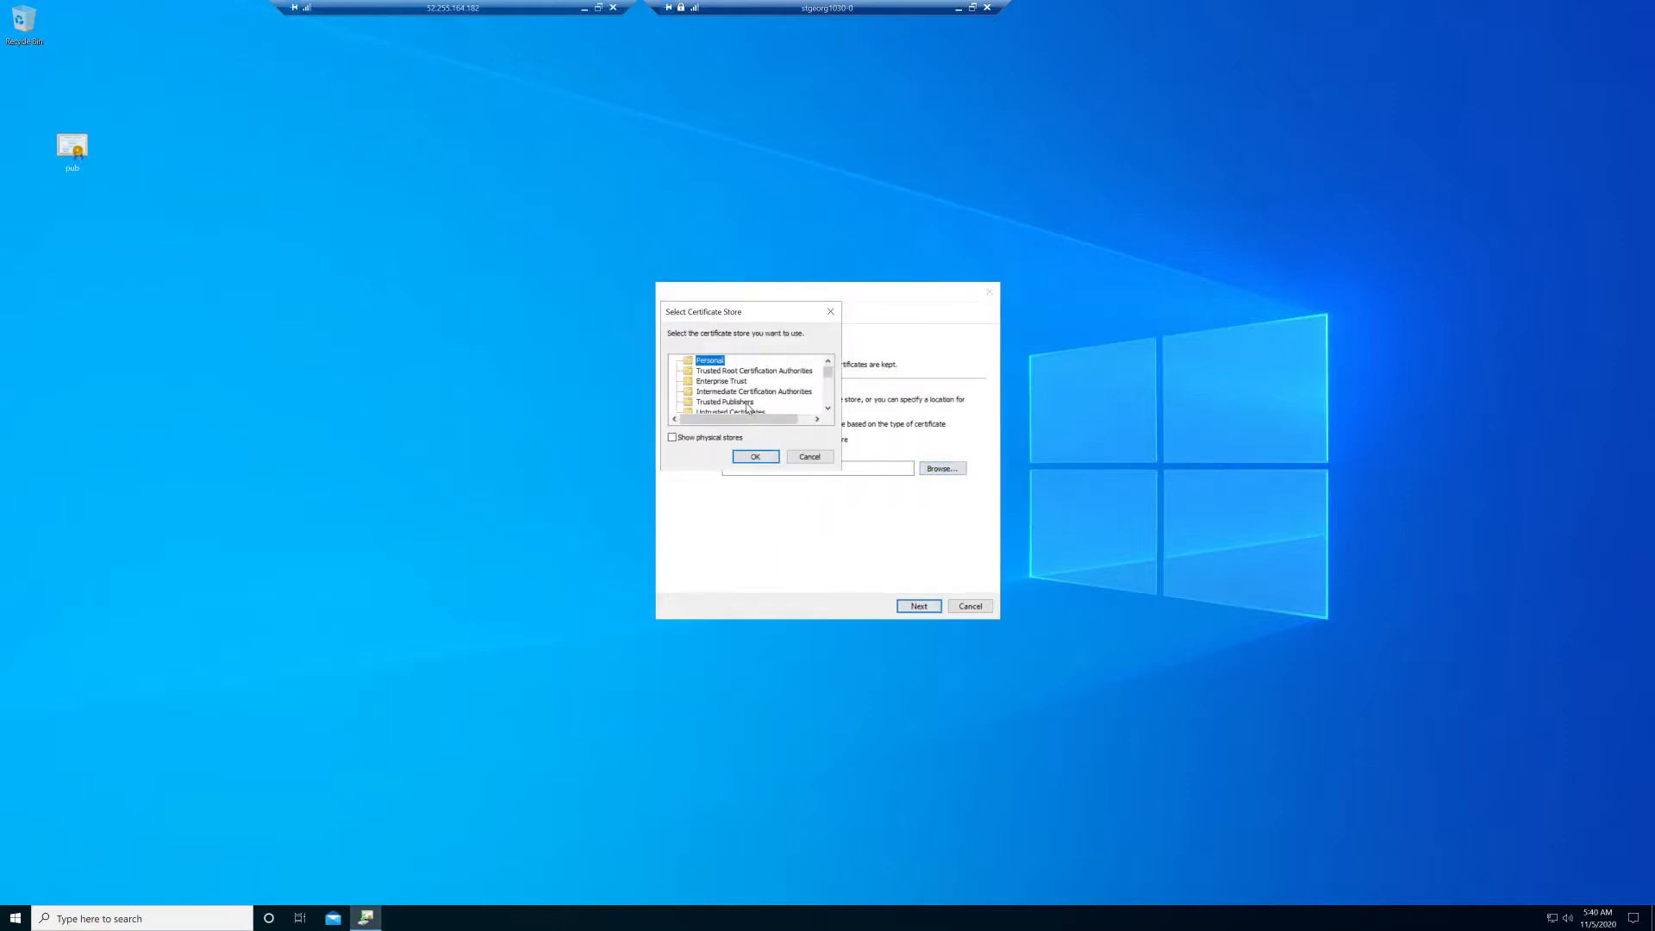
{"action": "scroll", "scroll_direction": "down", "scroll_amount": 3}
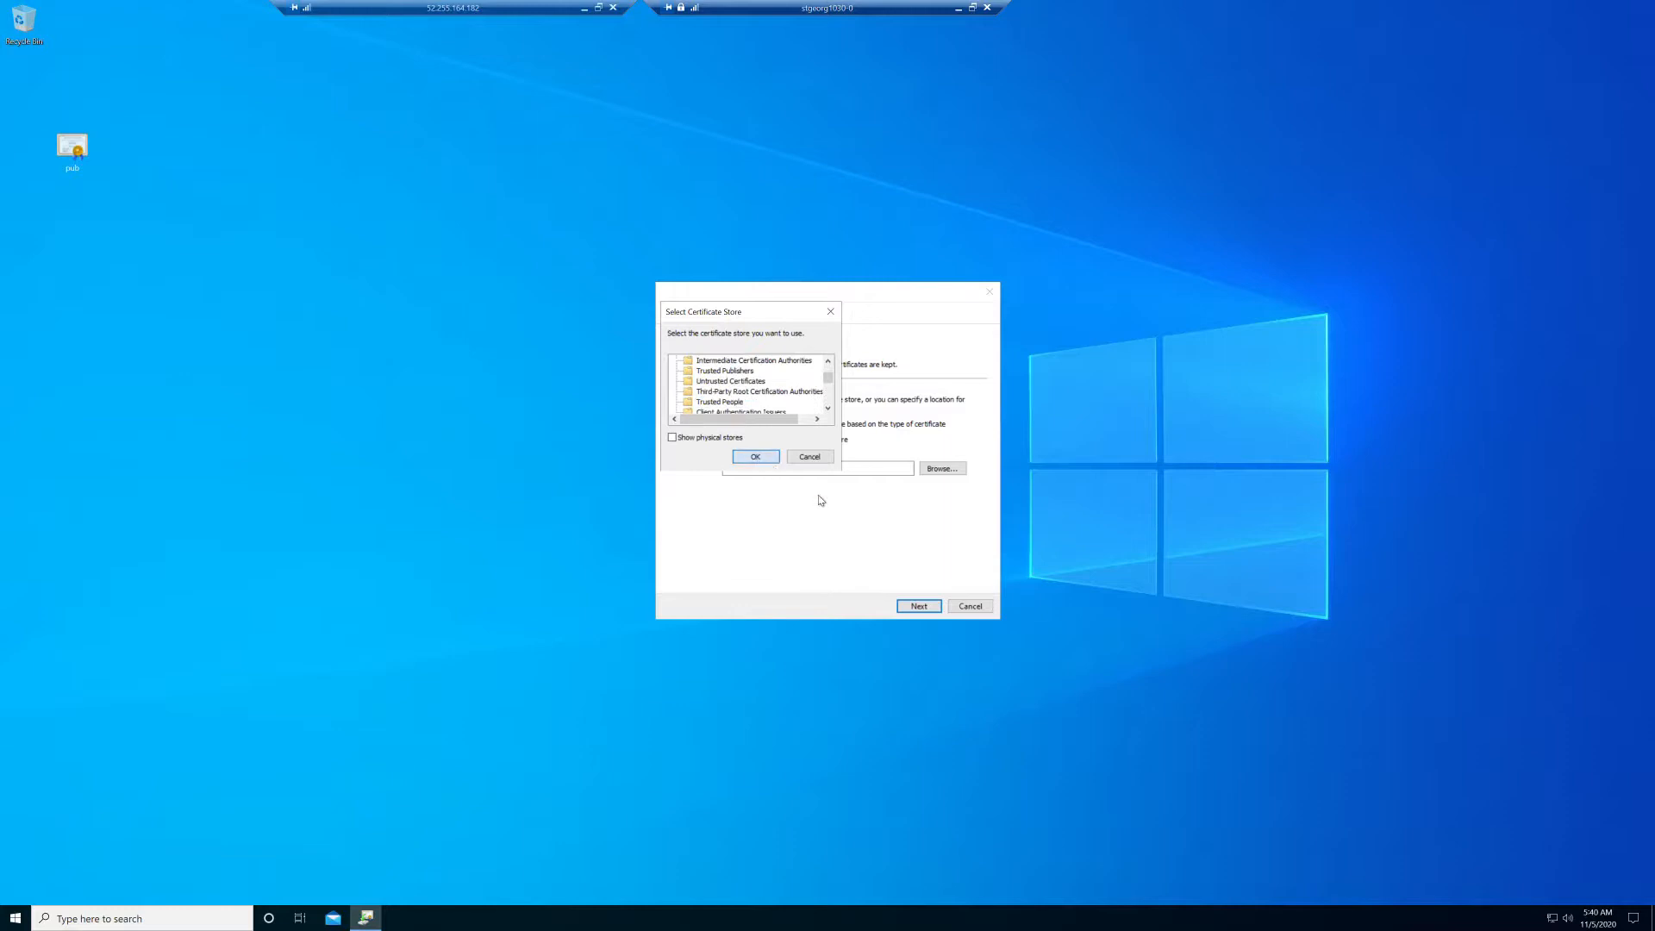
{"action": "left_click", "coordinate": [807, 456]}
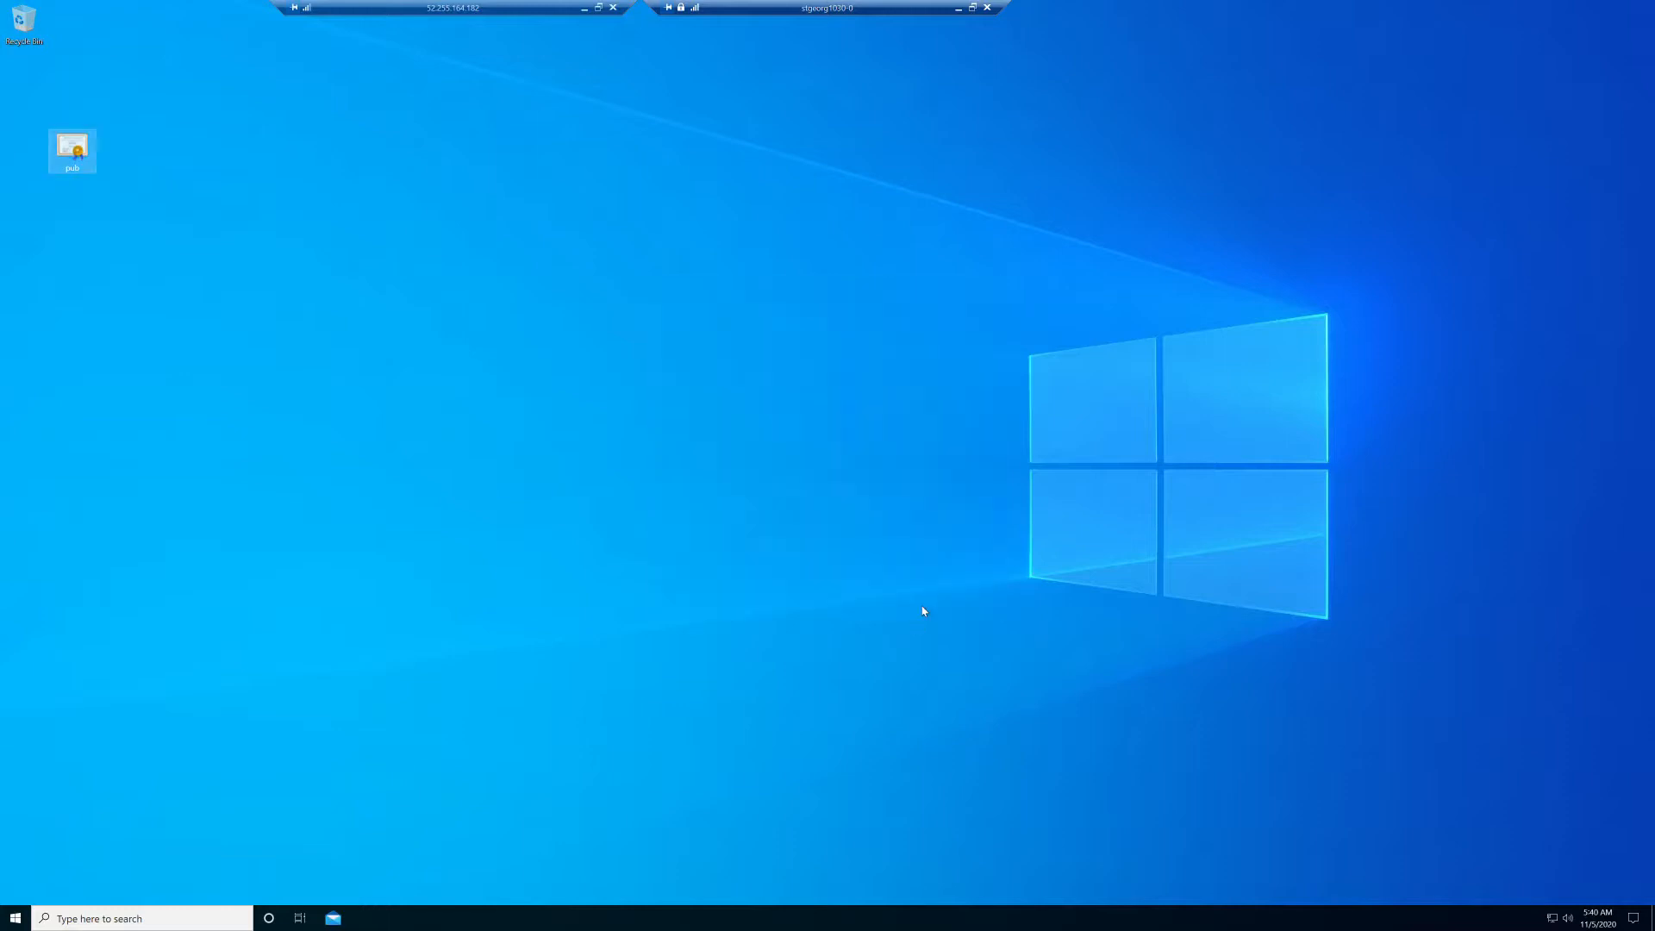
{"action": "left_click", "coordinate": [955, 8]}
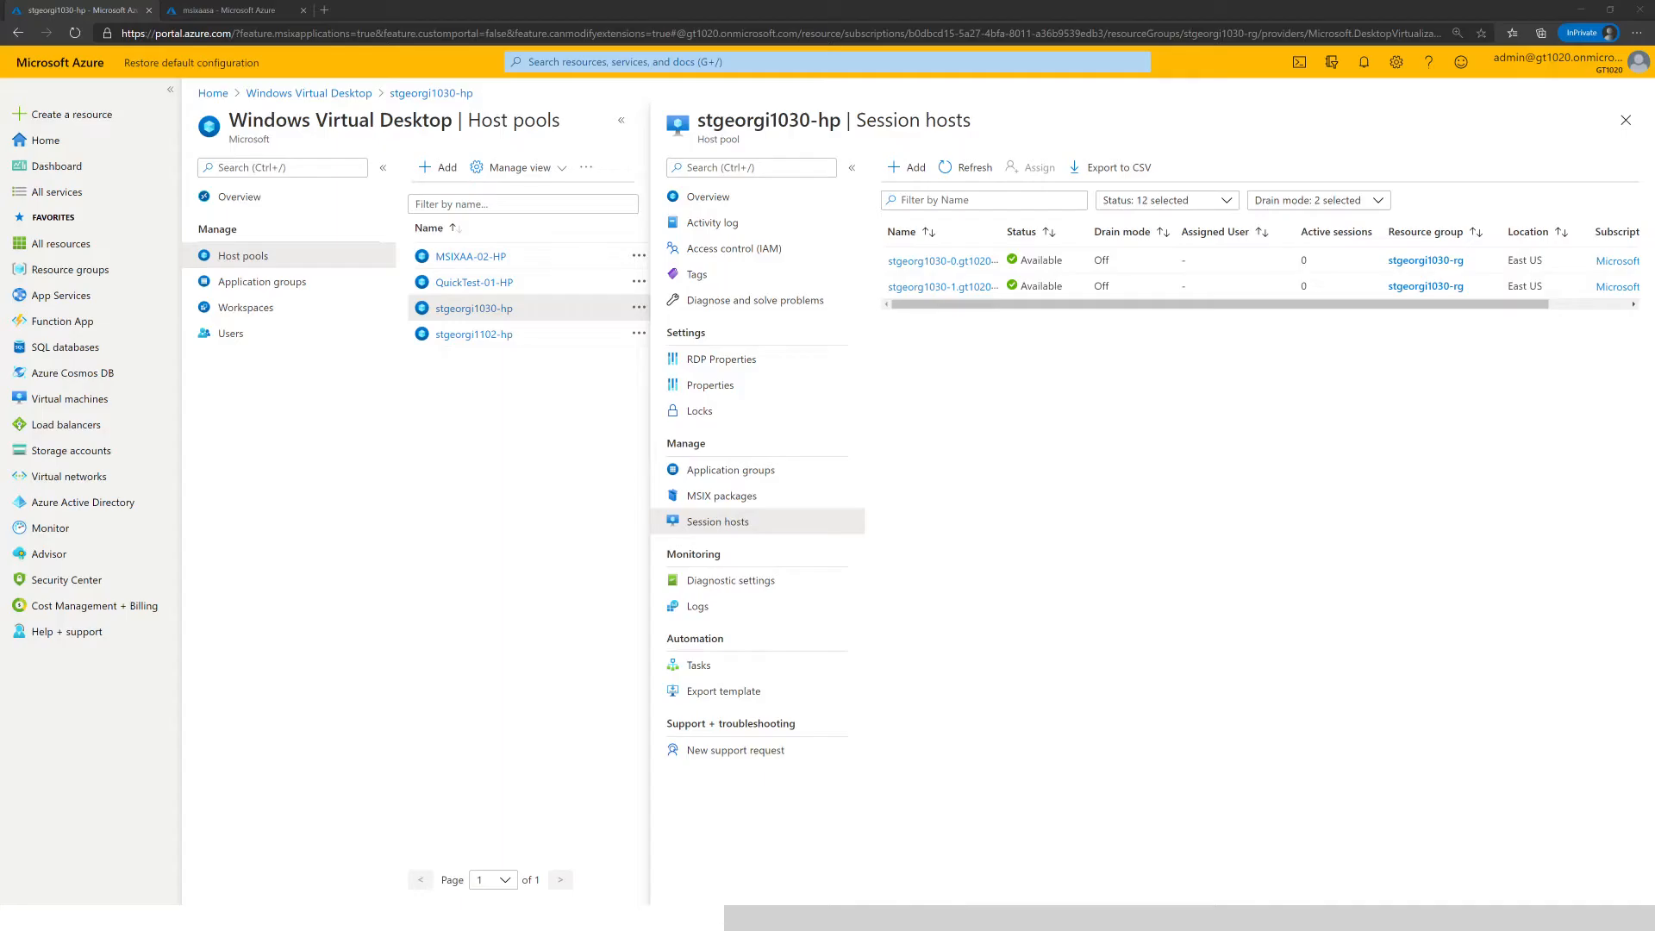
{"action": "mouse_move", "coordinate": [747, 513]}
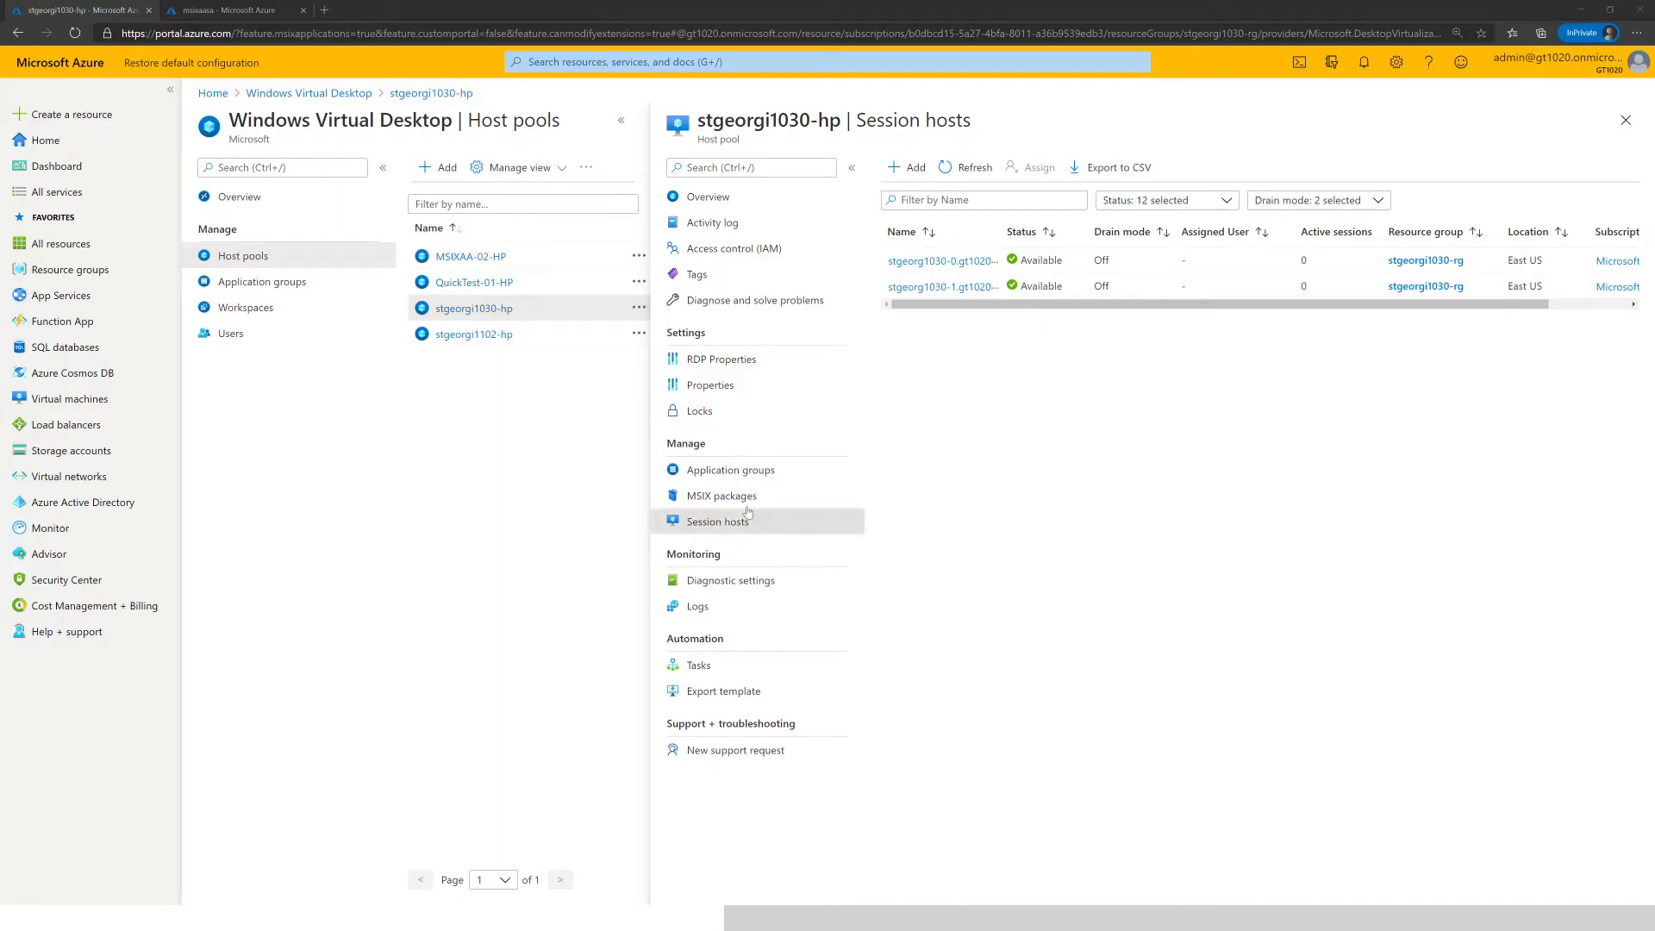
{"action": "mouse_move", "coordinate": [721, 496]}
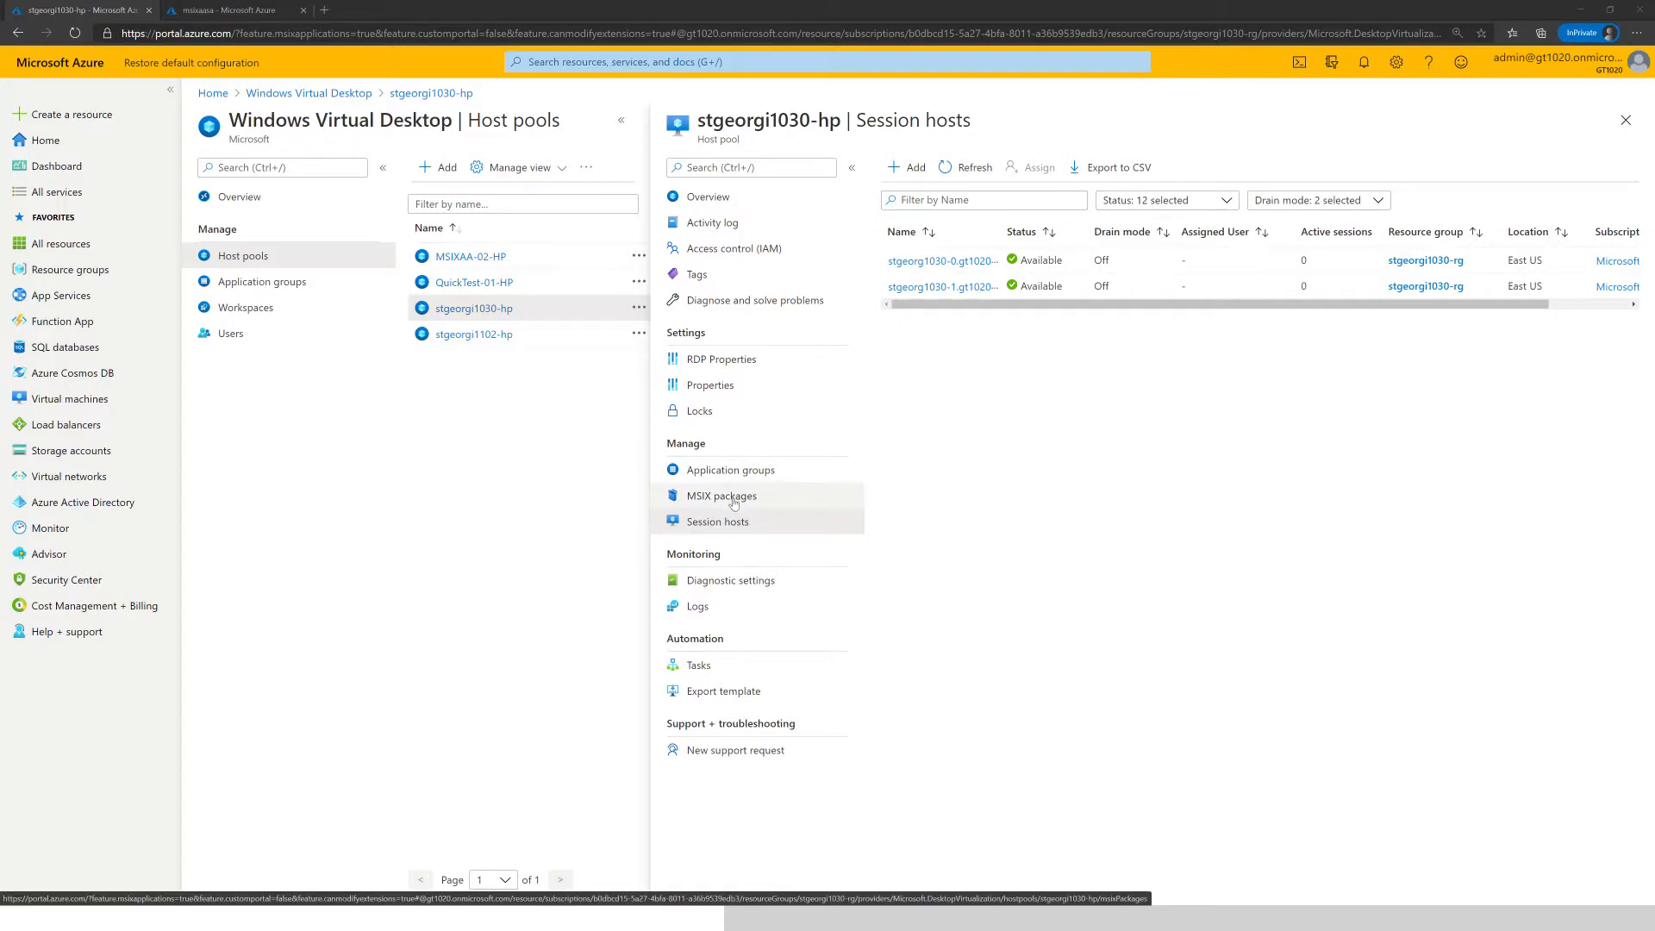
Step: Open stgeorgi1030-hp's MSIX packages list and start a new package add
{"action": "left_click", "coordinate": [720, 496]}
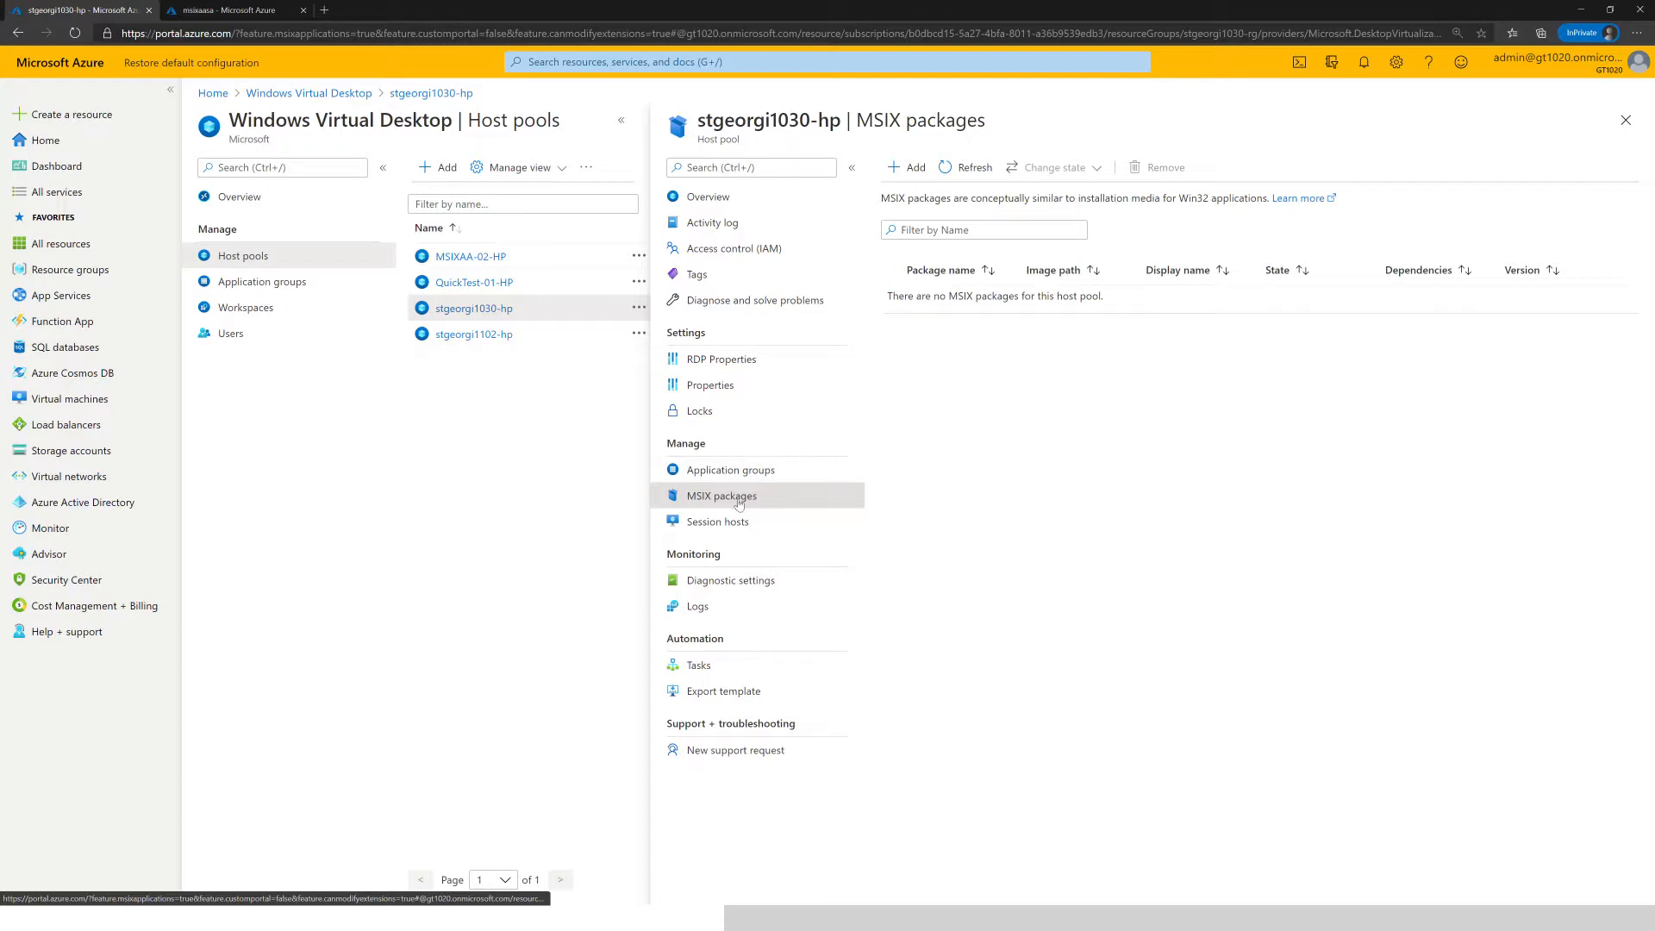
{"action": "mouse_move", "coordinate": [1055, 305]}
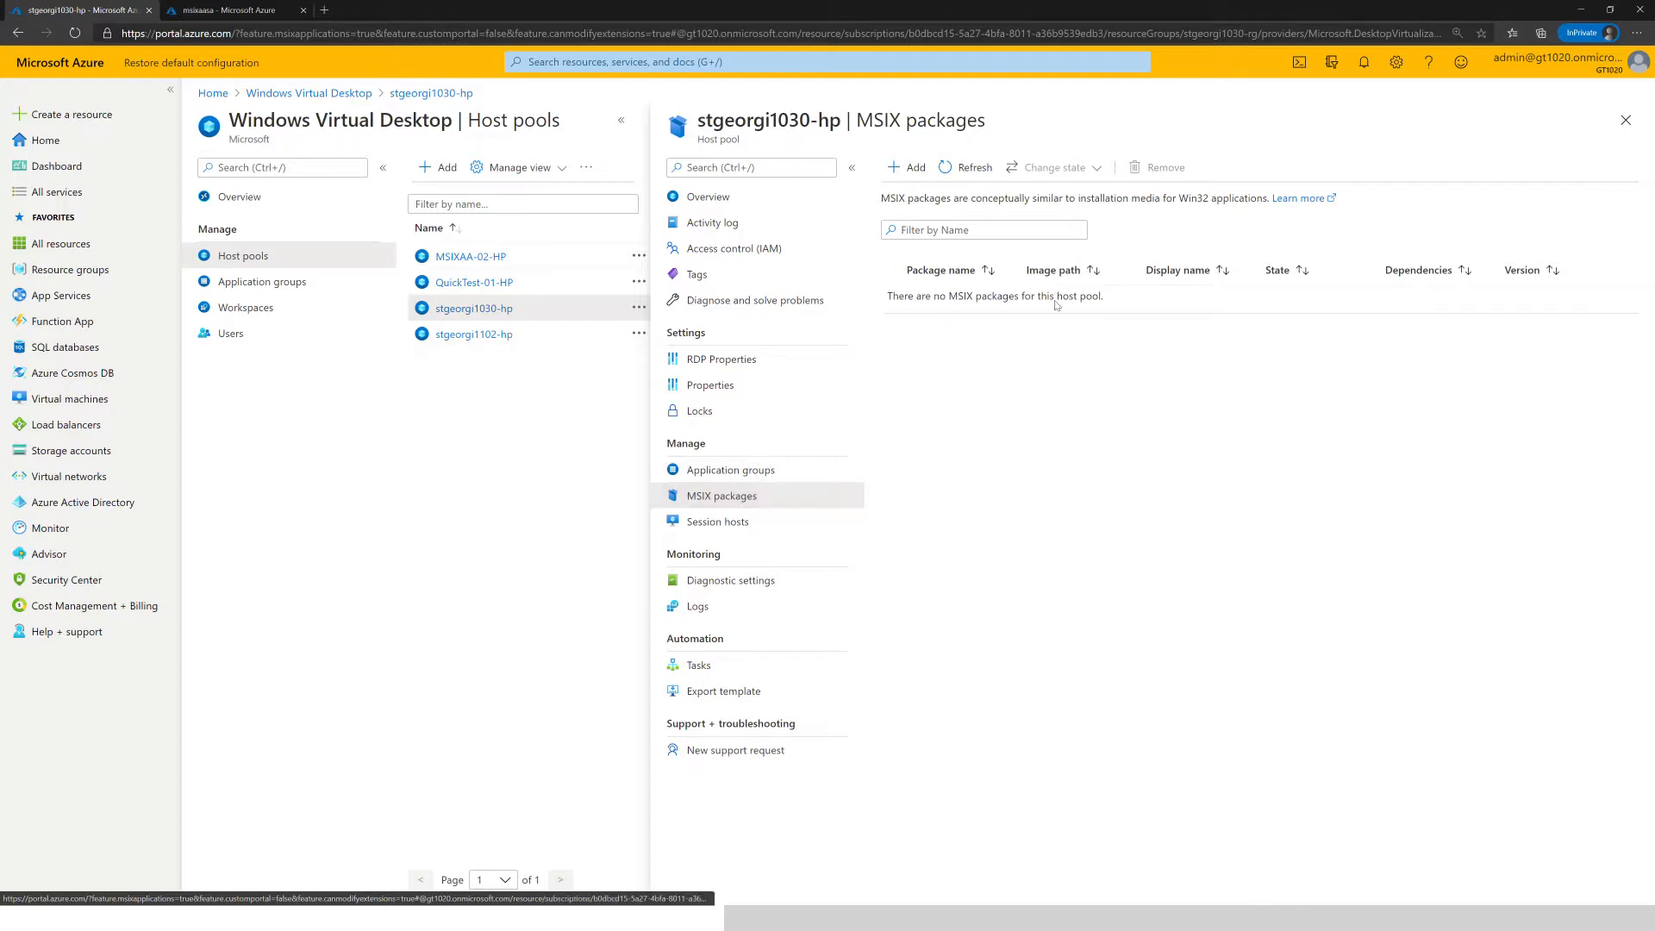
{"action": "left_click", "coordinate": [904, 167]}
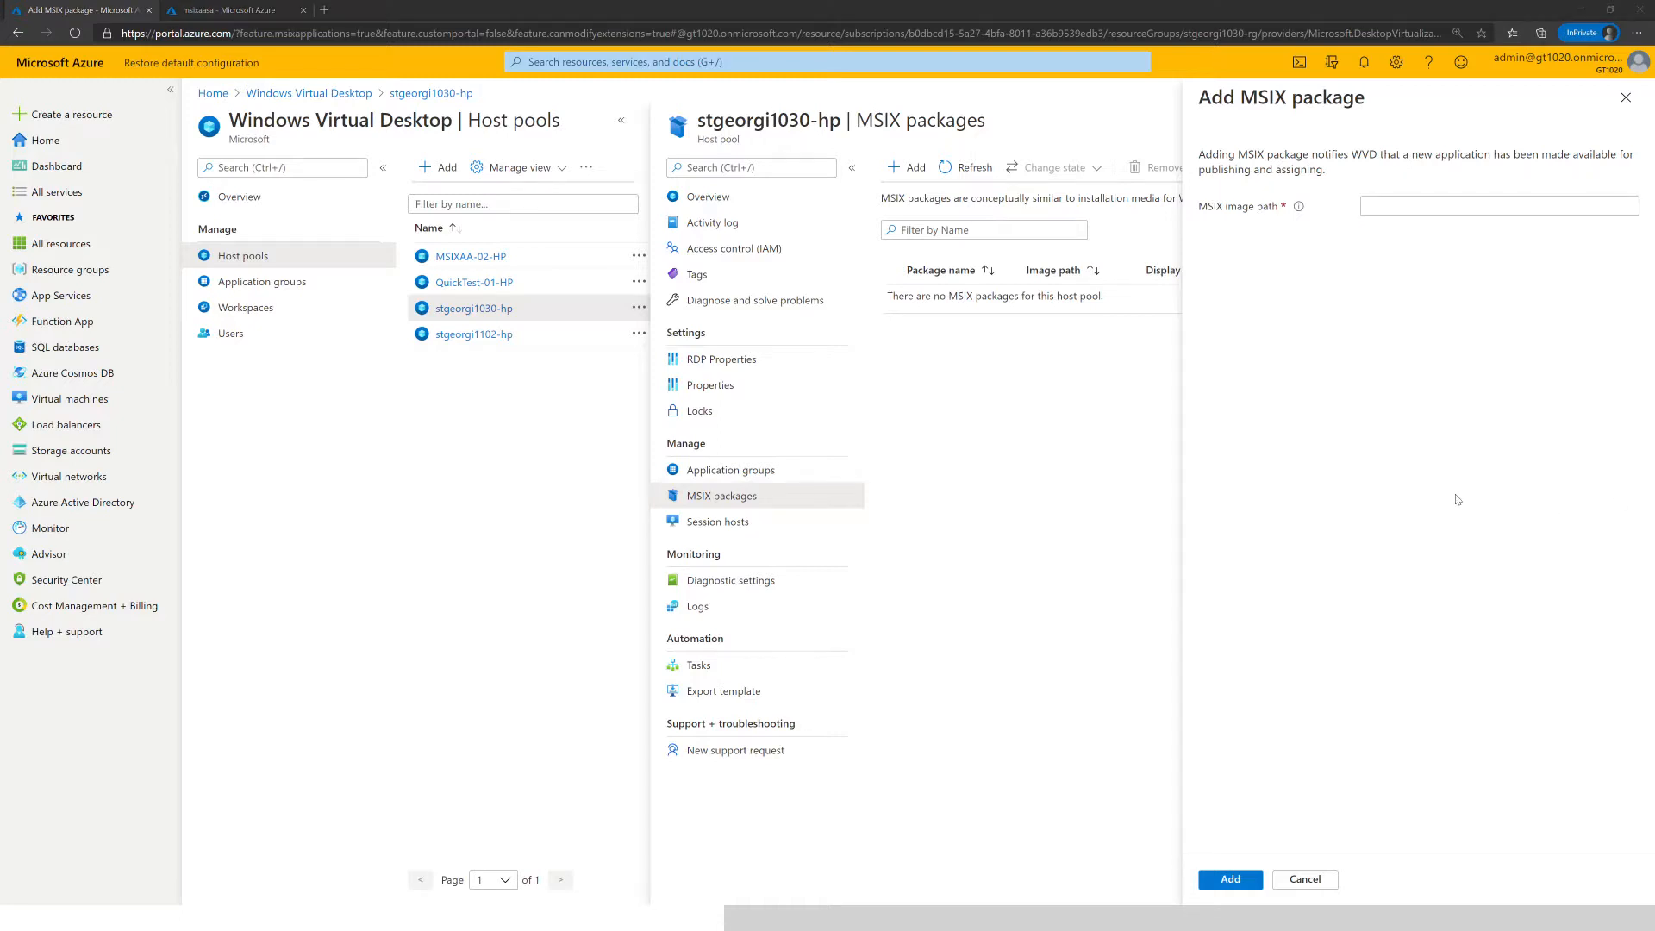
Step: Copy the msixaasa-fs-02 file share URL from its Properties in the msixaasa storage account
{"action": "left_click", "coordinate": [228, 9]}
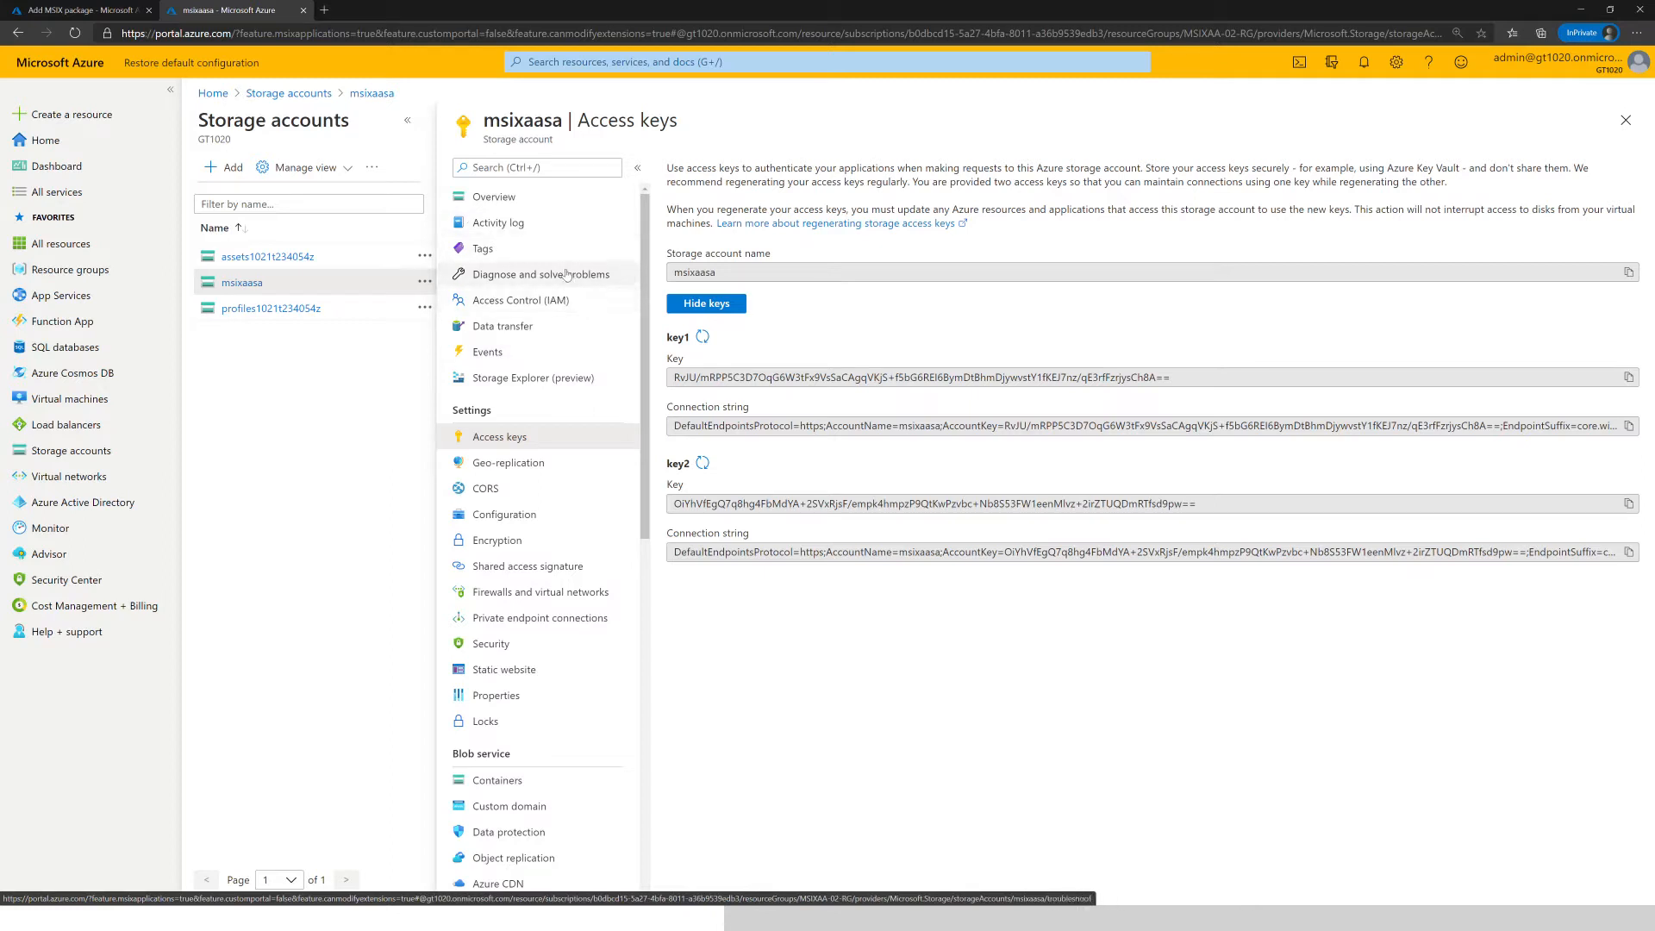
{"action": "mouse_move", "coordinate": [564, 285]}
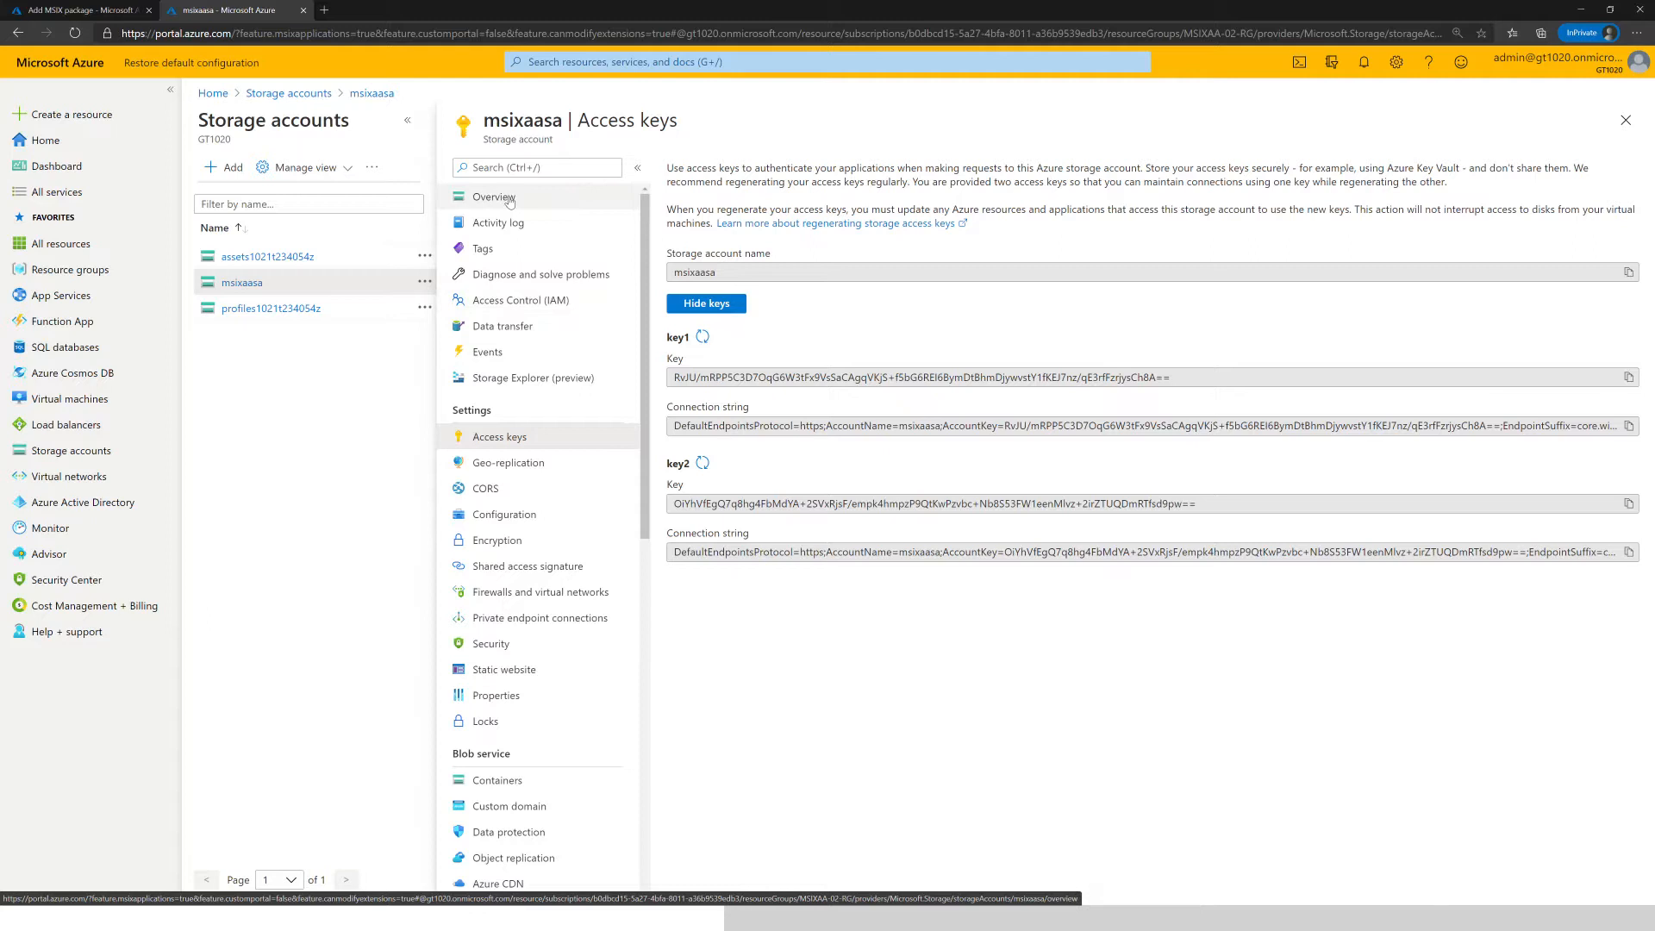
{"action": "left_click", "coordinate": [493, 197]}
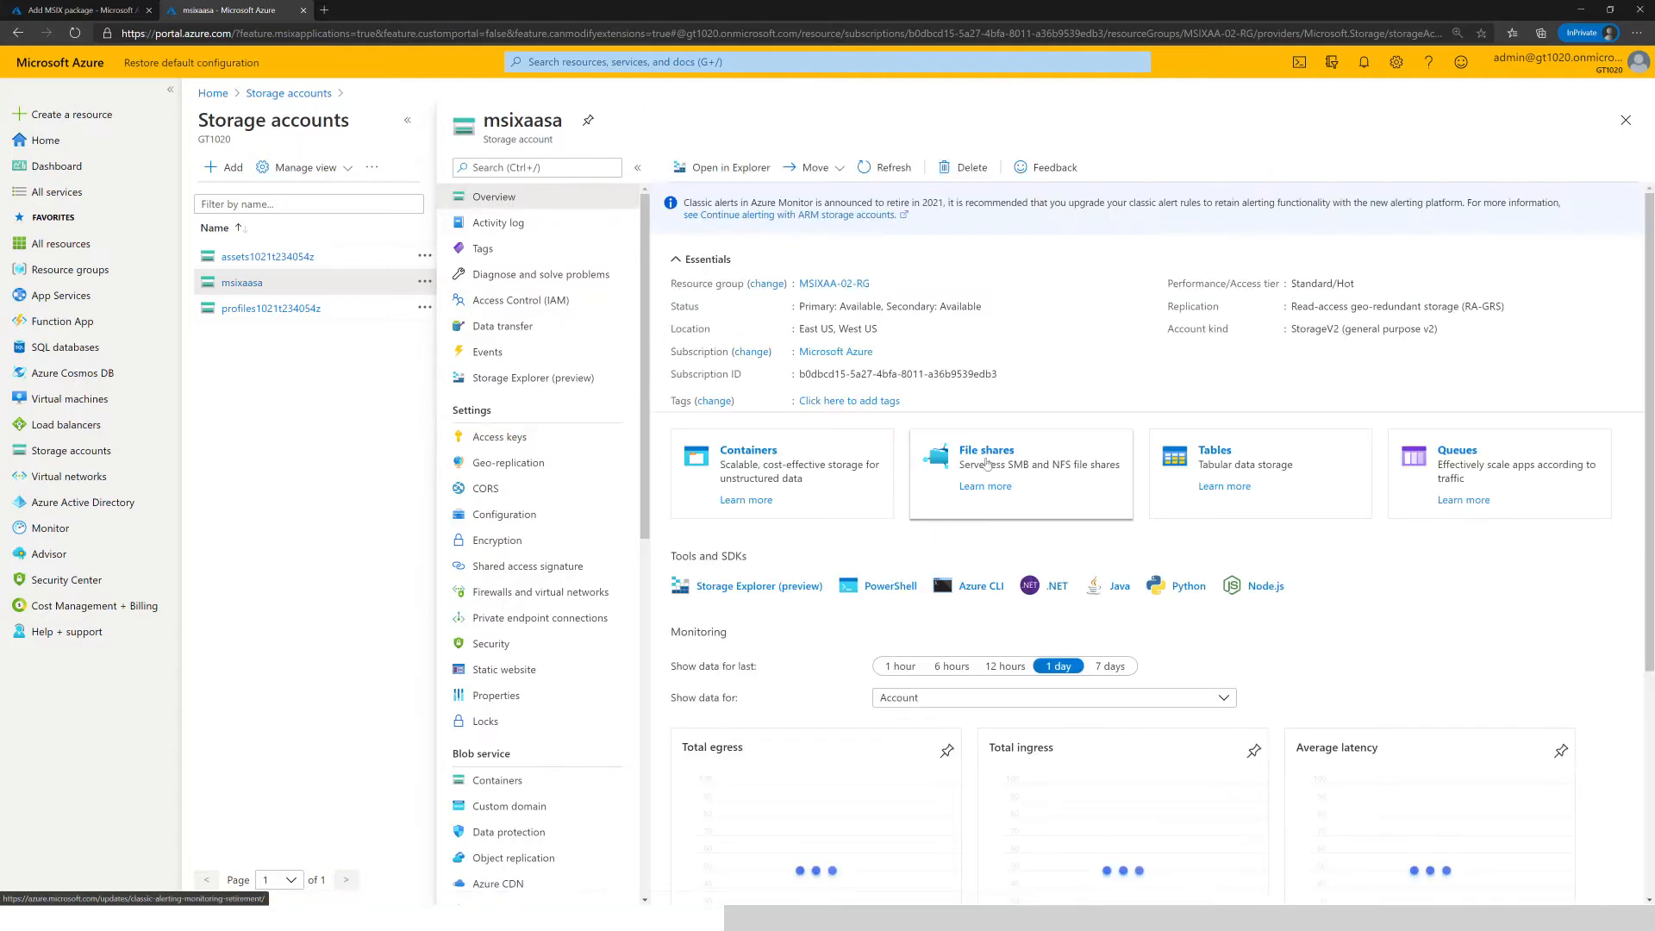
{"action": "left_click", "coordinate": [986, 450]}
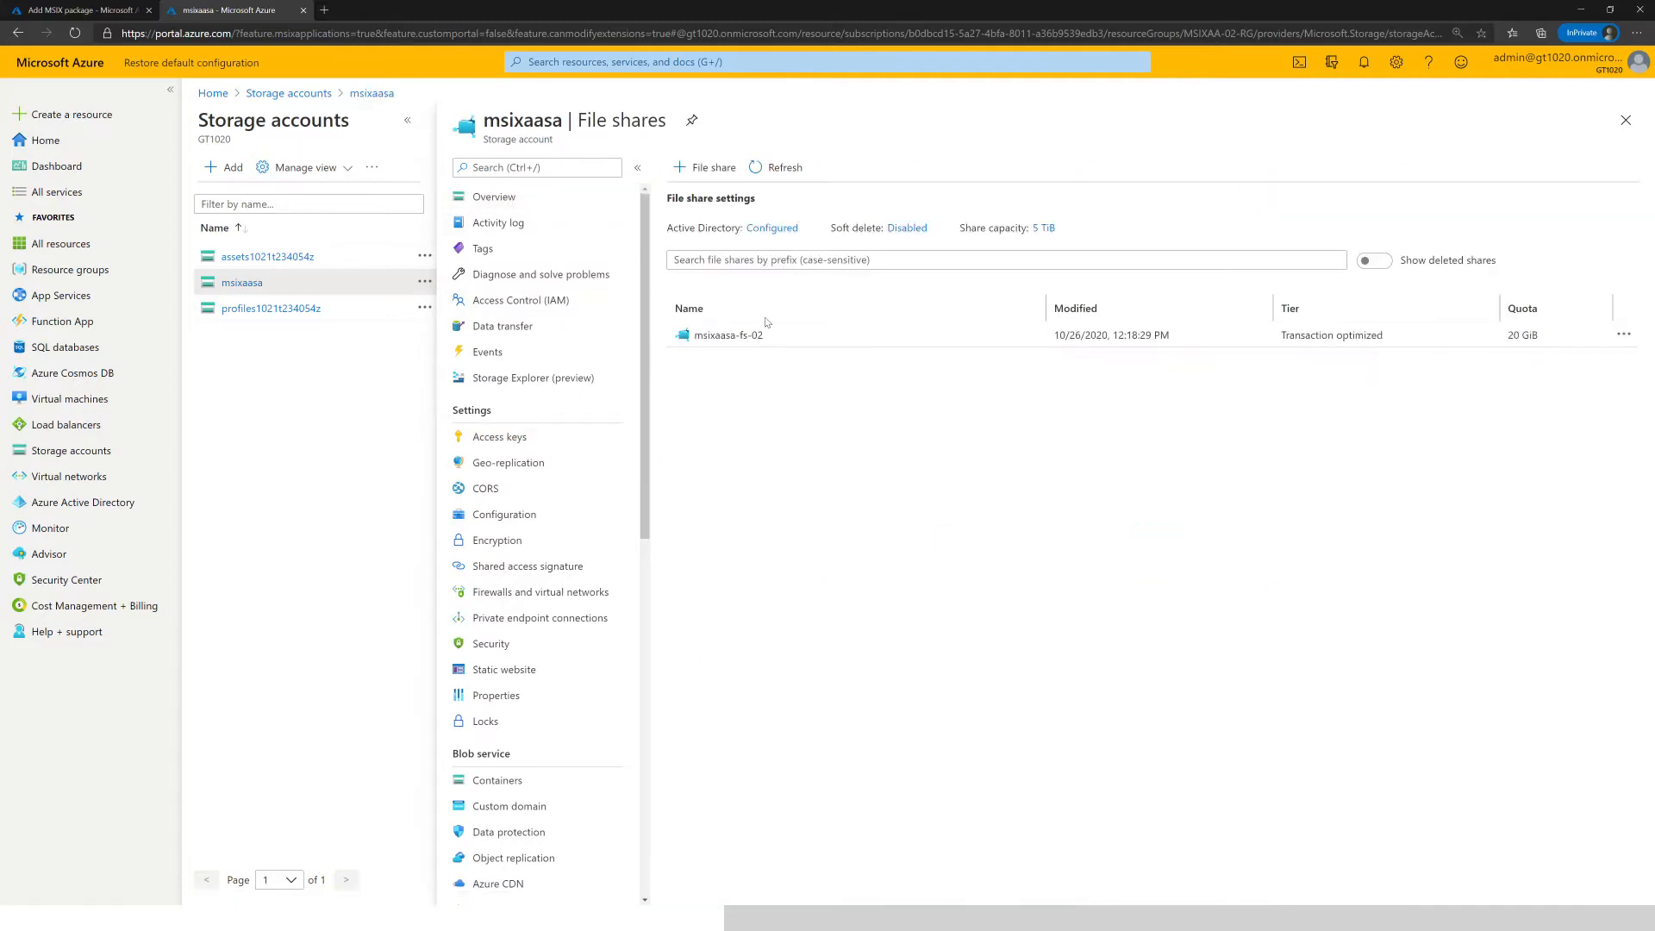
{"action": "left_click", "coordinate": [727, 334]}
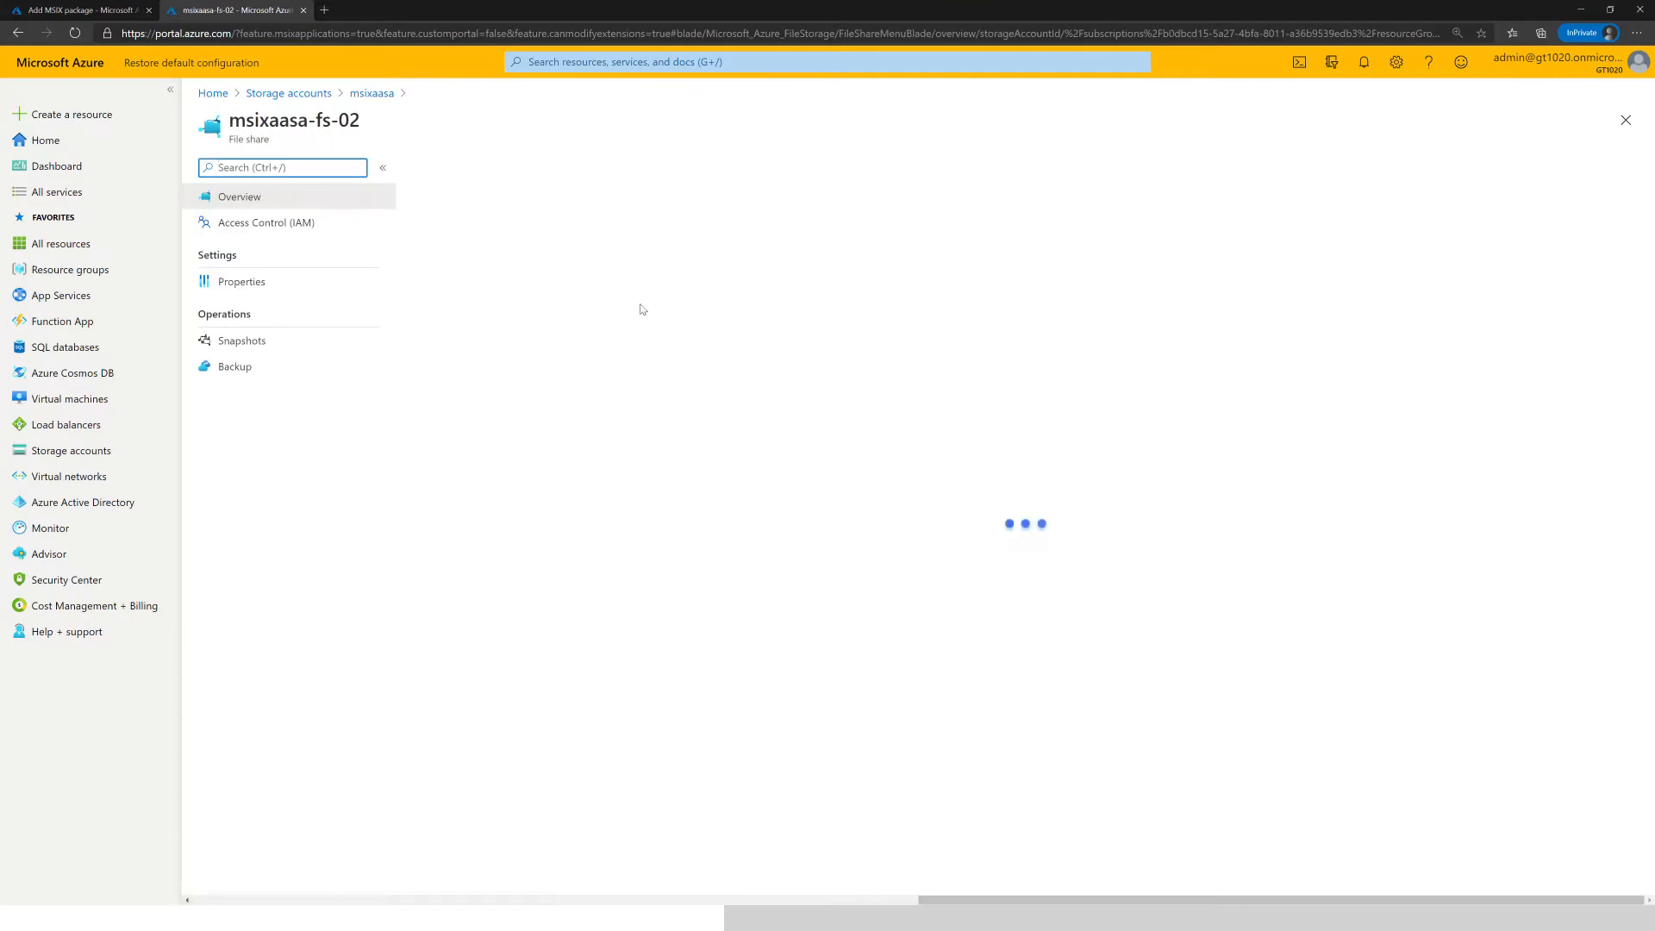
{"action": "left_click", "coordinate": [241, 281]}
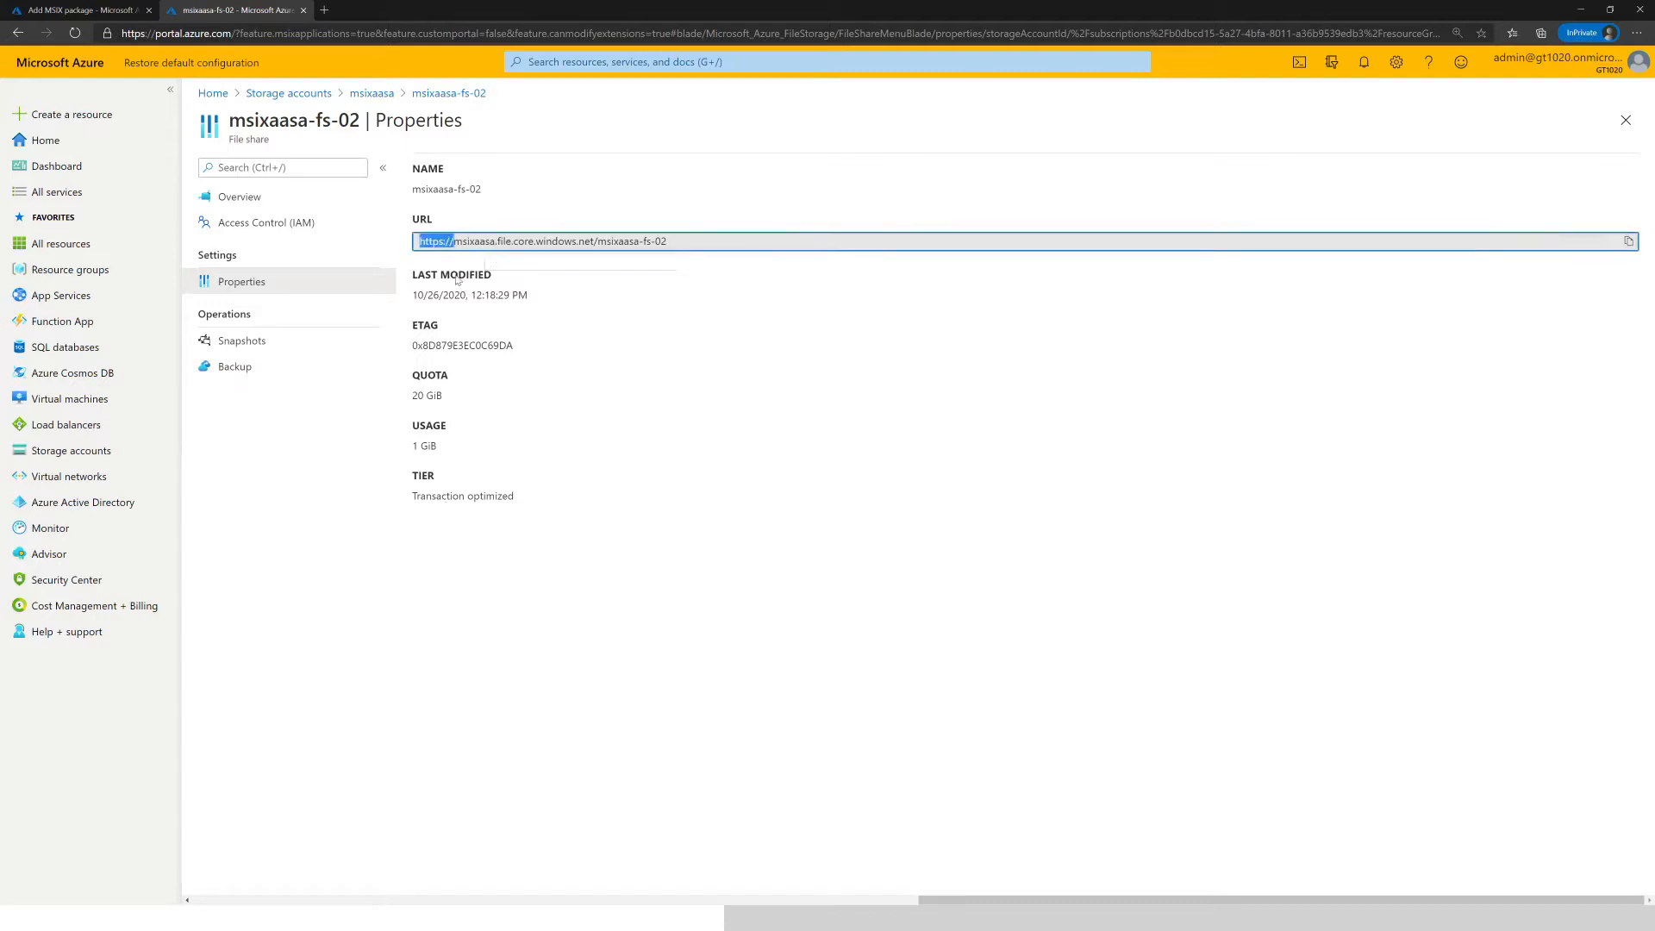
{"action": "mouse_move", "coordinate": [563, 328]}
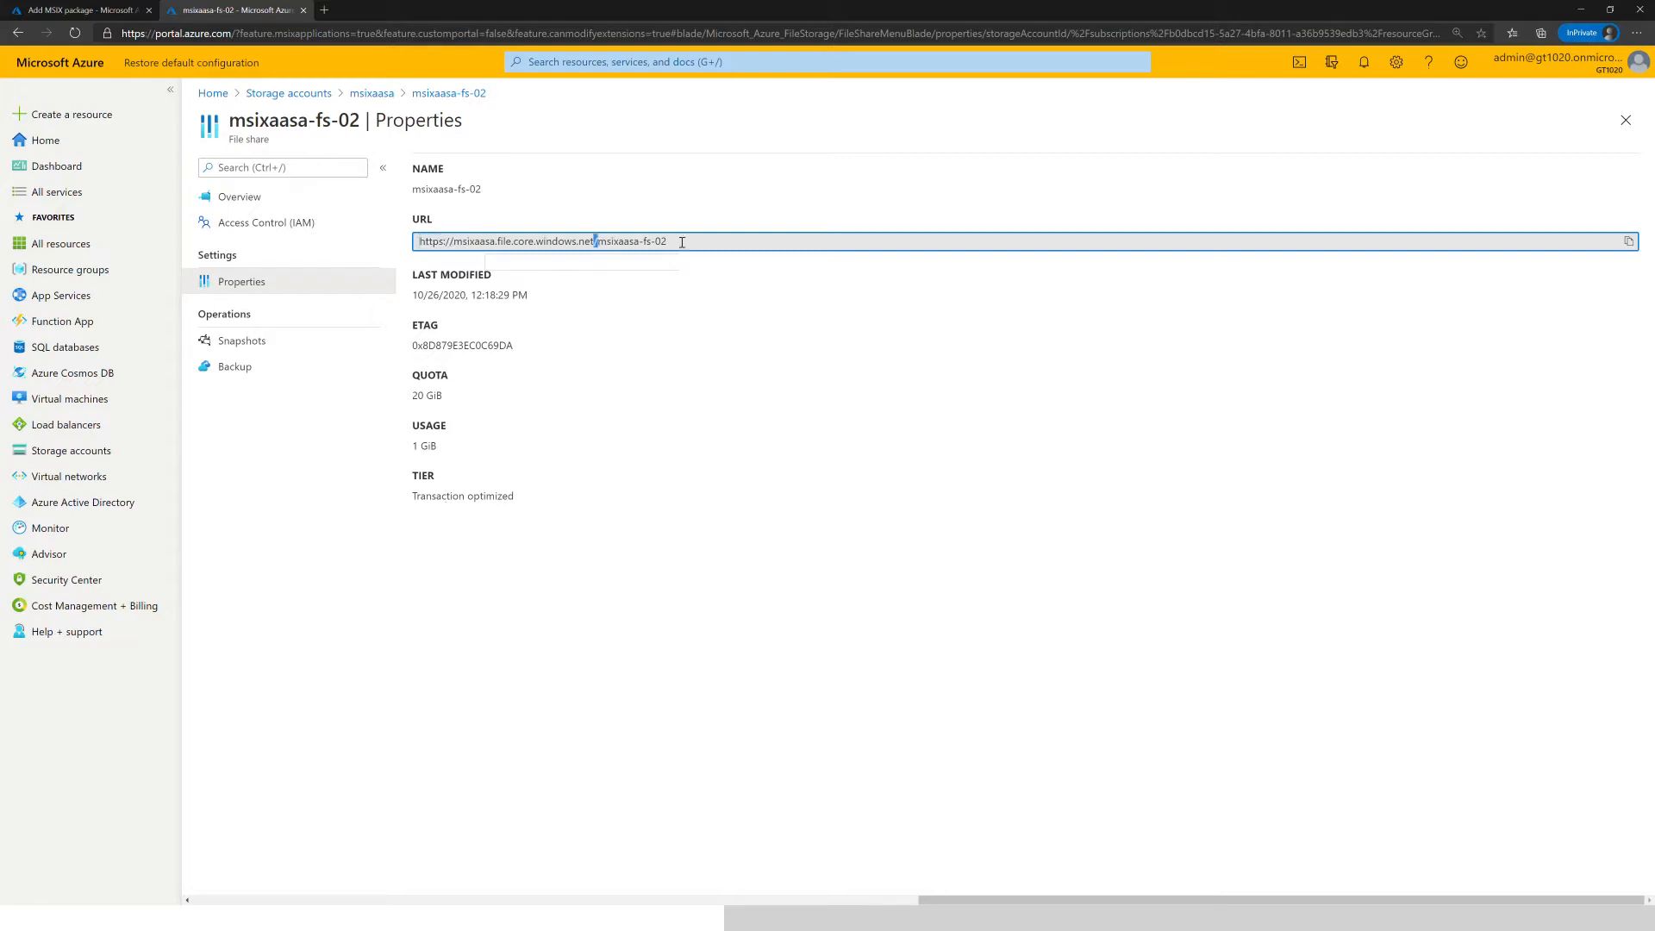
{"action": "left_click", "coordinate": [79, 10]}
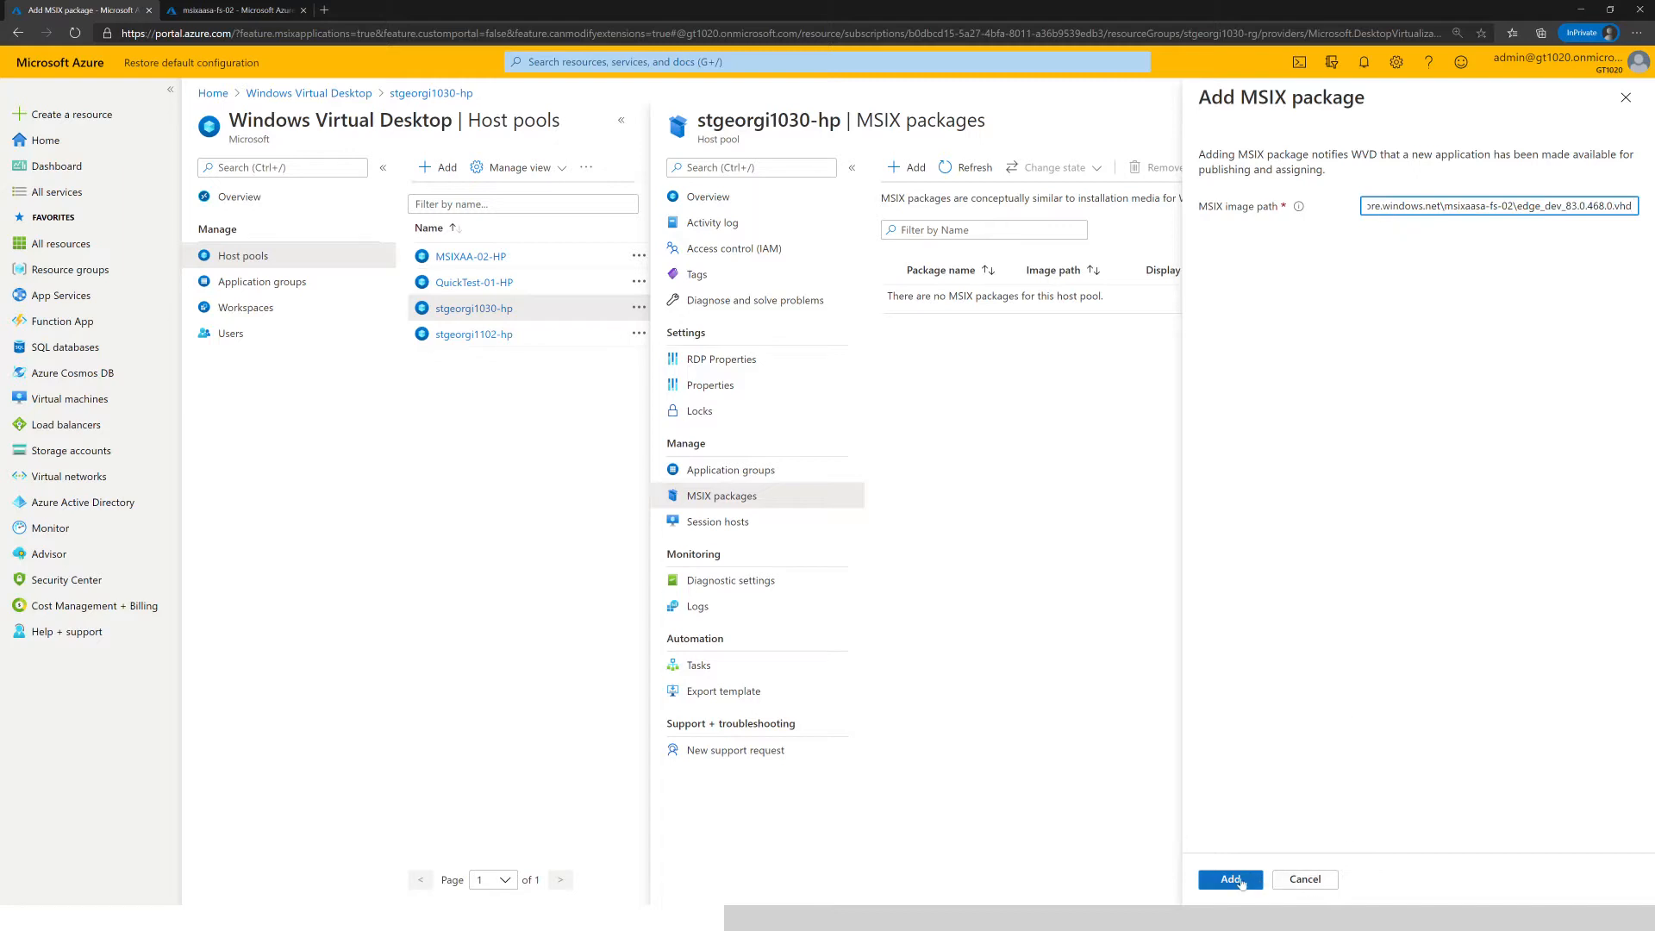
Step: Load the MicrosoftEdgeDev 83.0.468.0 package, give it display name 'Edge', and add it
{"action": "left_click", "coordinate": [1228, 879]}
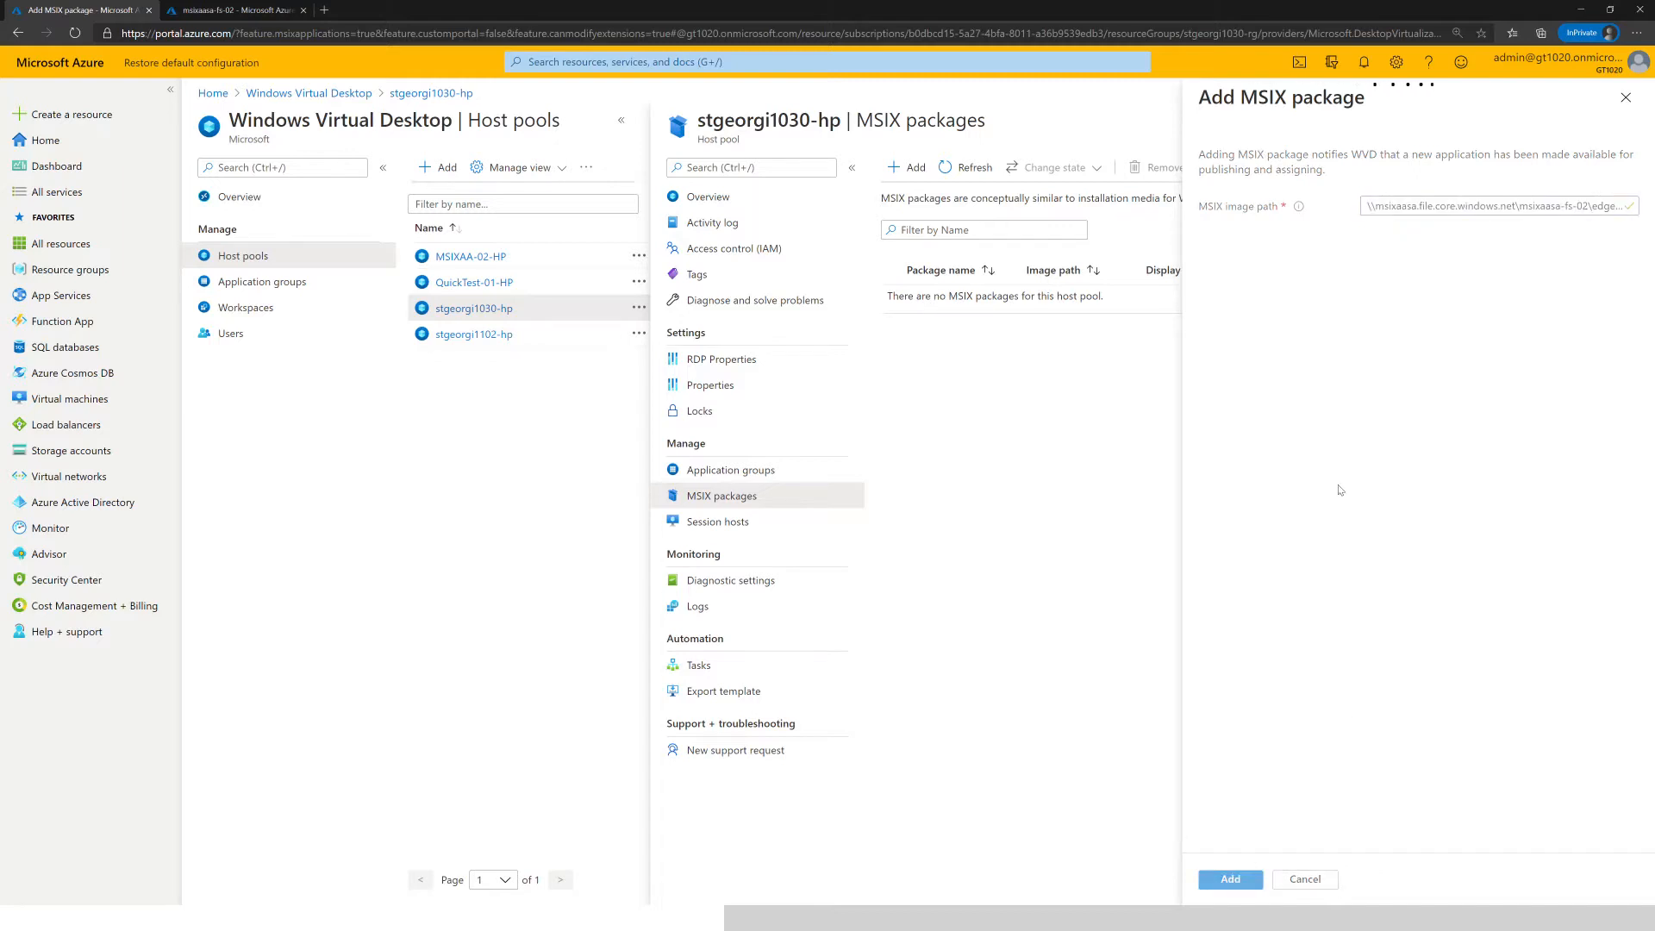
{"action": "mouse_move", "coordinate": [1363, 457]}
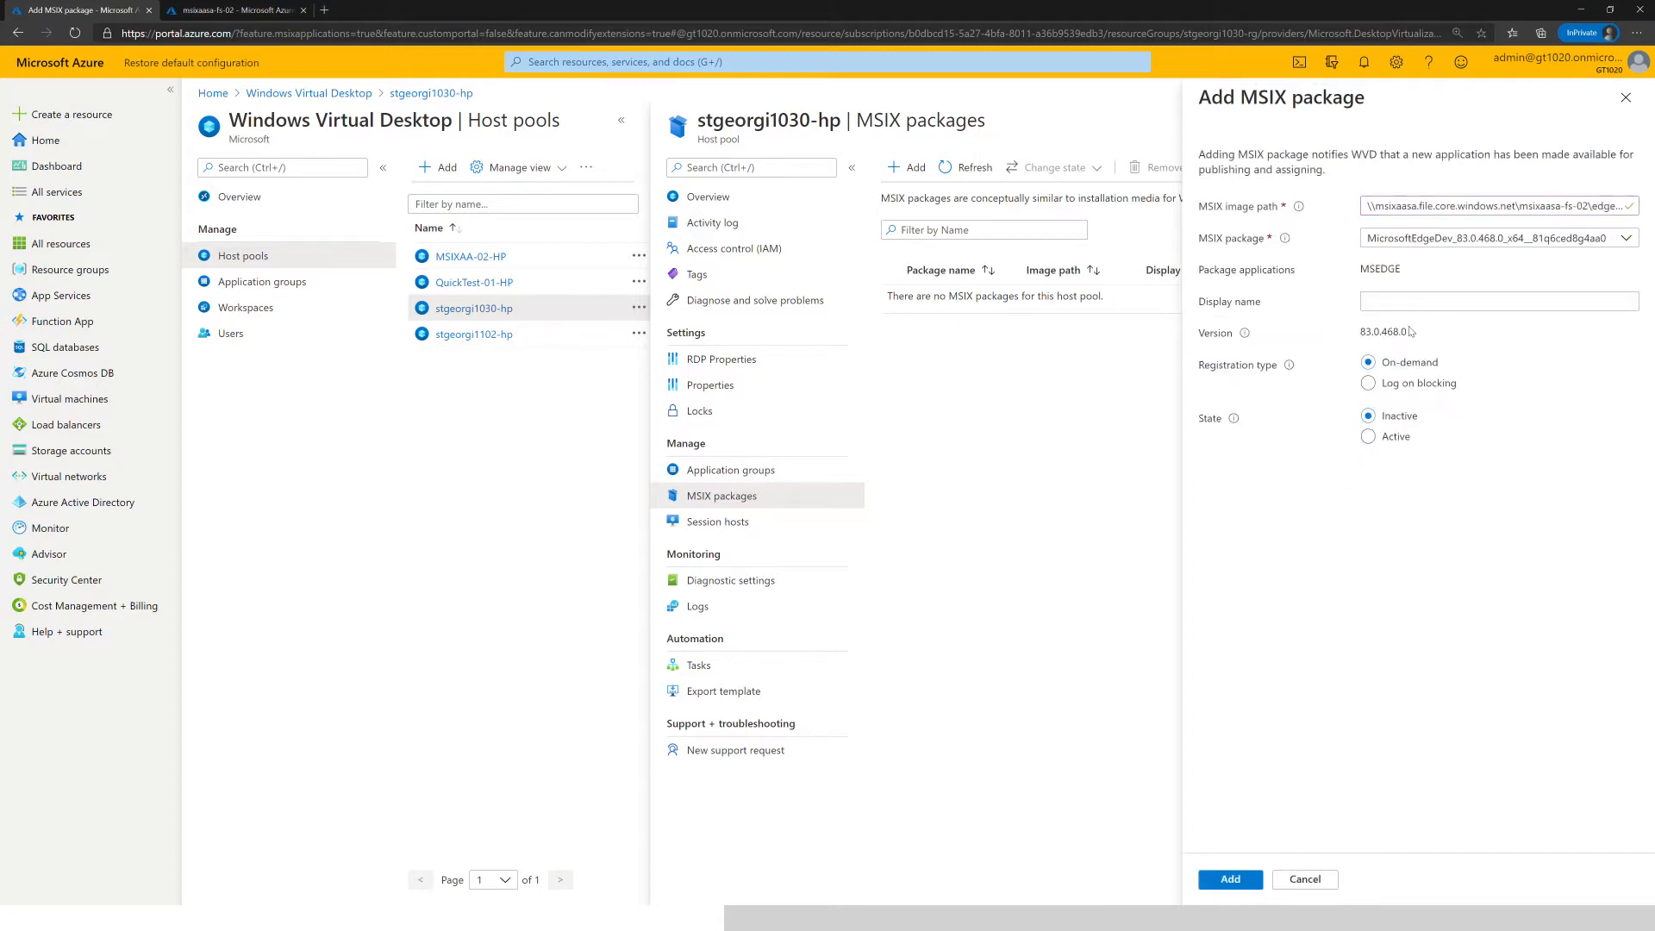
{"action": "mouse_move", "coordinate": [1401, 264]}
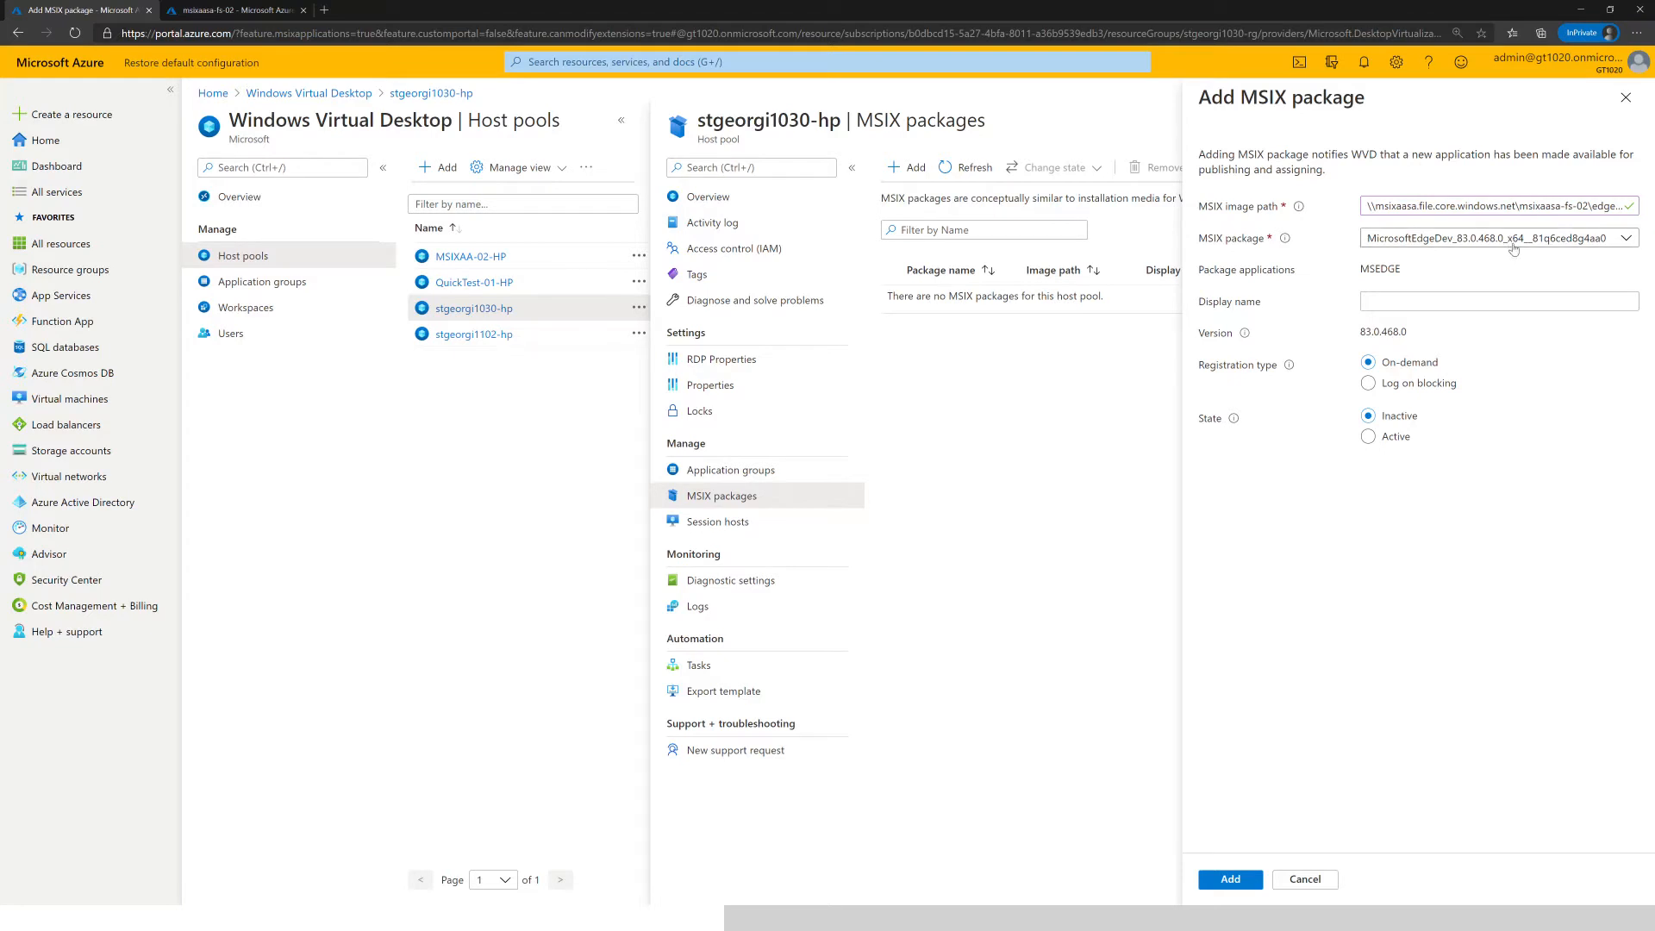
{"action": "mouse_move", "coordinate": [1505, 252]}
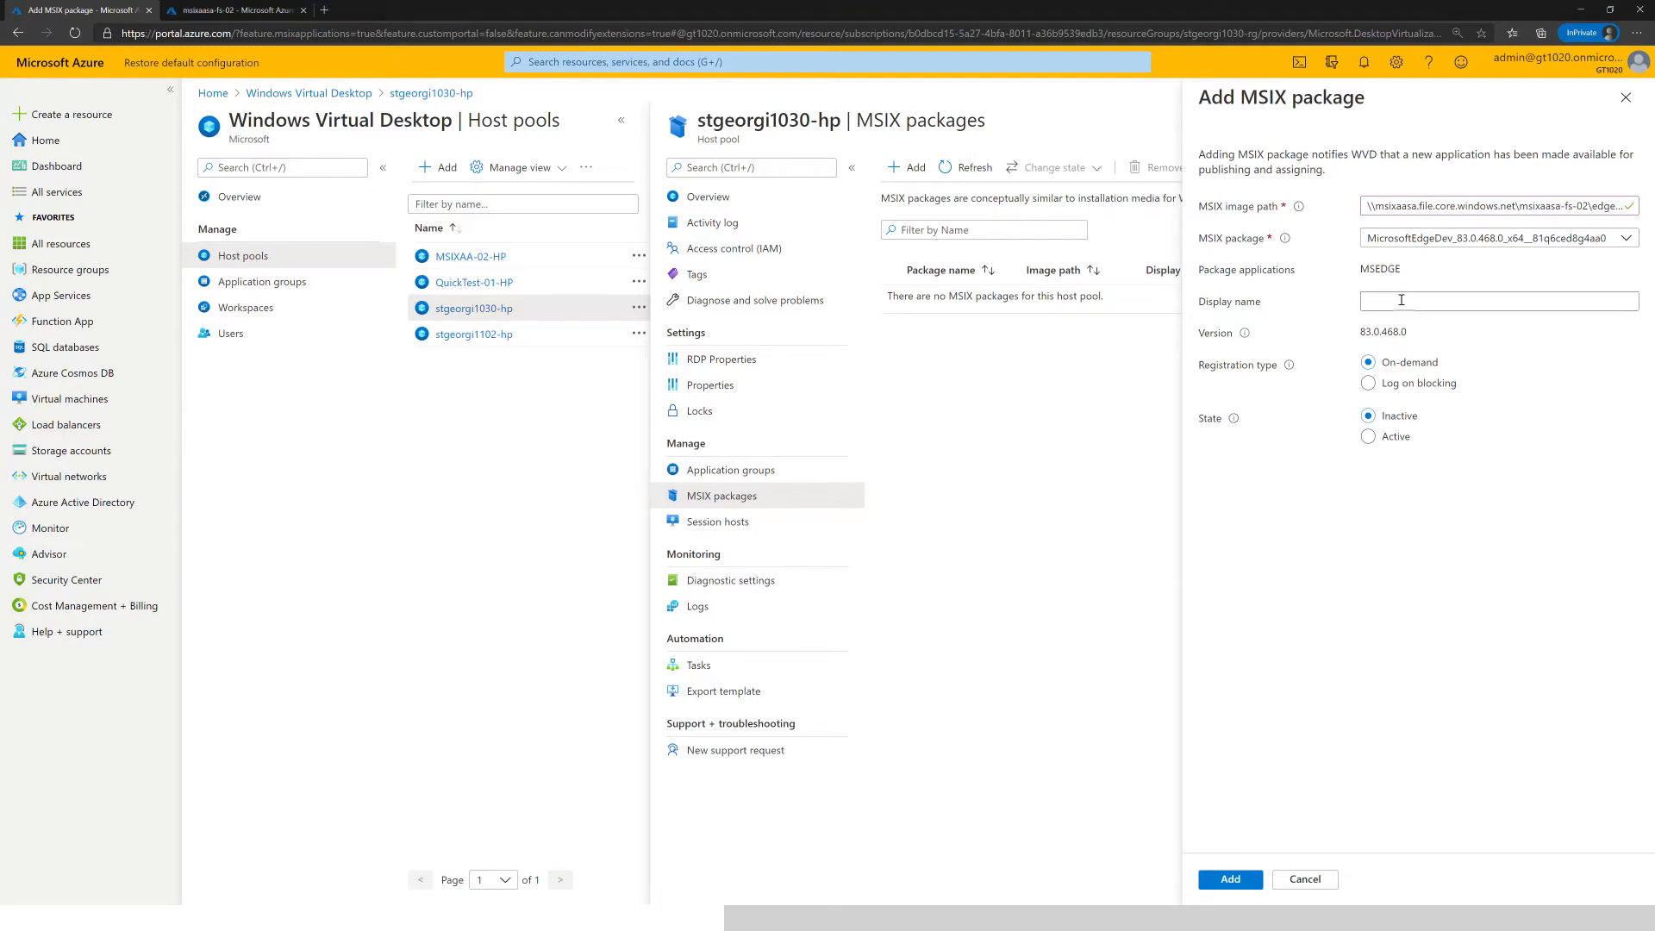
{"action": "left_click", "coordinate": [1498, 300]}
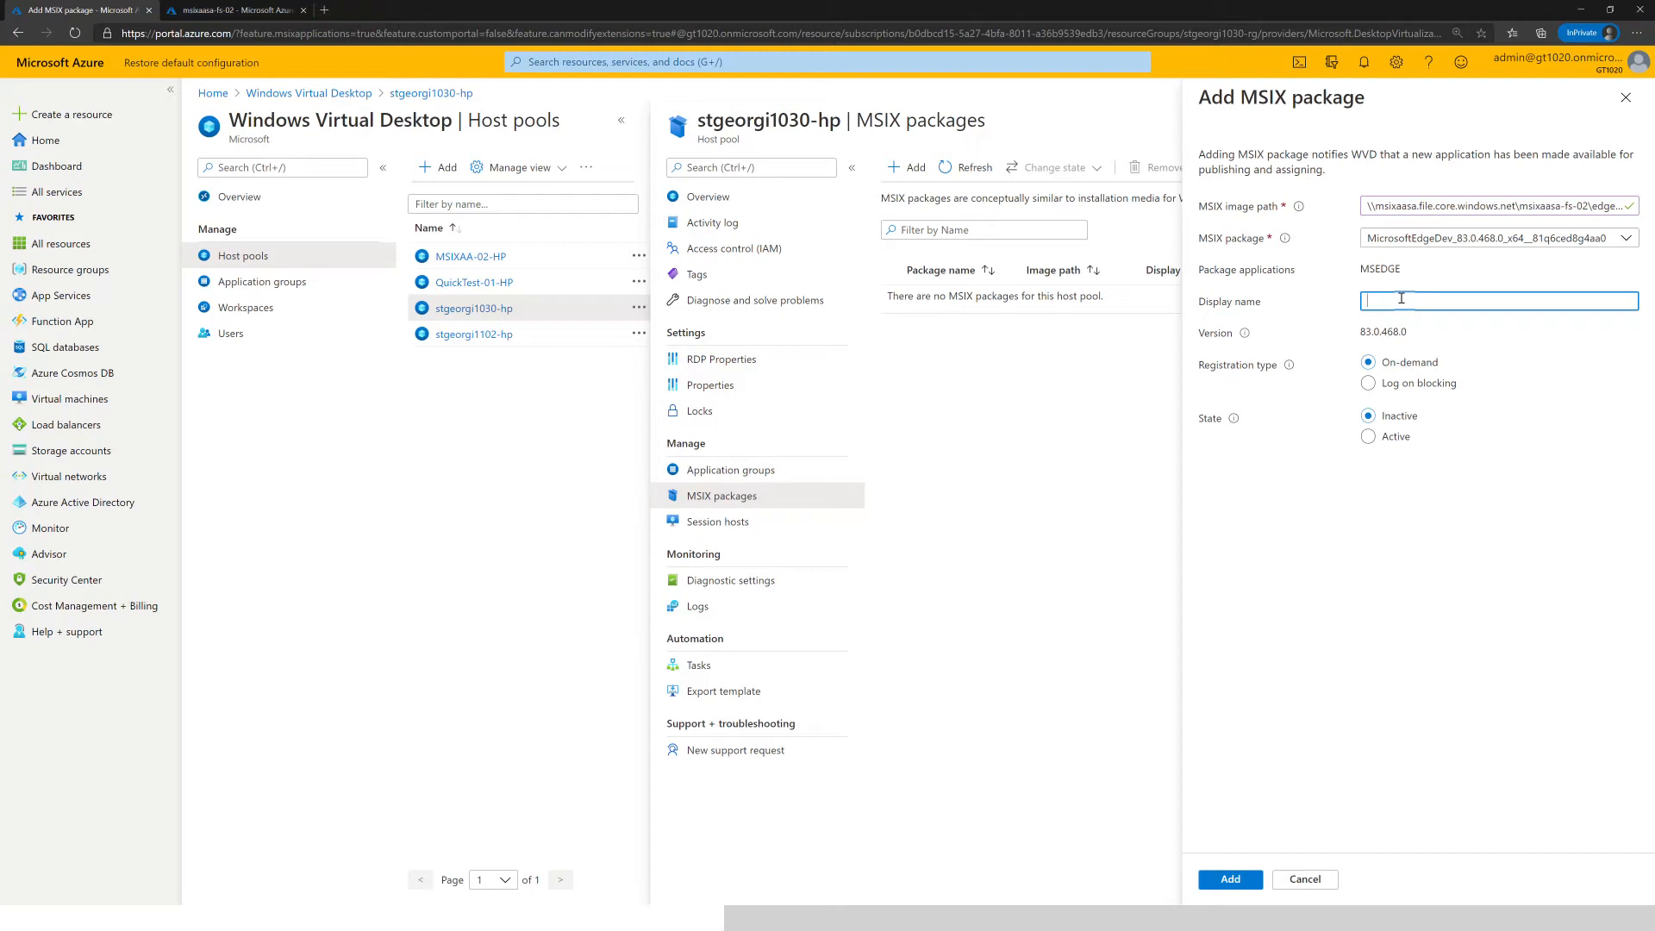
{"action": "type", "text": "Test"}
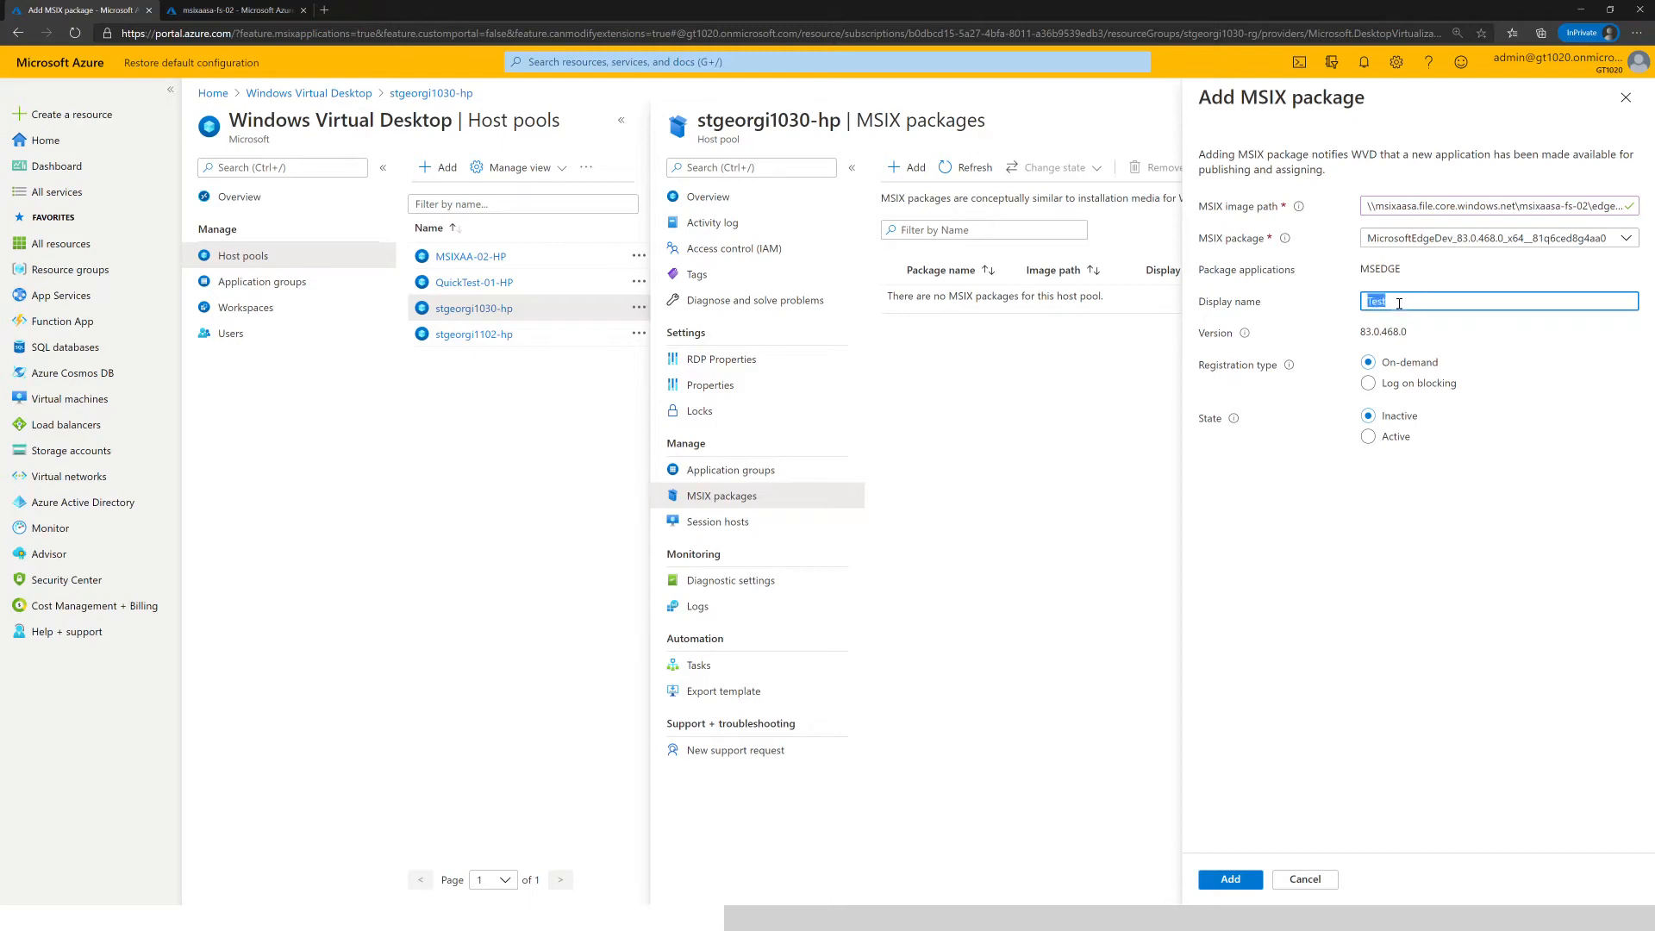
{"action": "type", "text": "Edge"}
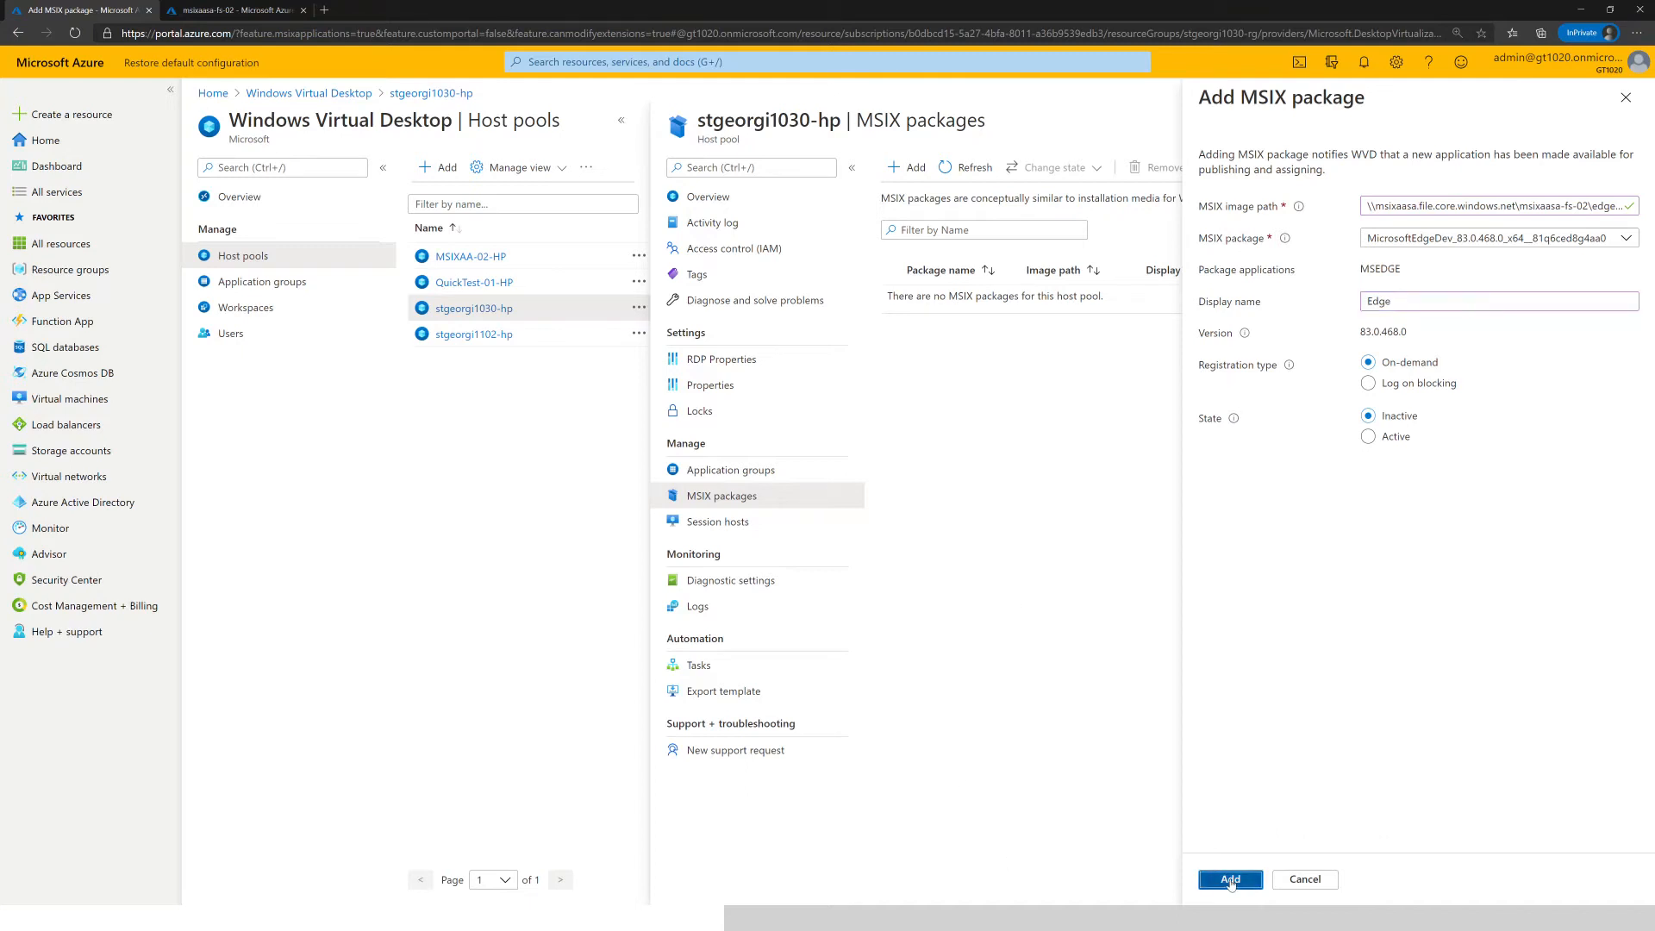
{"action": "left_click", "coordinate": [1228, 879]}
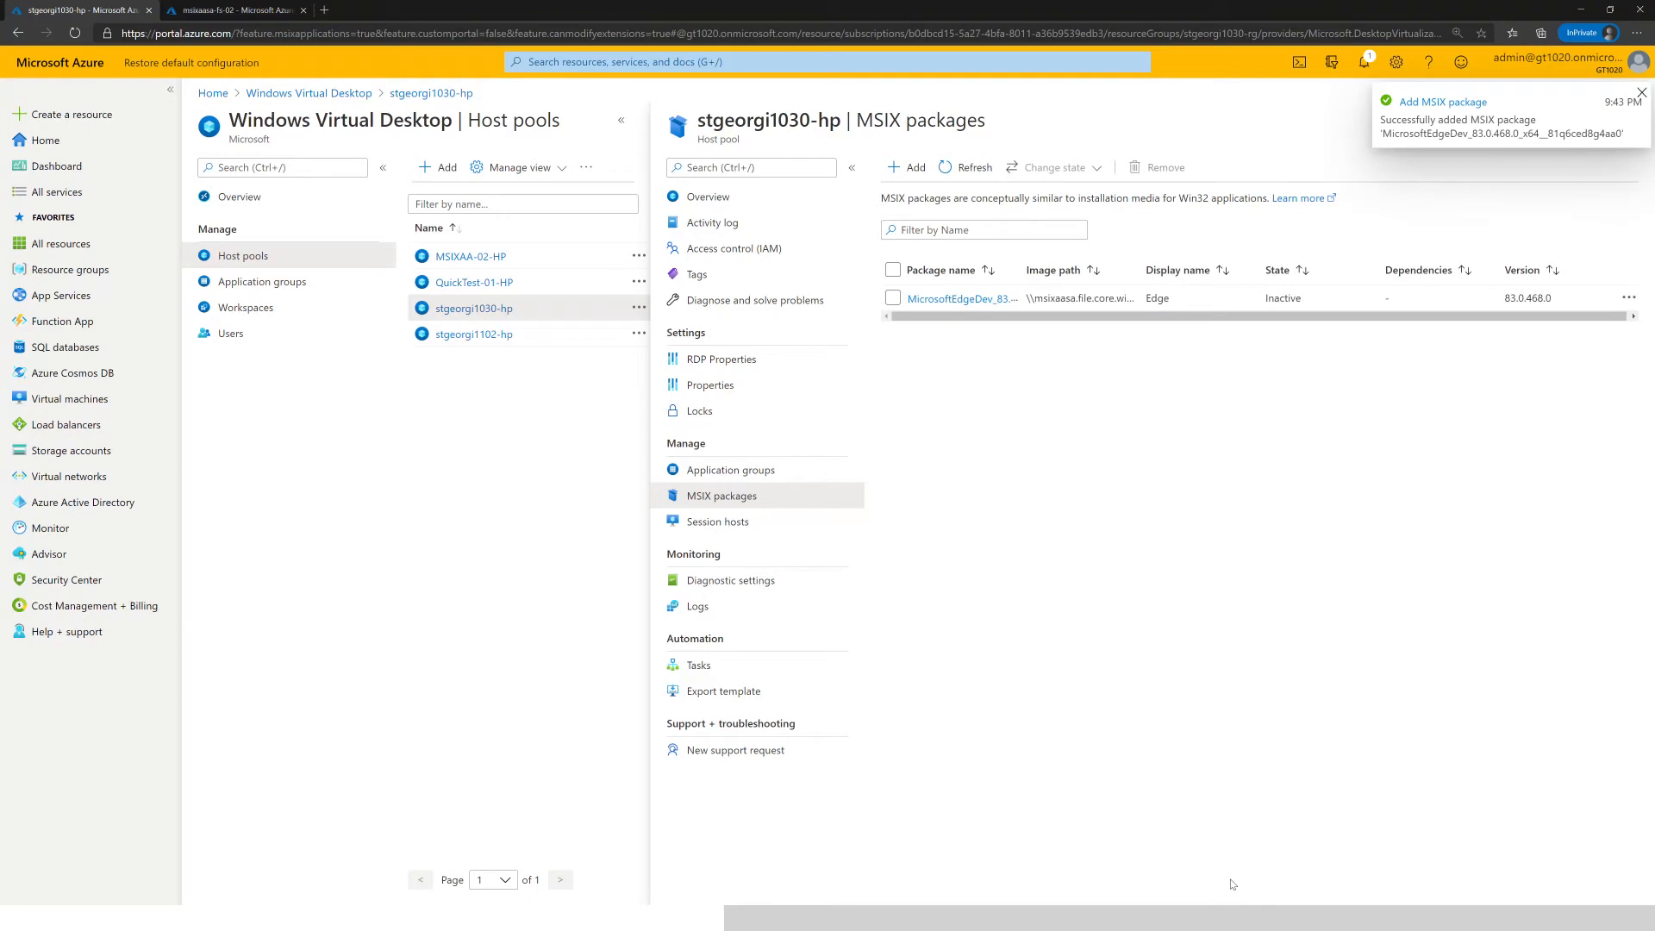
{"action": "mouse_move", "coordinate": [1217, 569]}
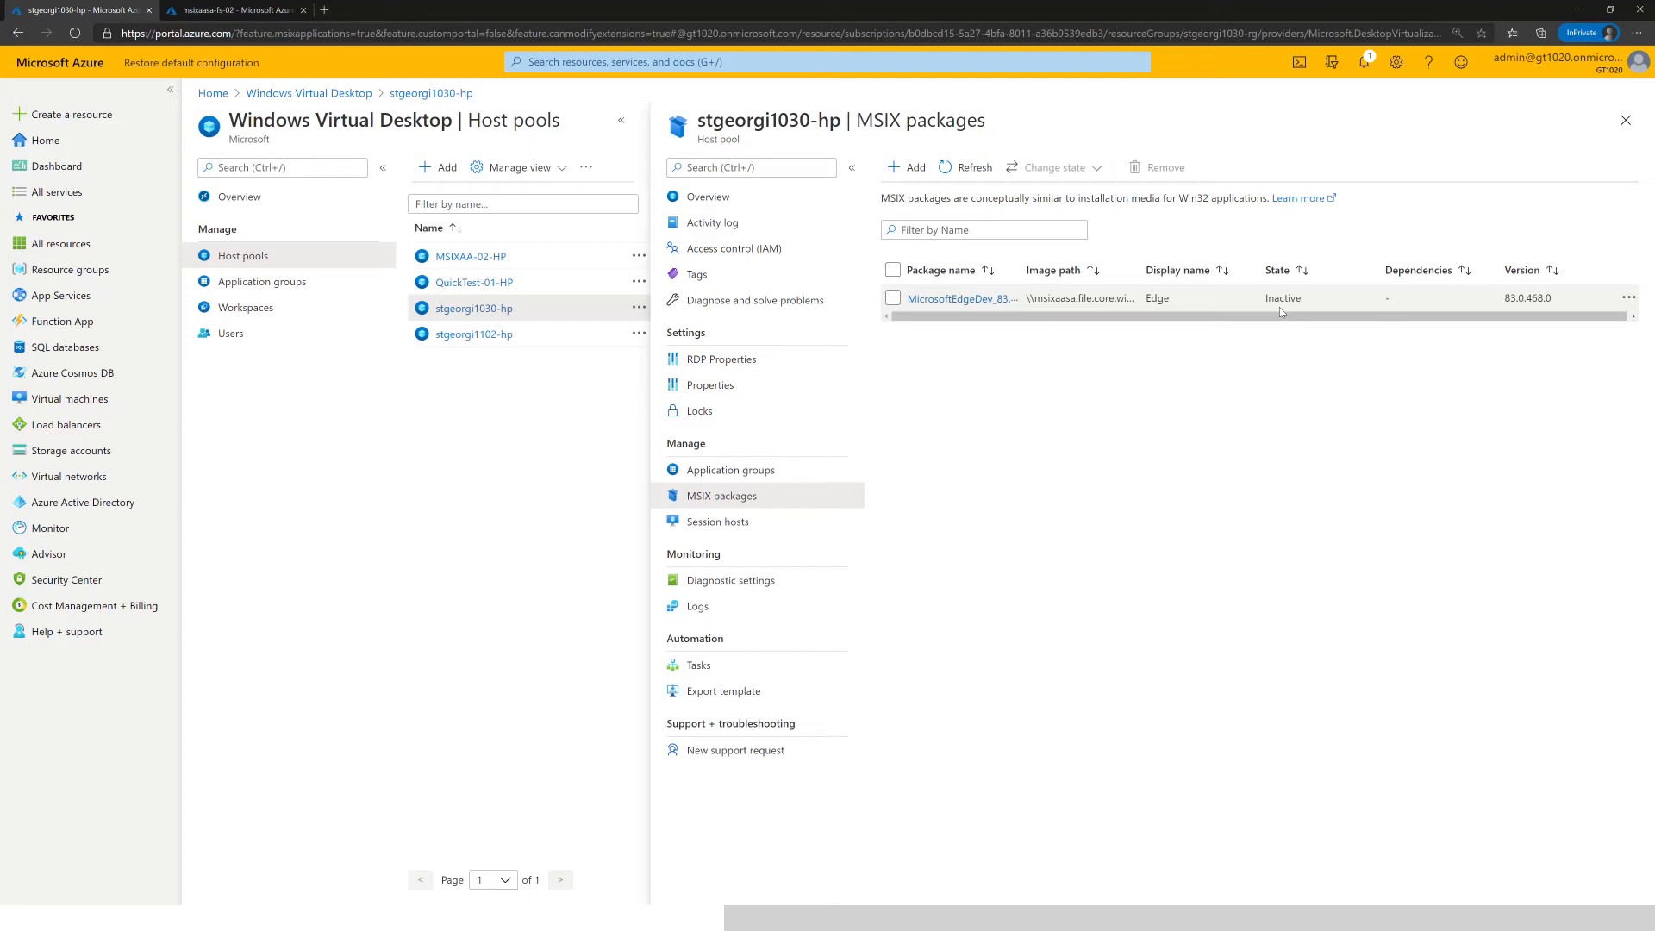
Step: Switch the MicrosoftEdgeDev package state to Active, save it, and dismiss the notification
{"action": "left_click", "coordinate": [960, 298]}
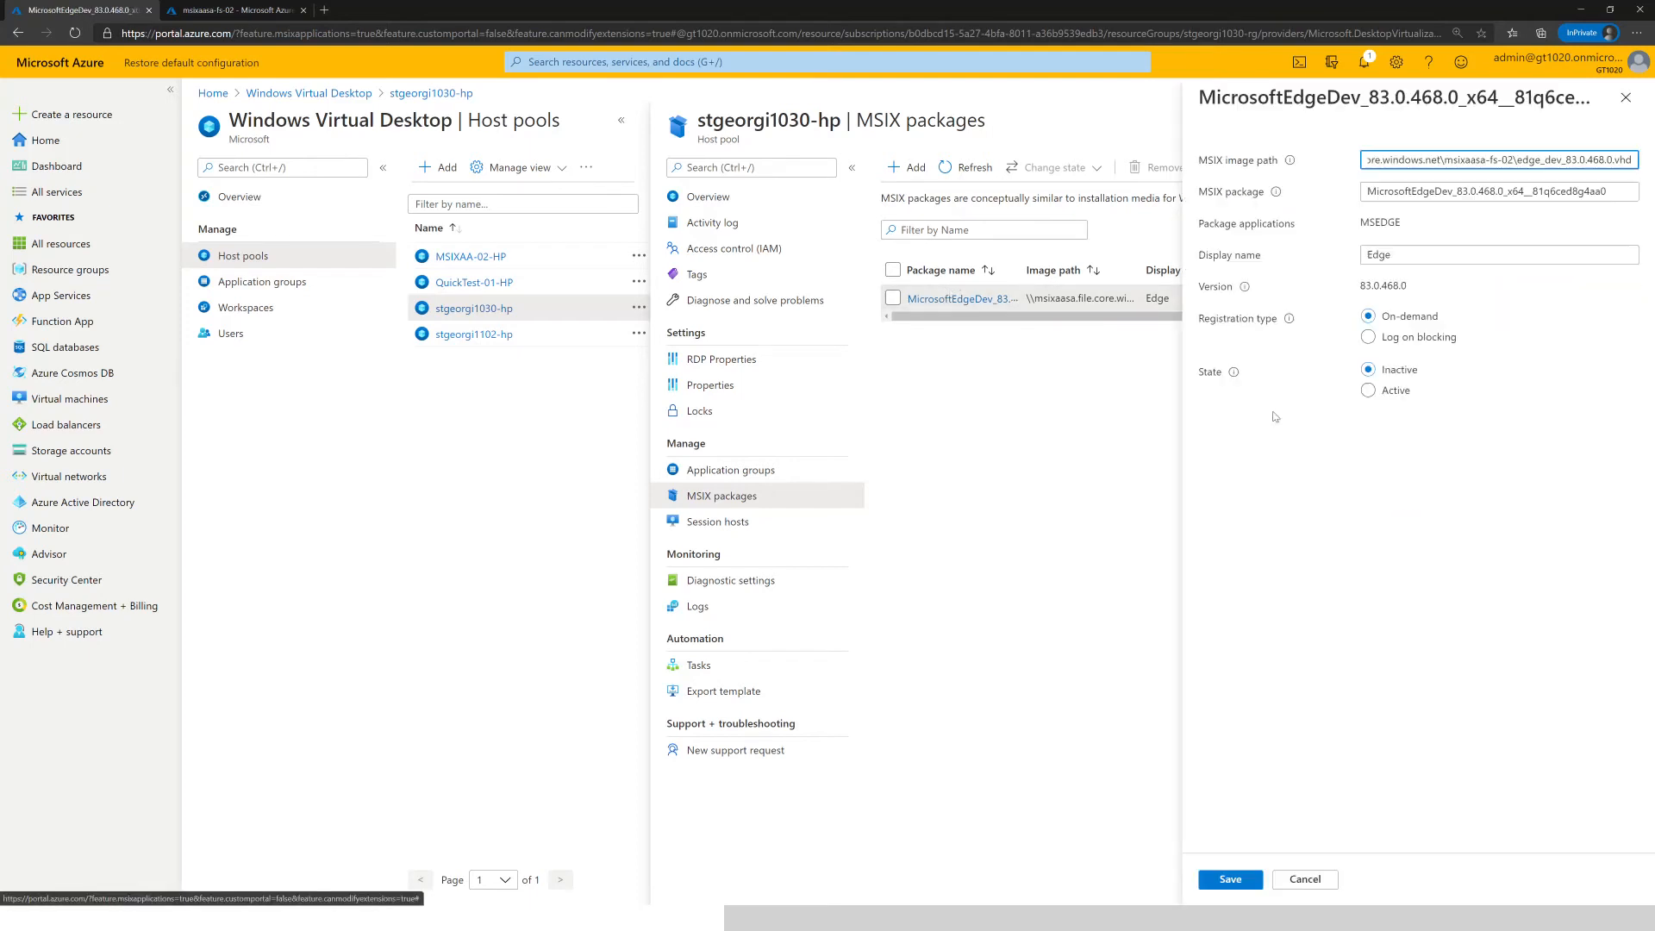
{"action": "left_click", "coordinate": [1369, 390]}
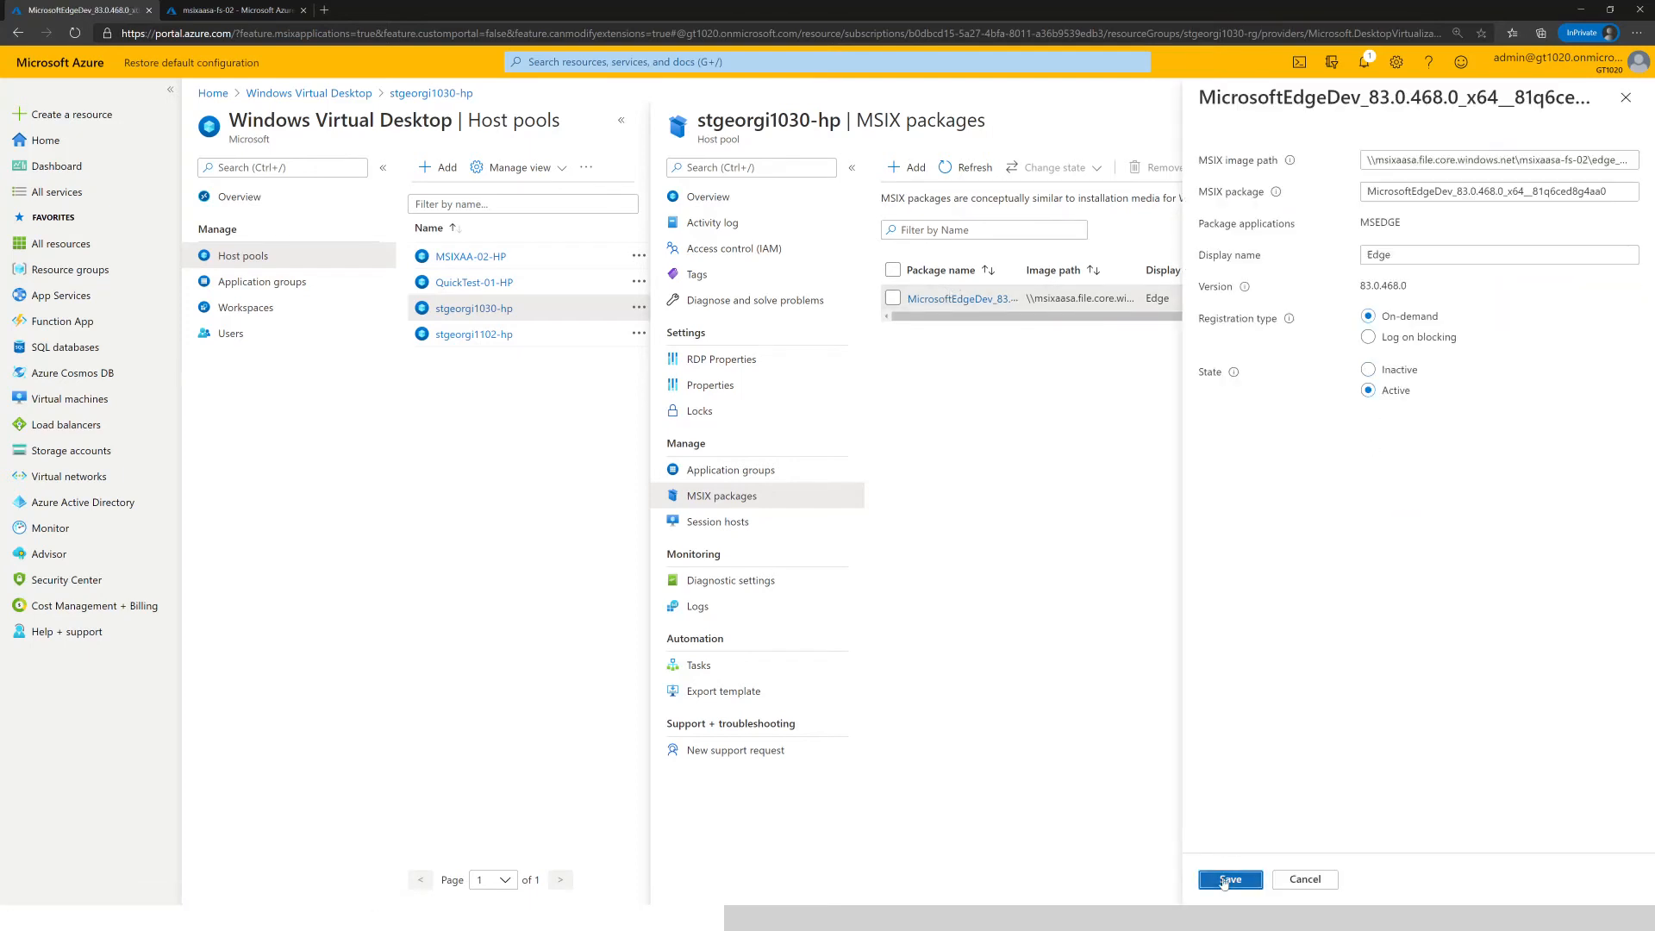
{"action": "left_click", "coordinate": [1228, 879]}
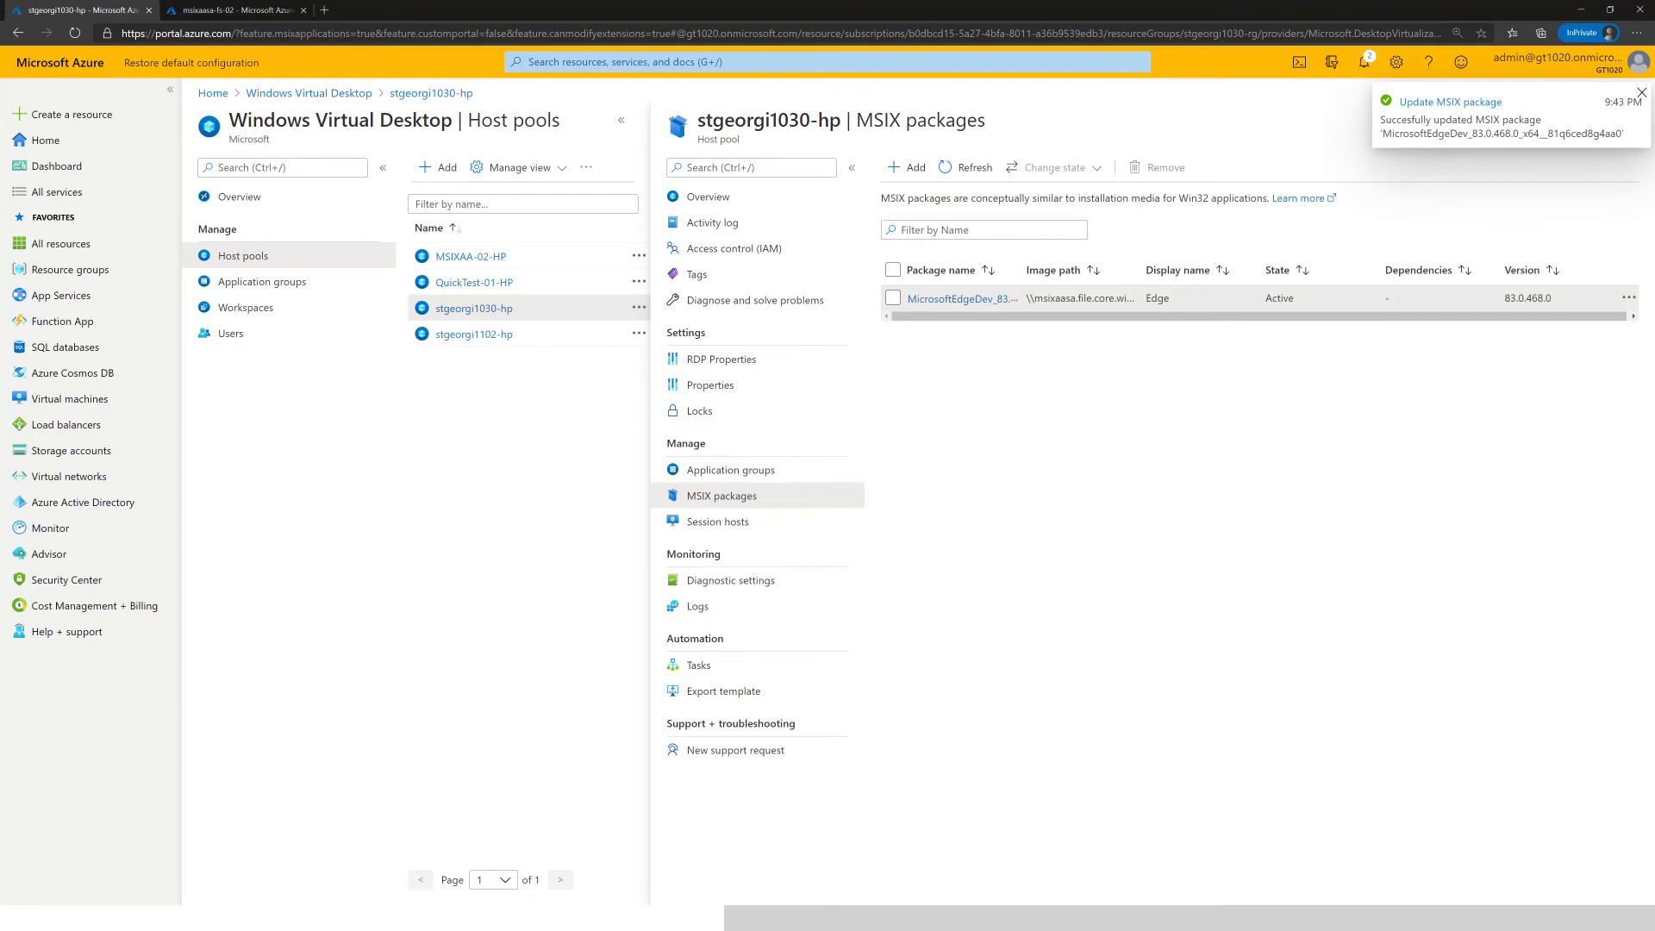
{"action": "left_click", "coordinate": [1642, 93]}
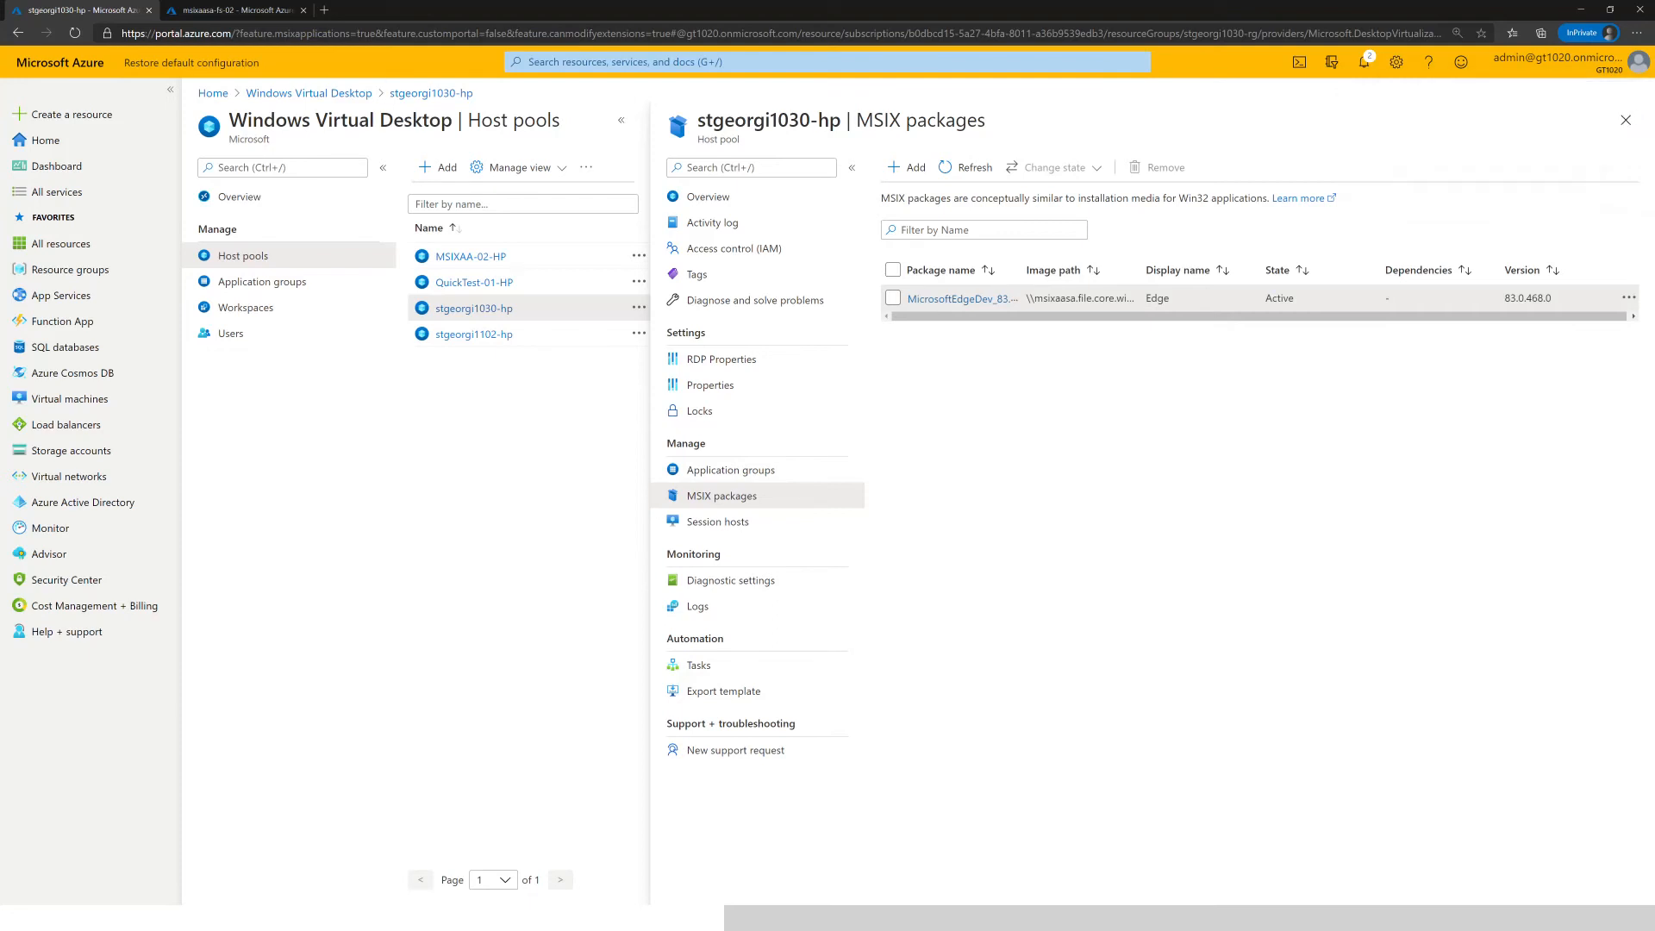